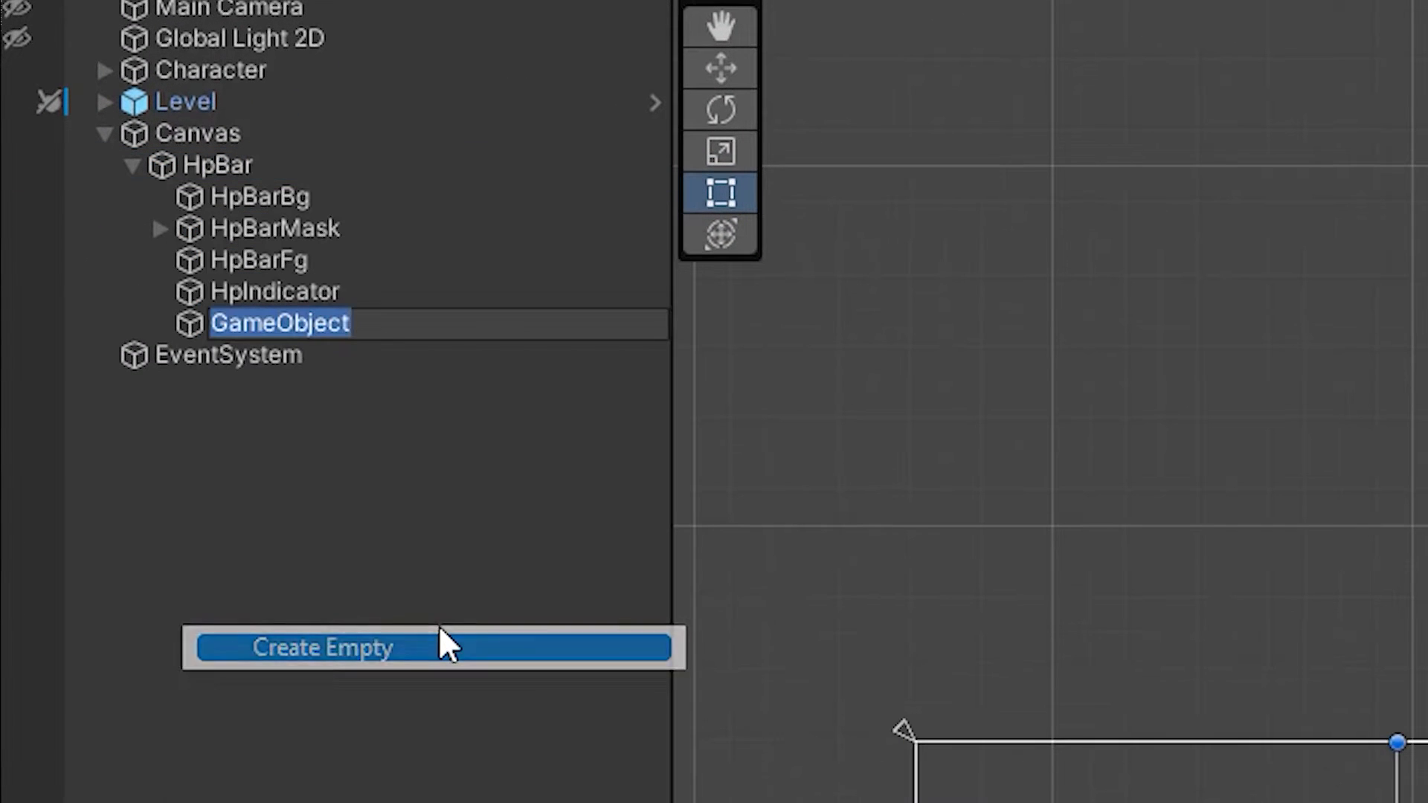
Name the new object LivesCounter and add a LivesCounterImage child image under it
type("LivesCounter")
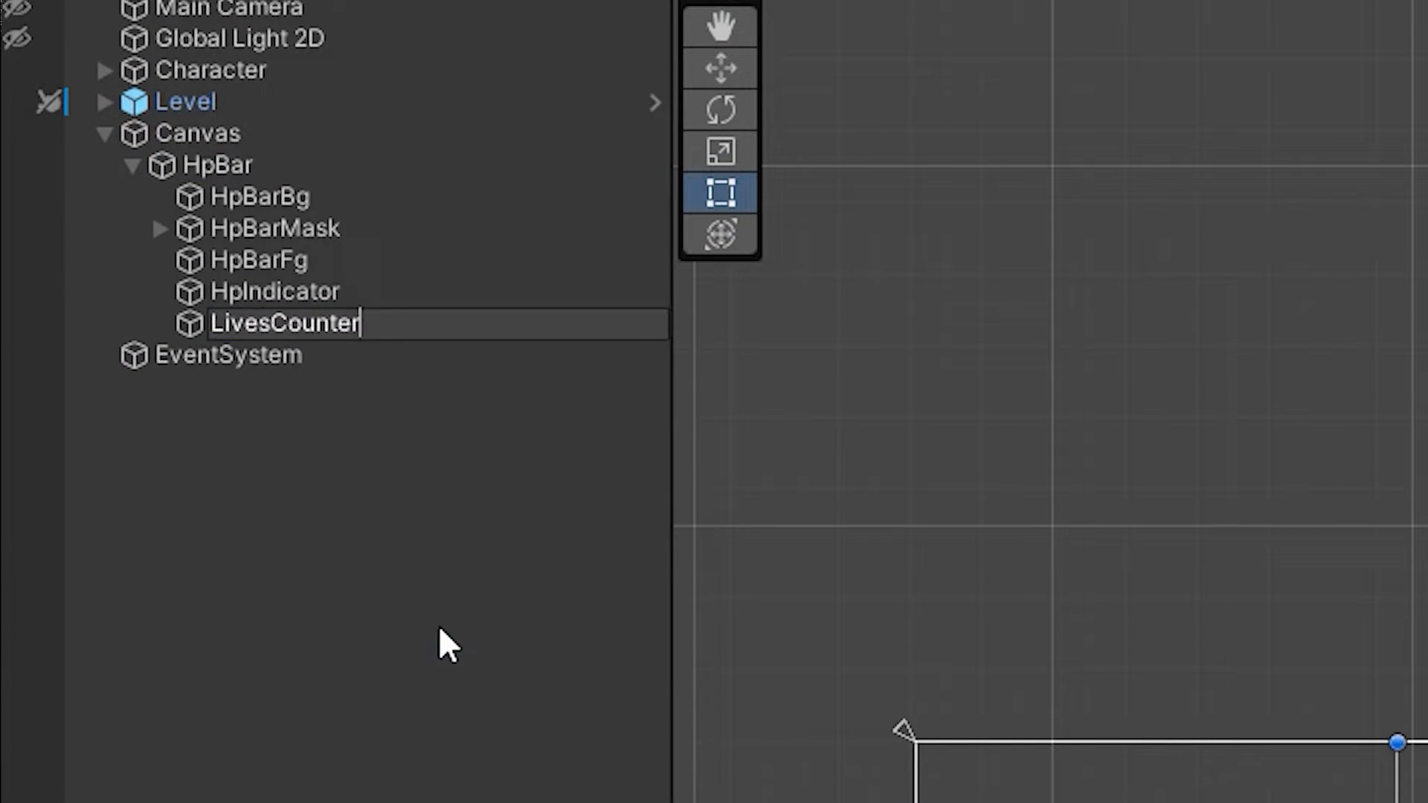
right_click(284, 323)
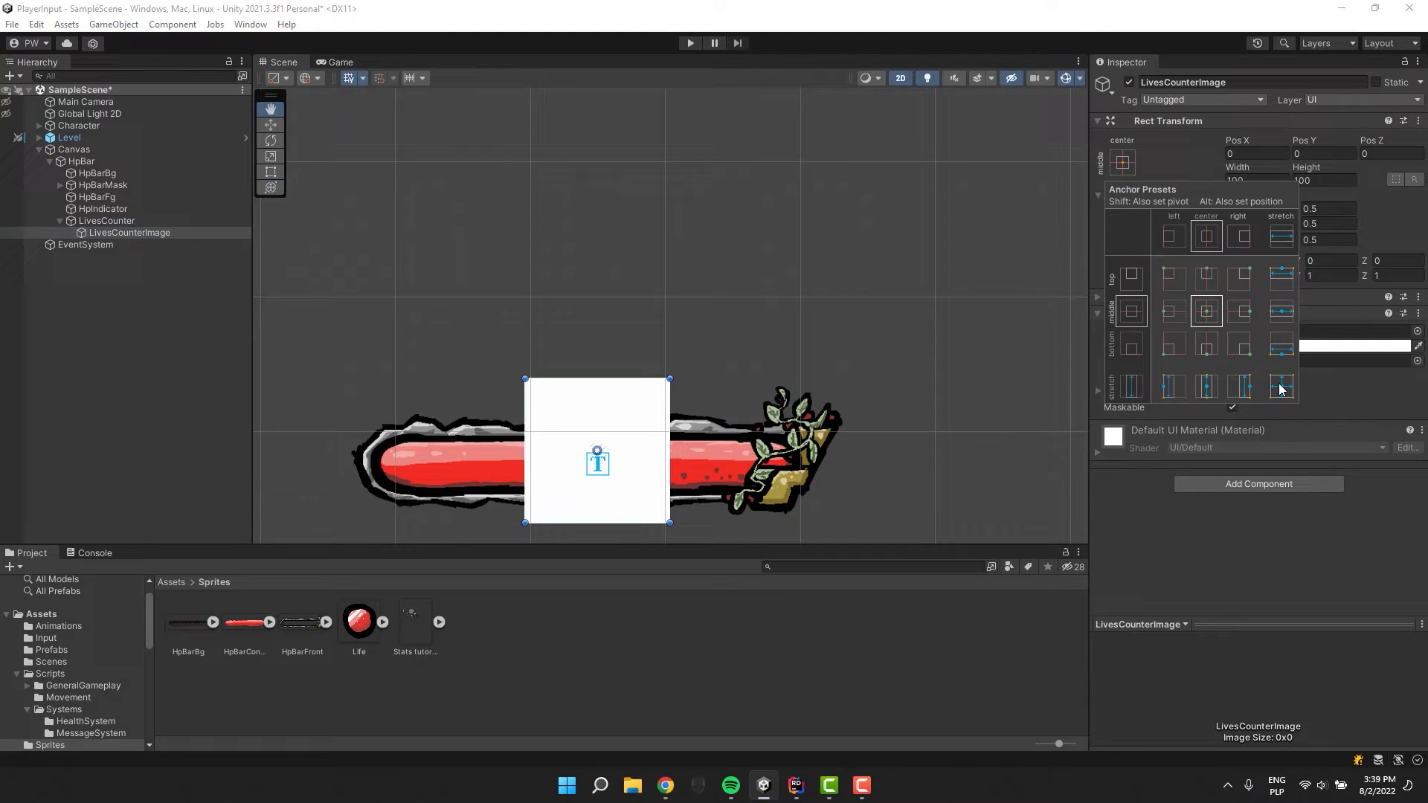
Stretch LivesCounterImage to its parent, tile the Life sprite, and set pixels-per-unit multiplier to 2
left_click(1281, 387)
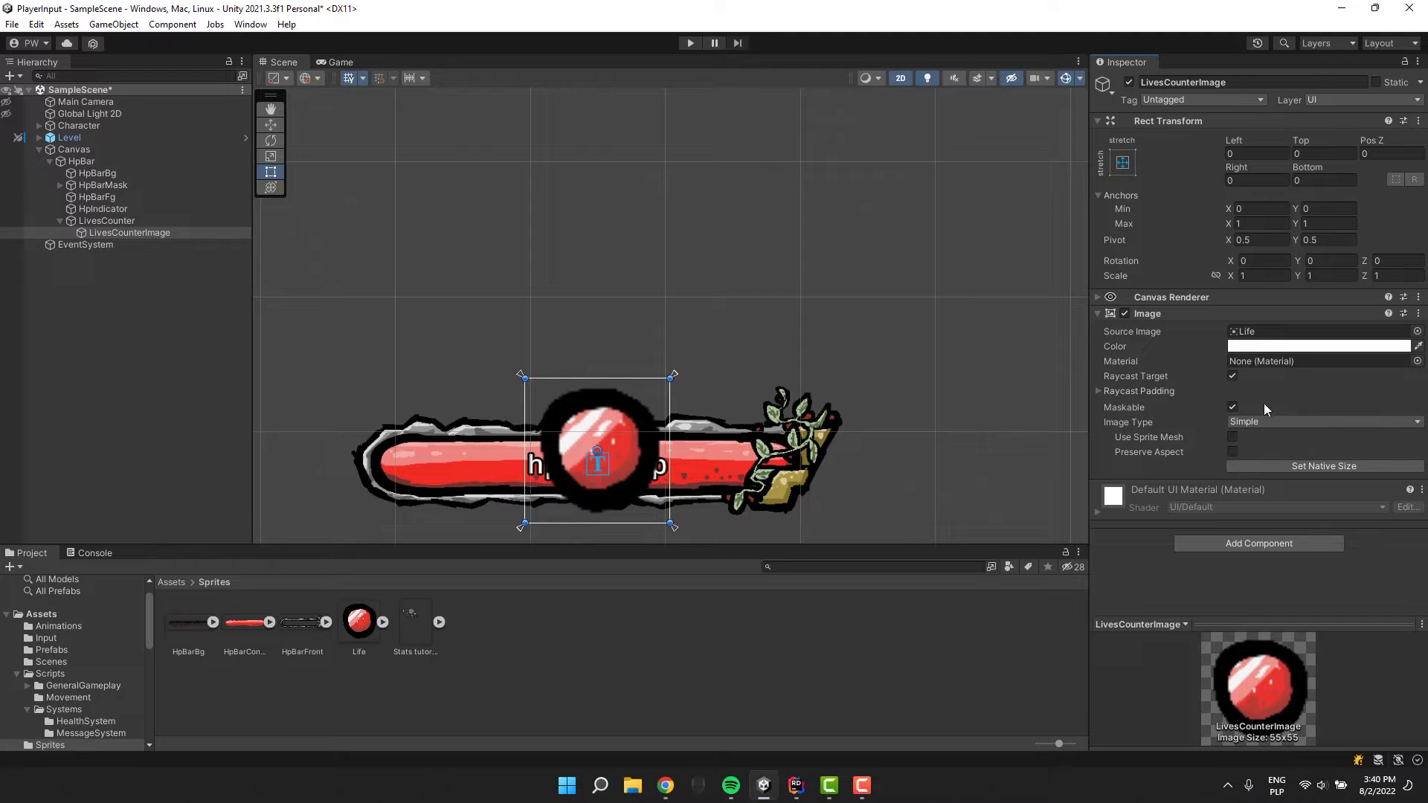
left_click(1323, 421)
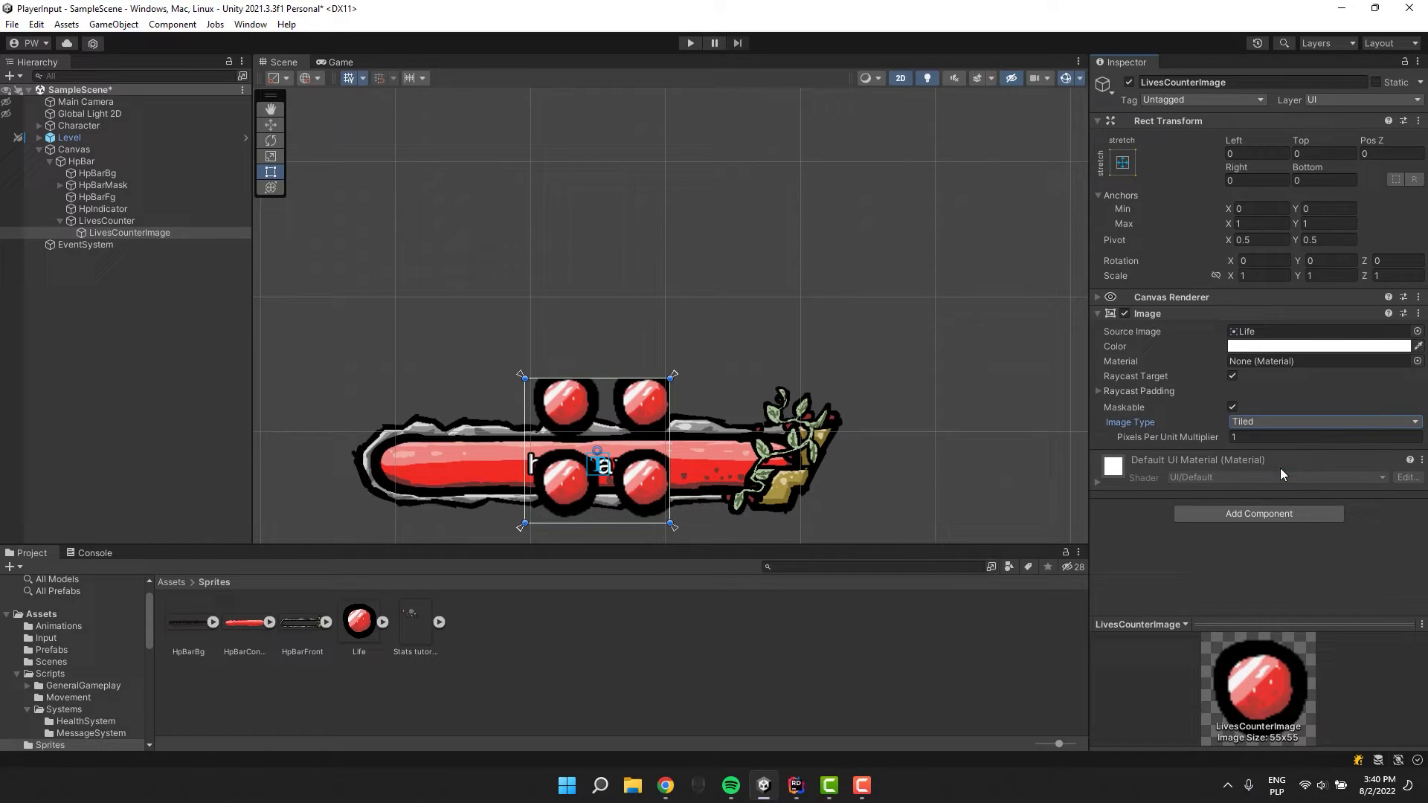
mouse_move(688, 512)
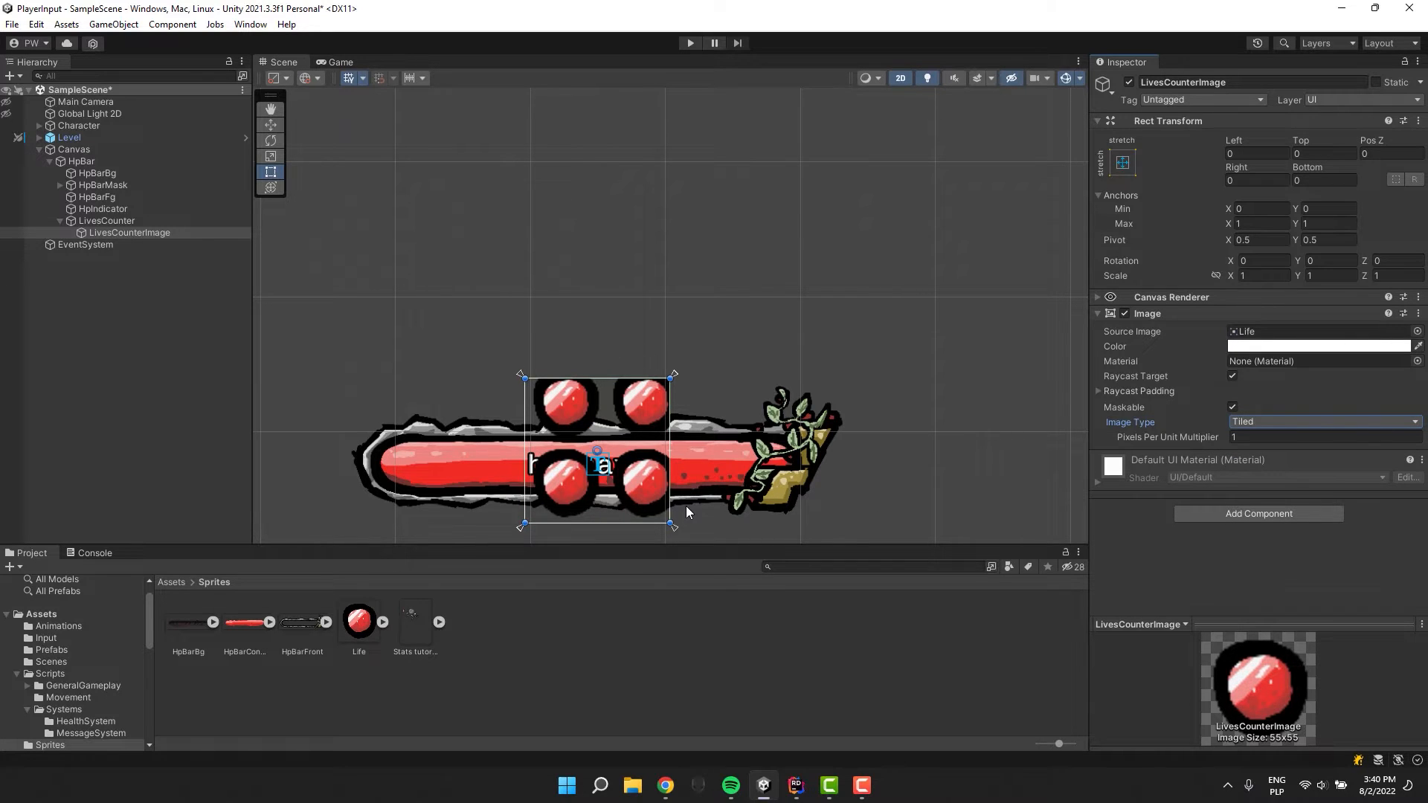
type("2")
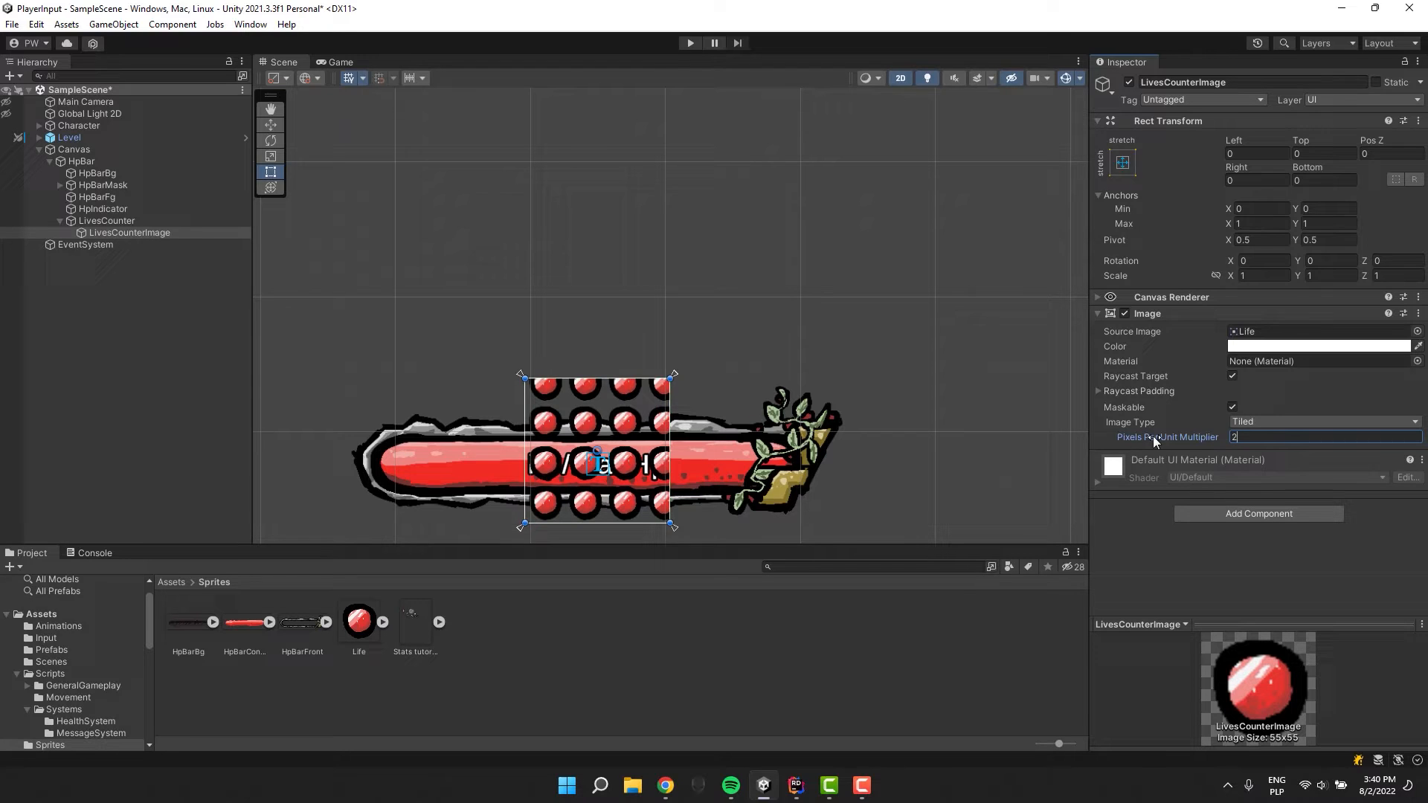
type("2.5")
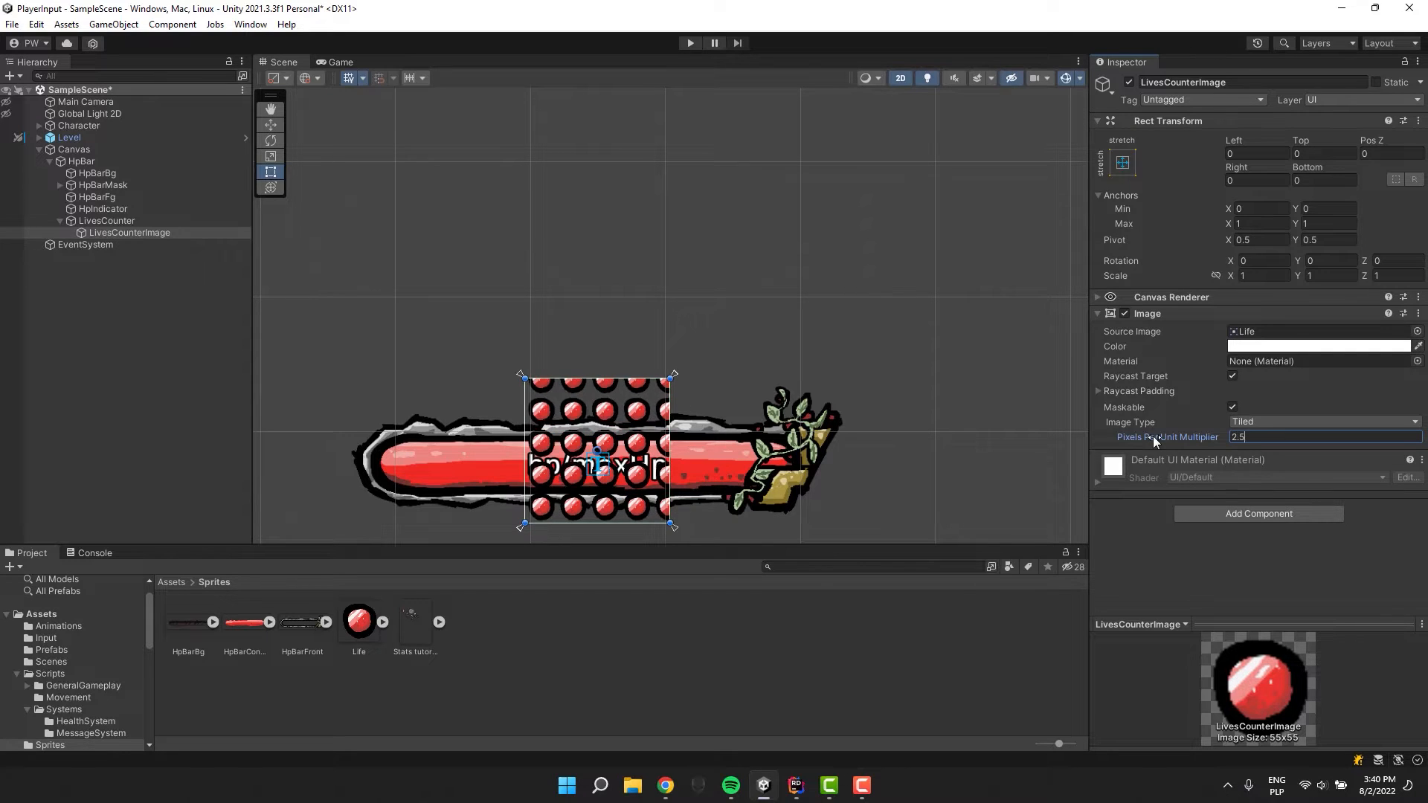
type("2")
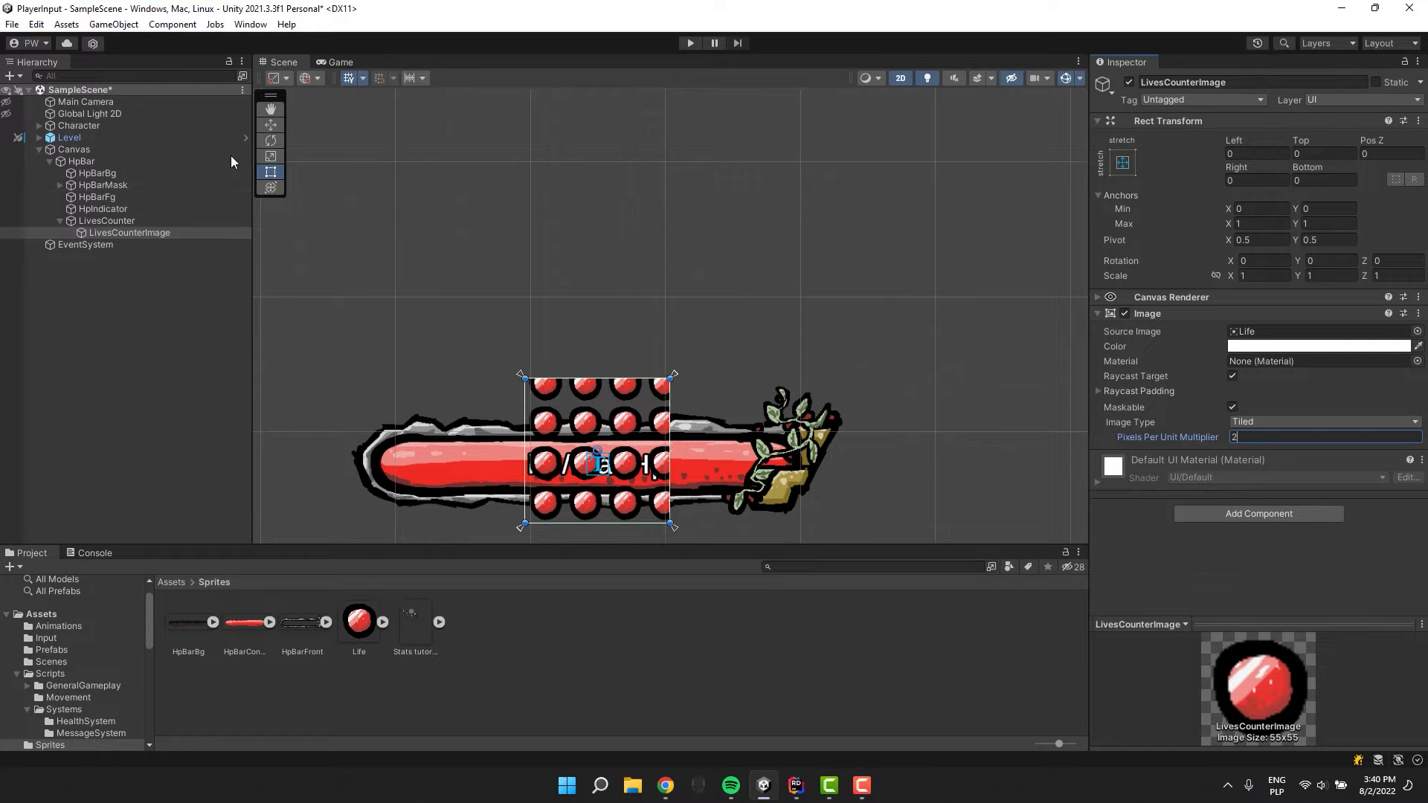
Anchor LivesCounter top-right with height 27 and width 27*3 for three life icons
left_click(107, 220)
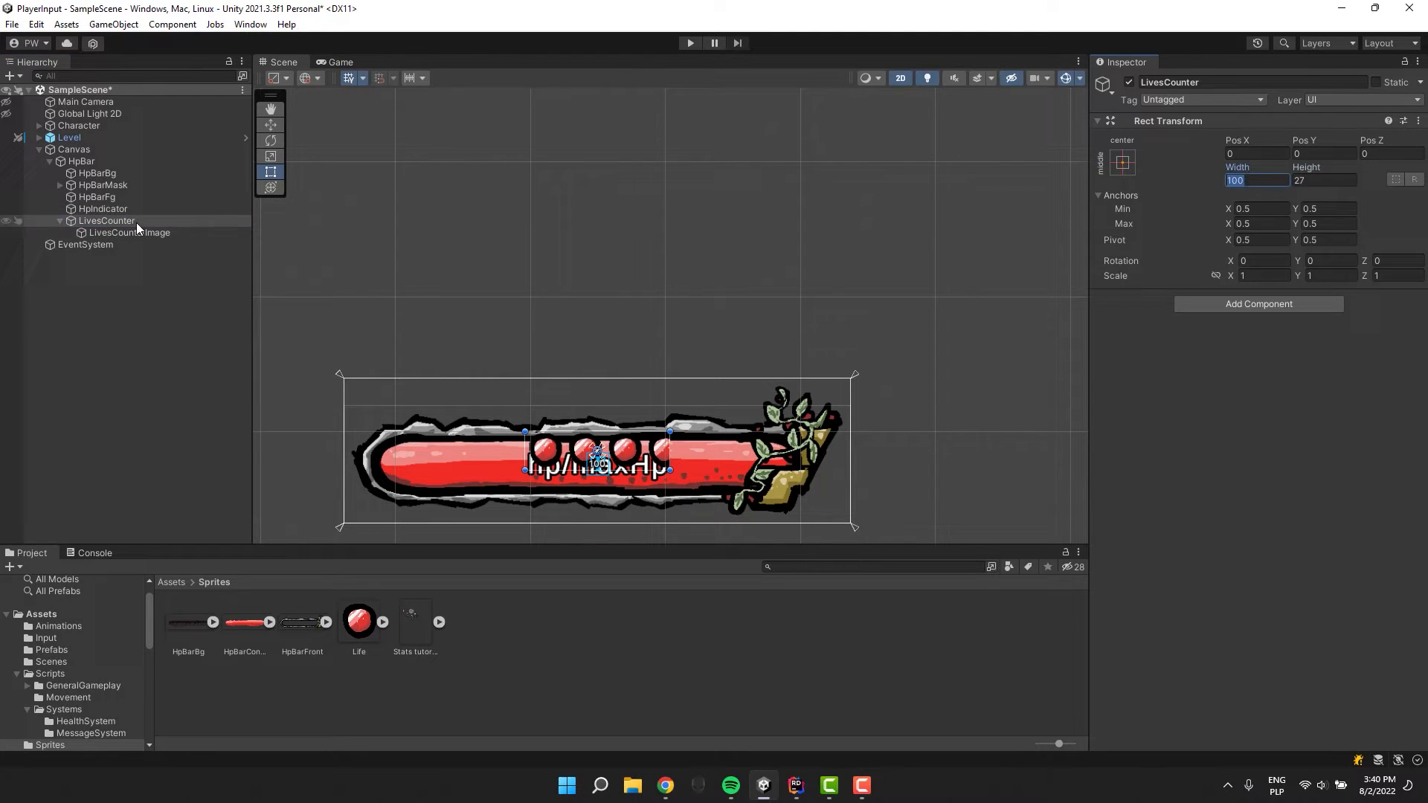
left_click(1122, 162)
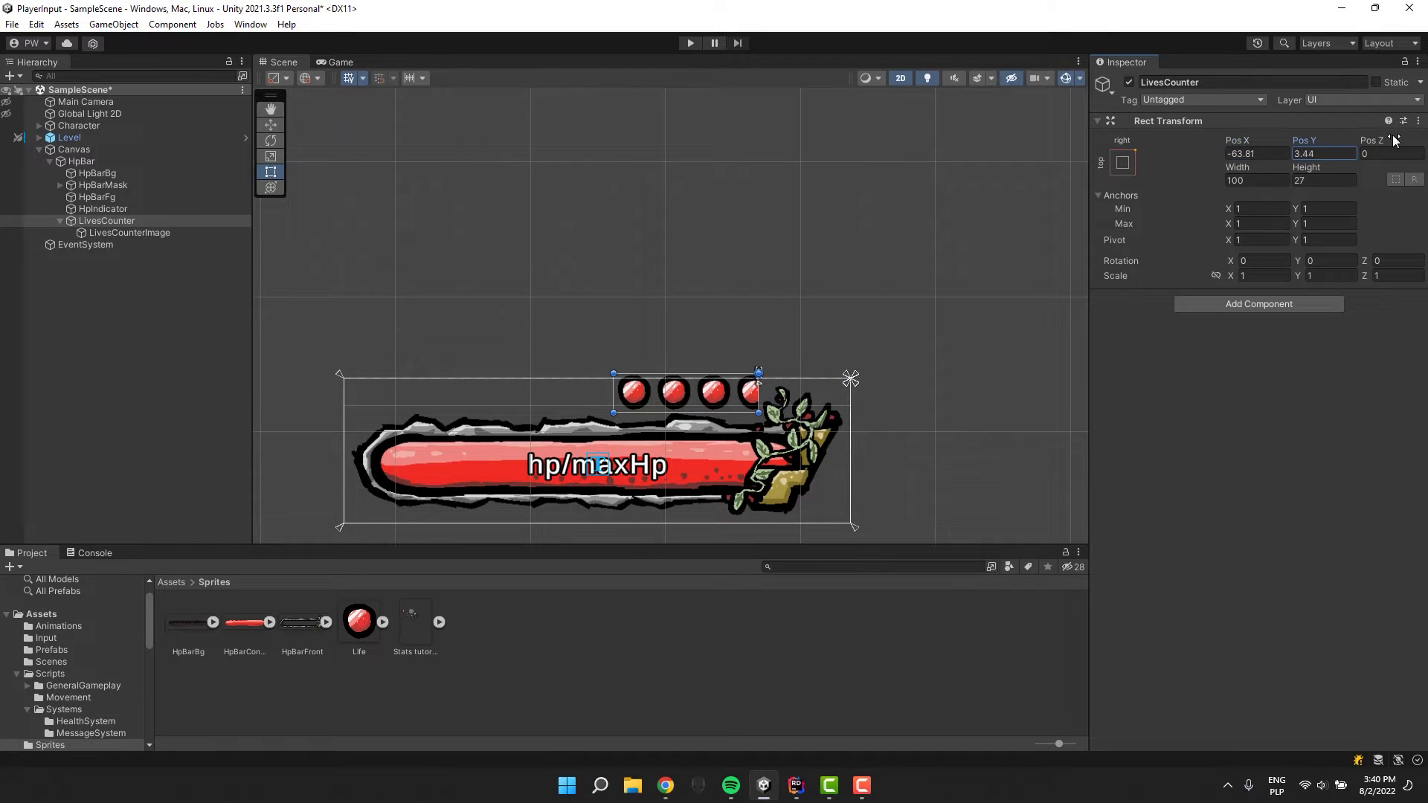
type("27*6")
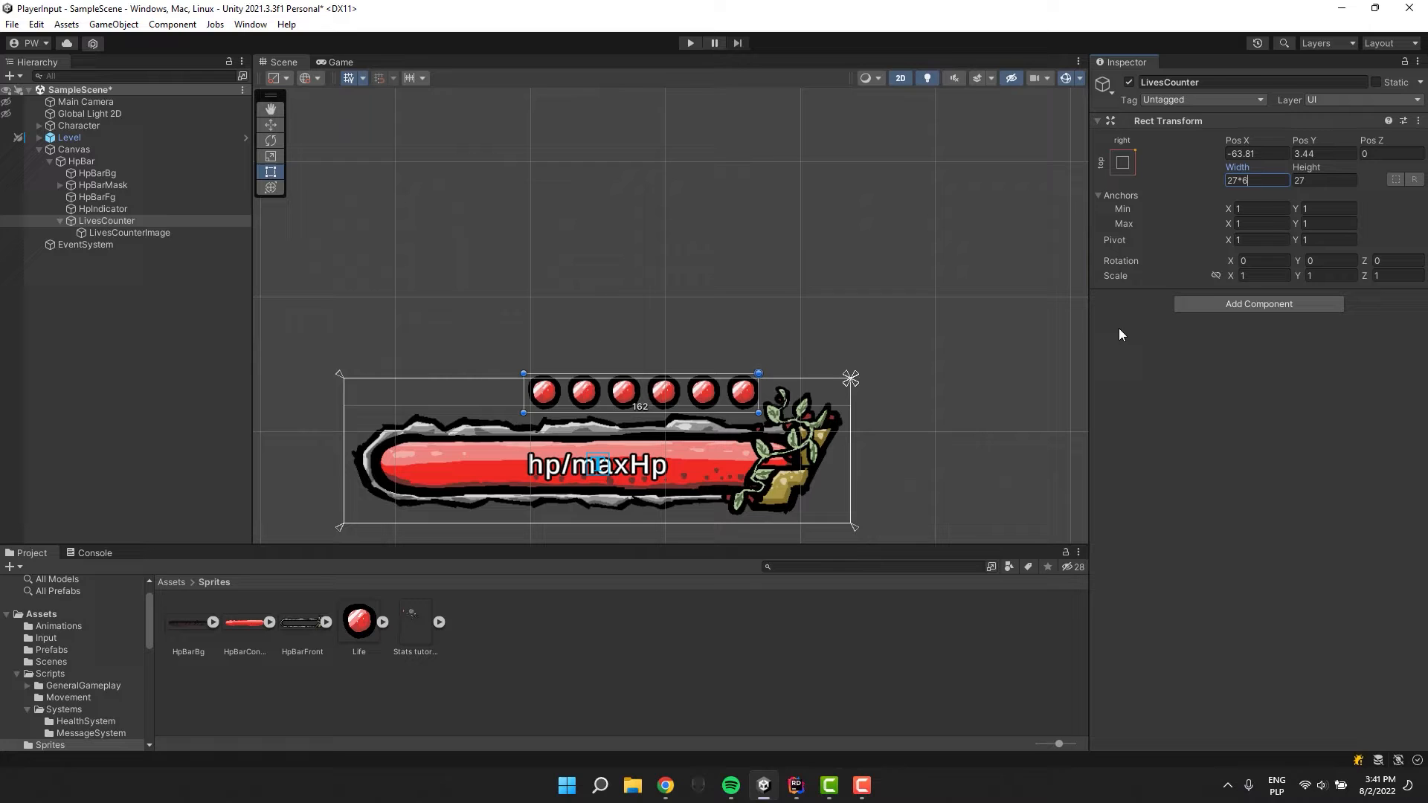
type("27*3")
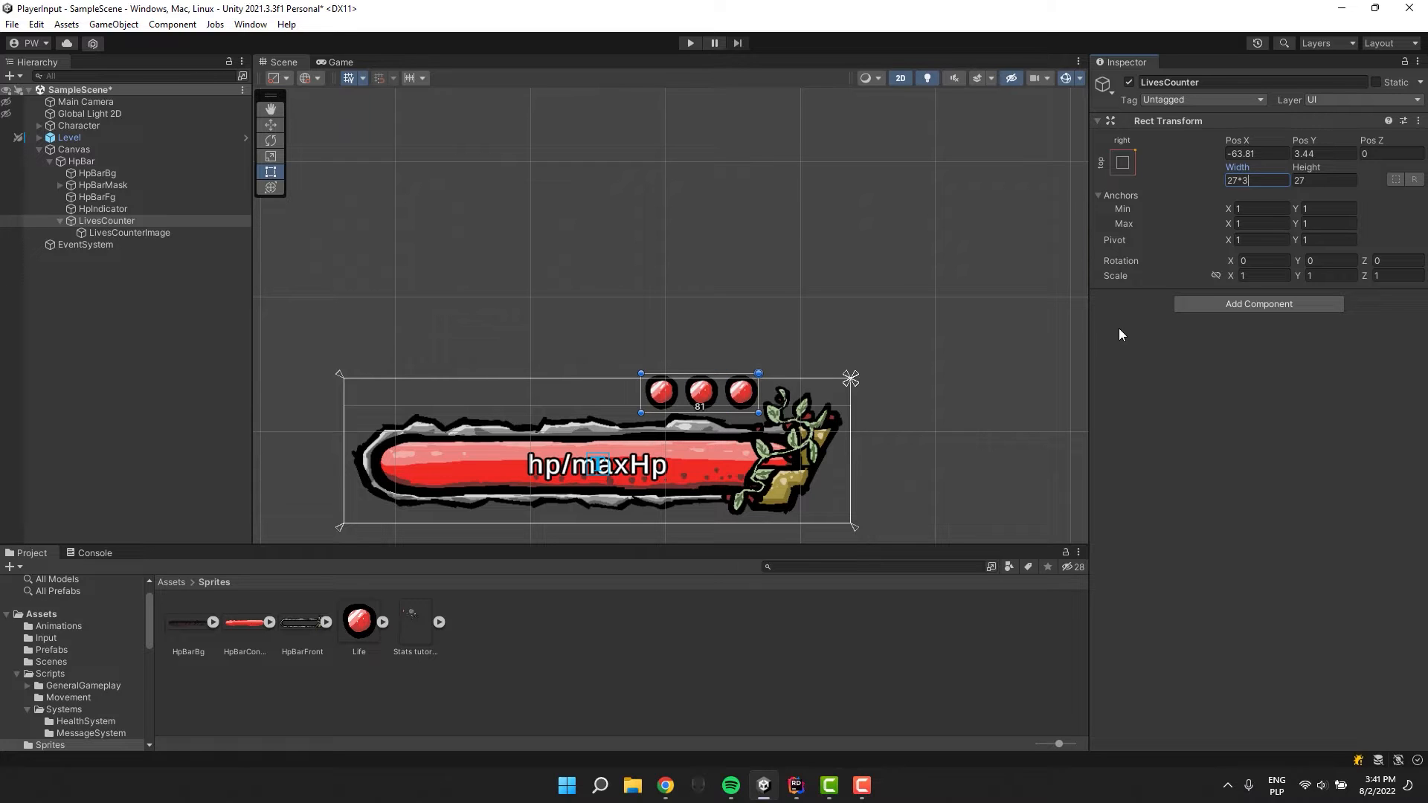
key("enter")
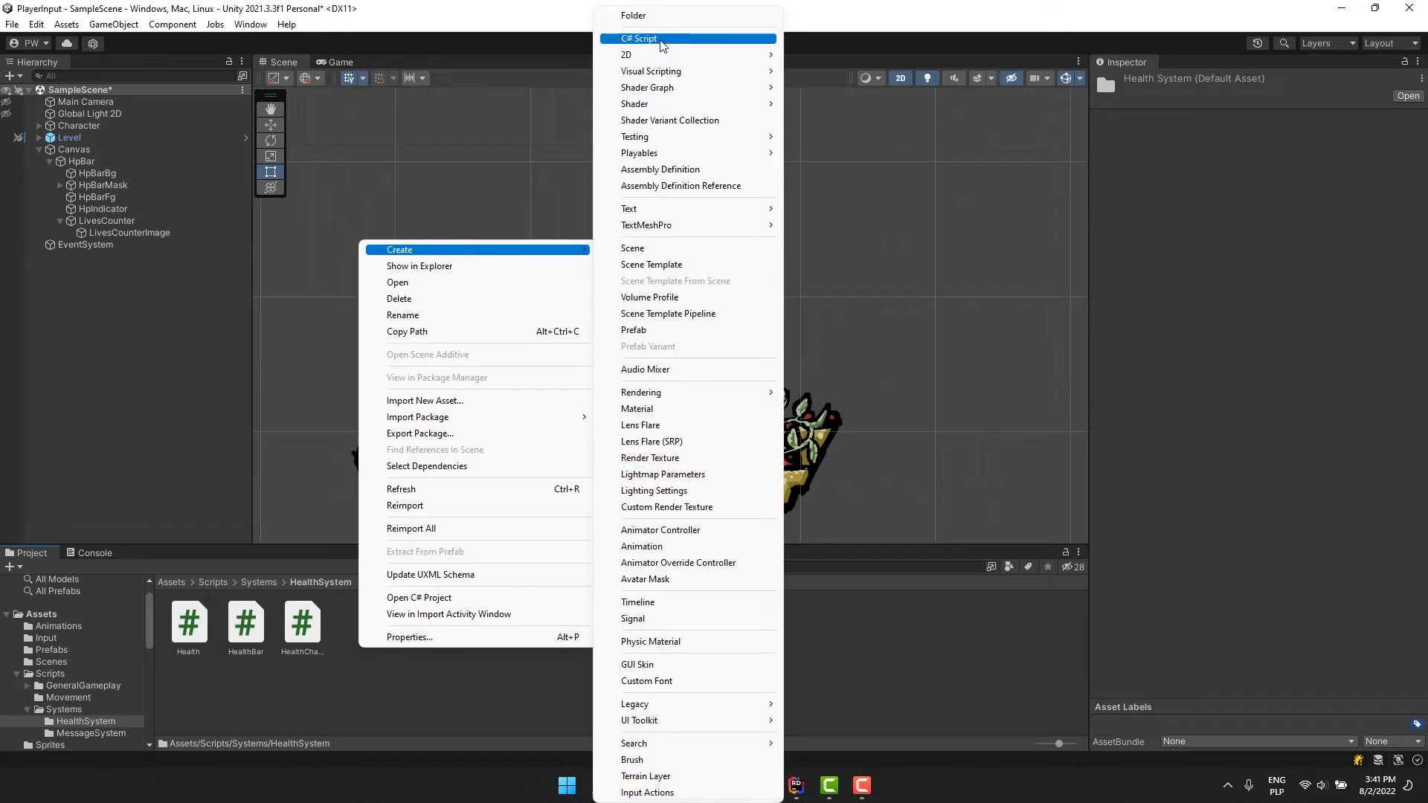
Create a new C# script in the HealthSystem scripts folder
left_click(639, 39)
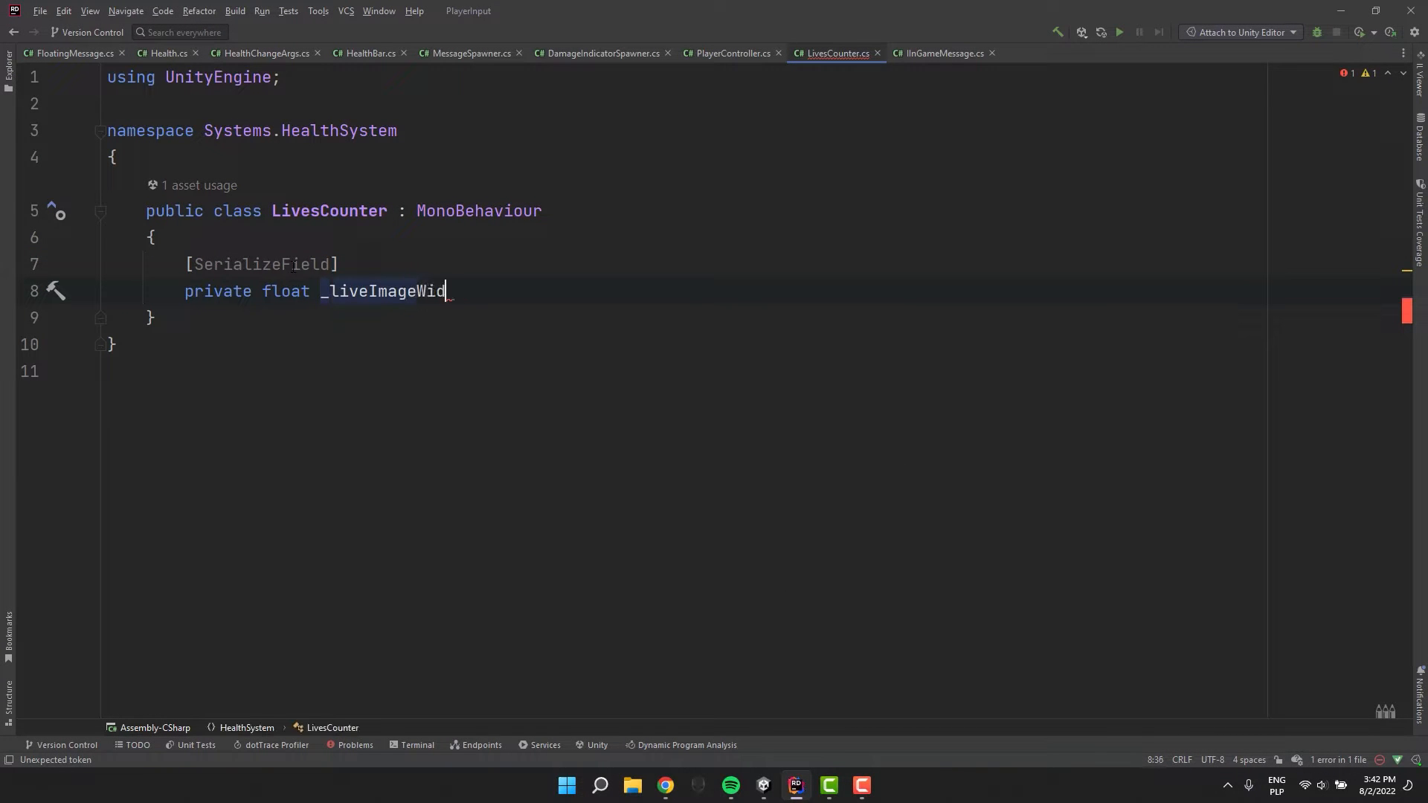
Declare _liveImageWidth = 27.5f and _maxNumOfLives fields
type("th = 27.5f;")
type("private int")
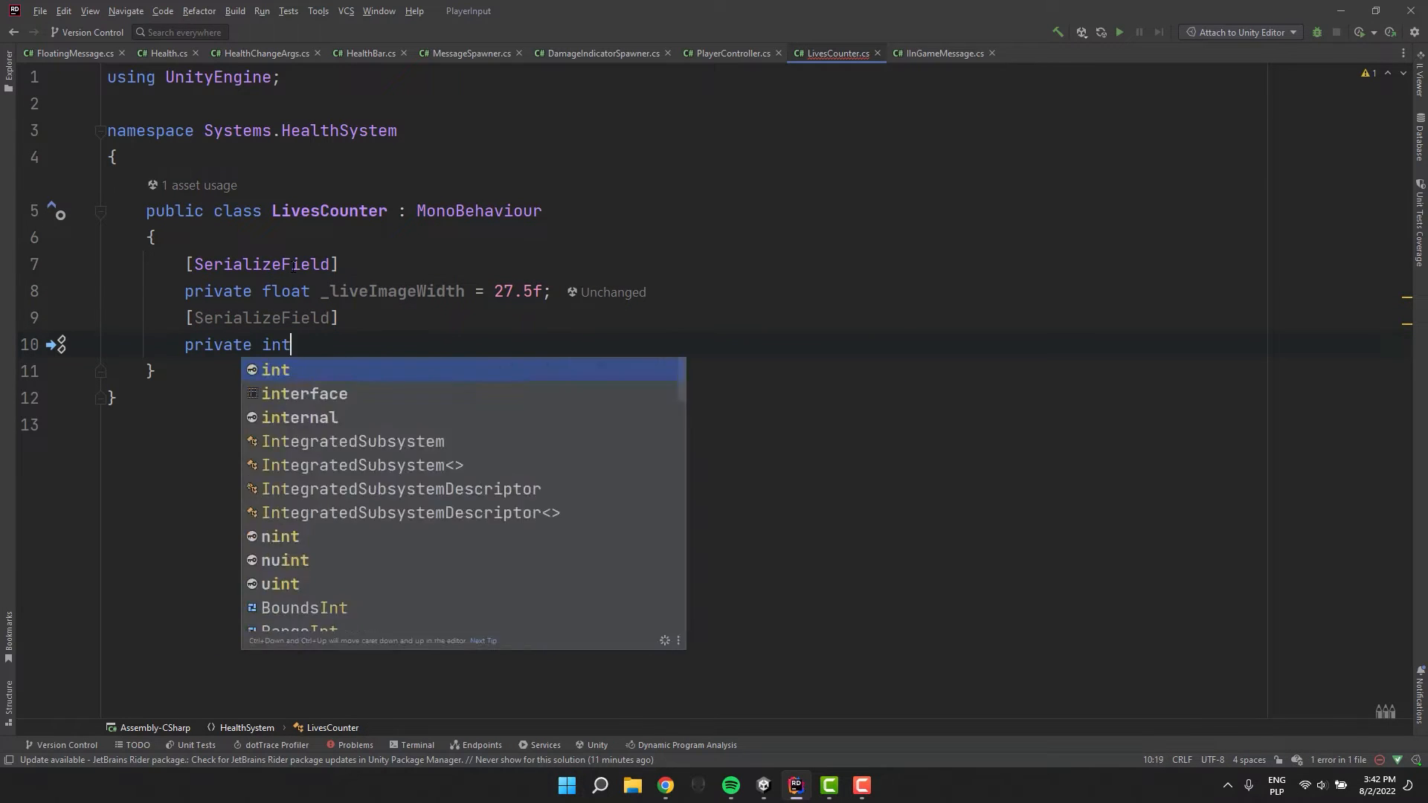
type("_maxNumOfLives = 3;")
type("private int _numOfLives = 3;")
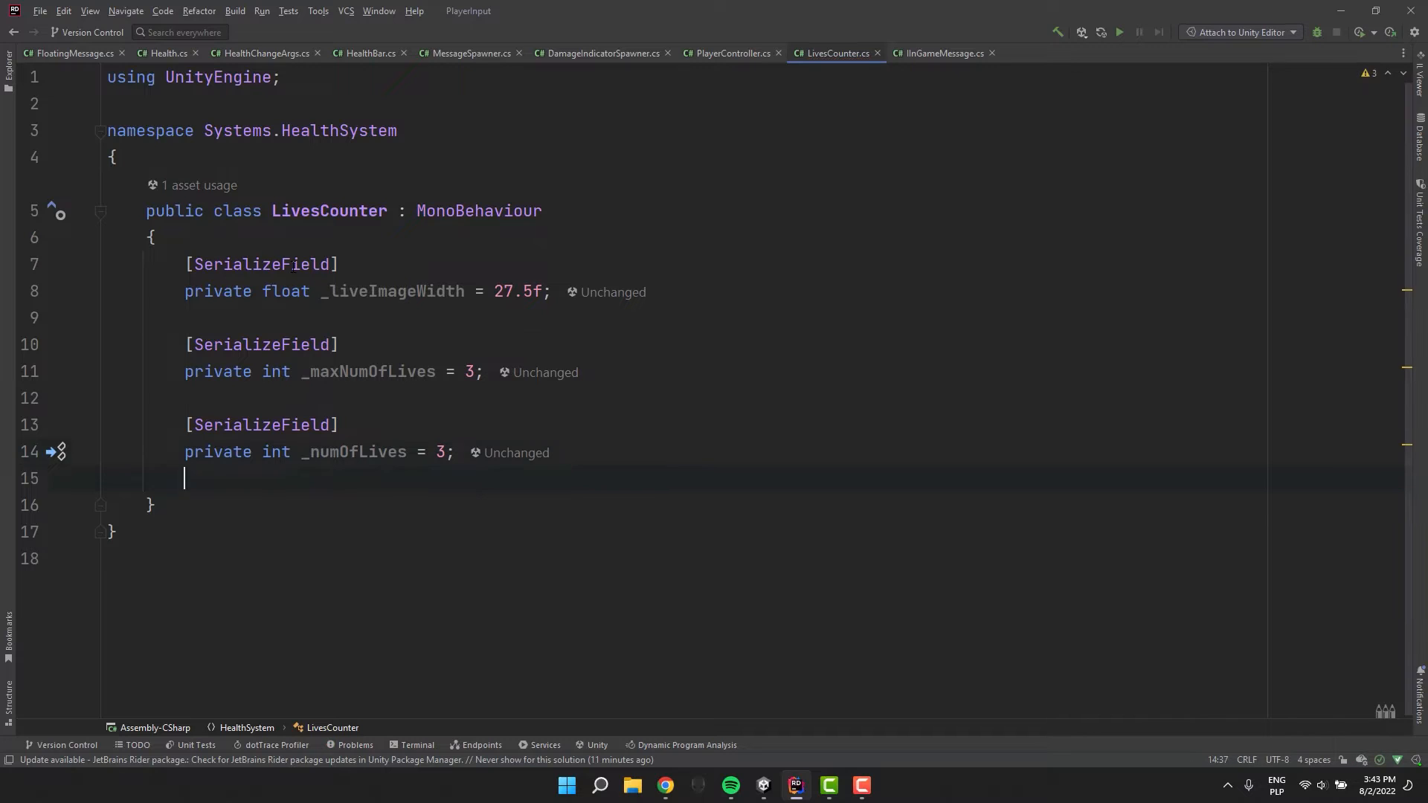
Add a NumOfLives property whose getter returns _numOfLives and setter clamps the value with Mathf.Clamp
type("public int Nu")
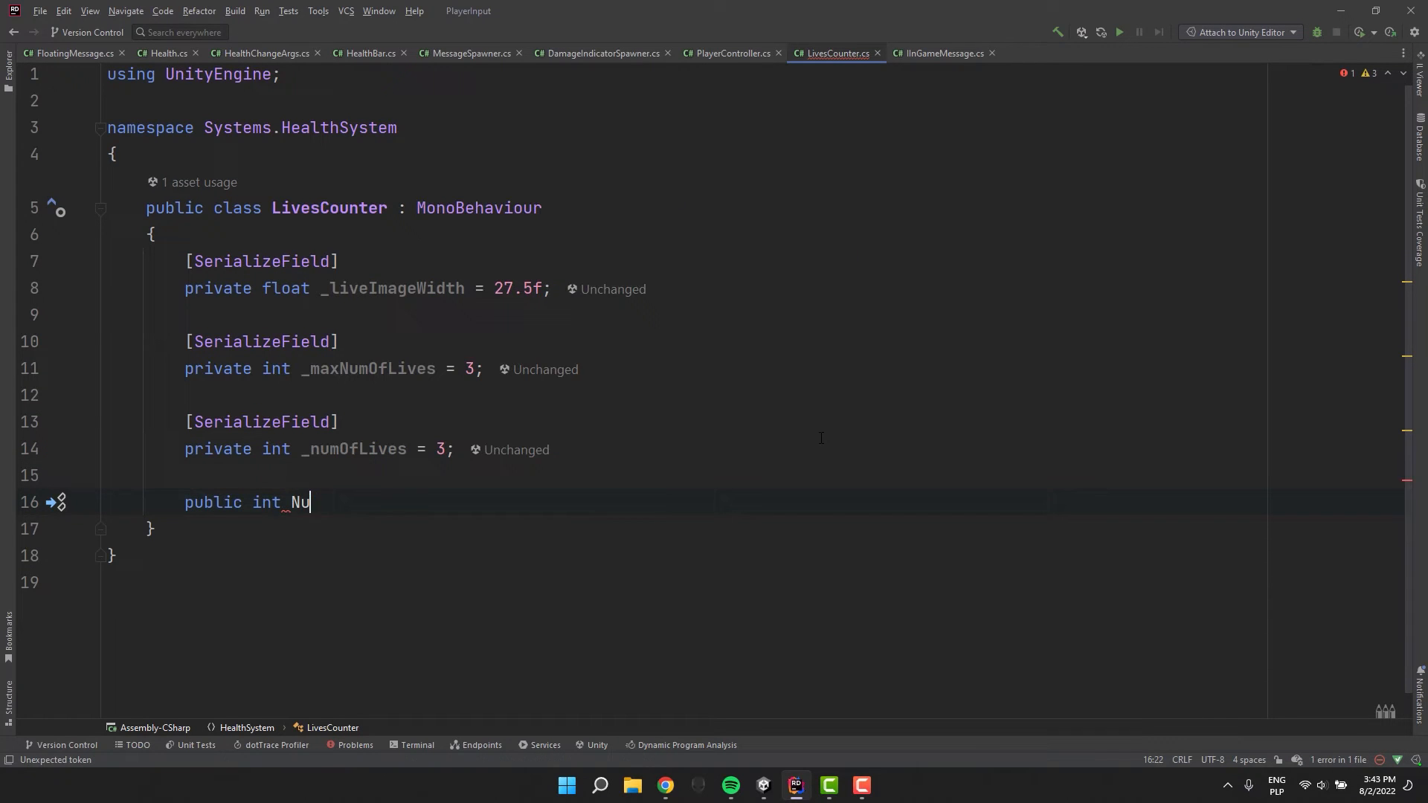
type("mOfLives")
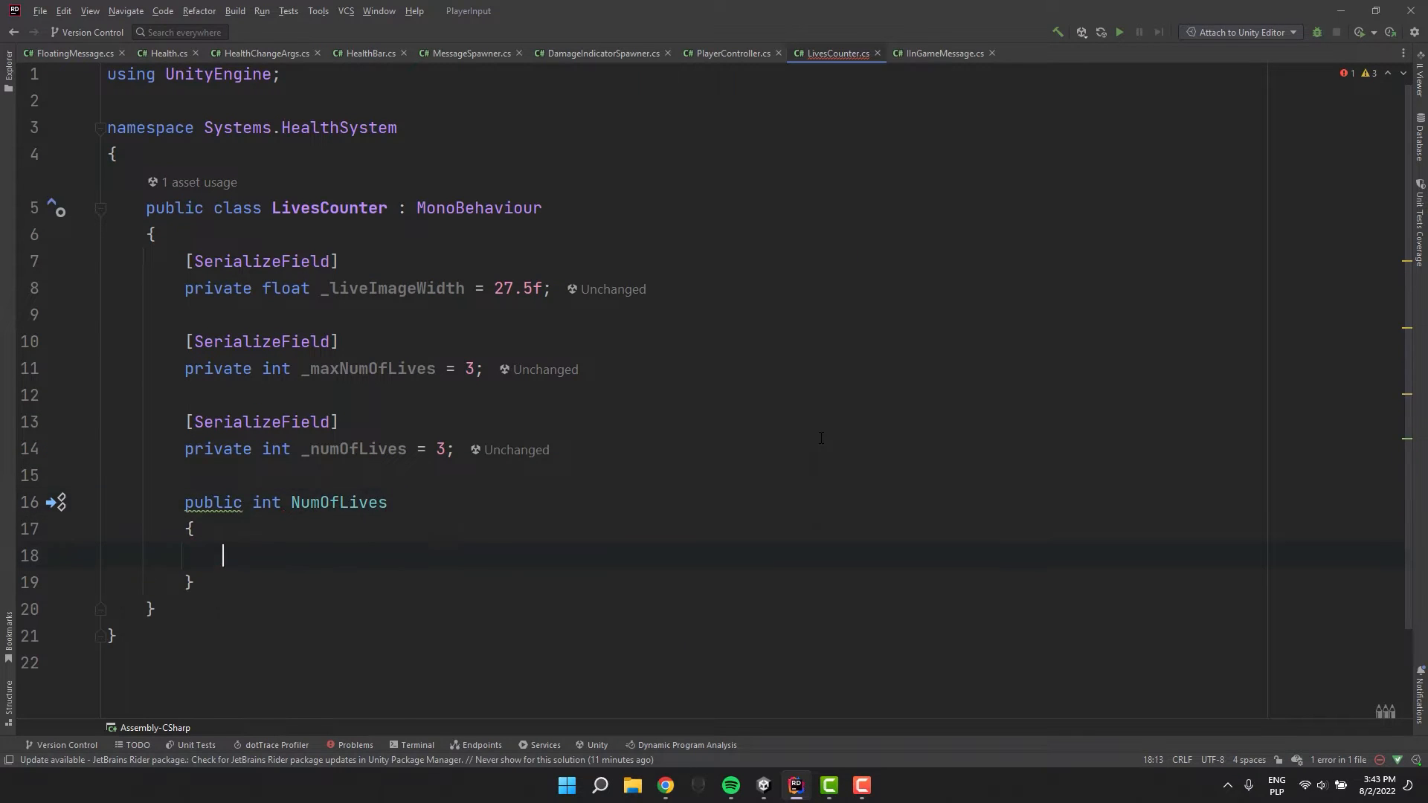
type("get => _numOfLives;")
type("set")
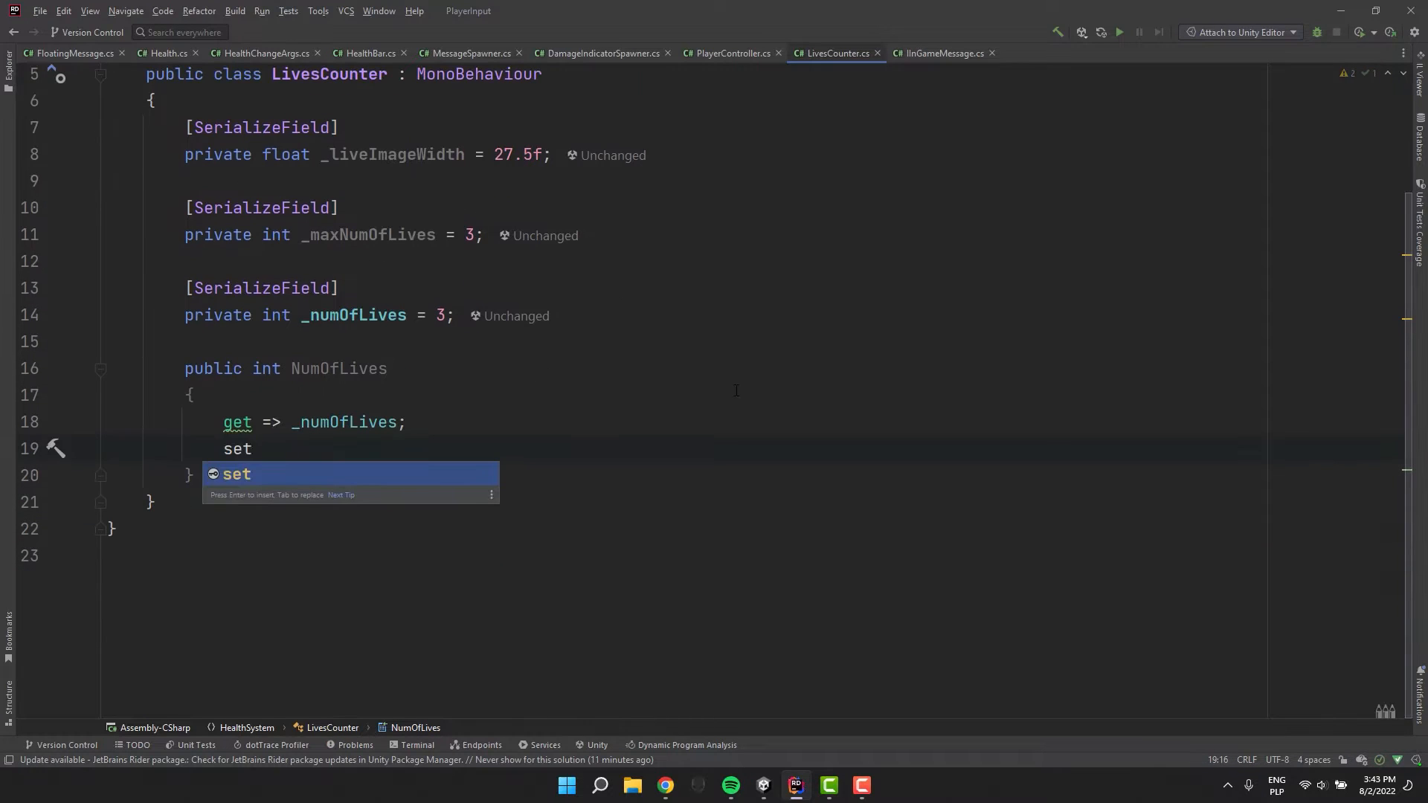
type("=> _numOfLives =")
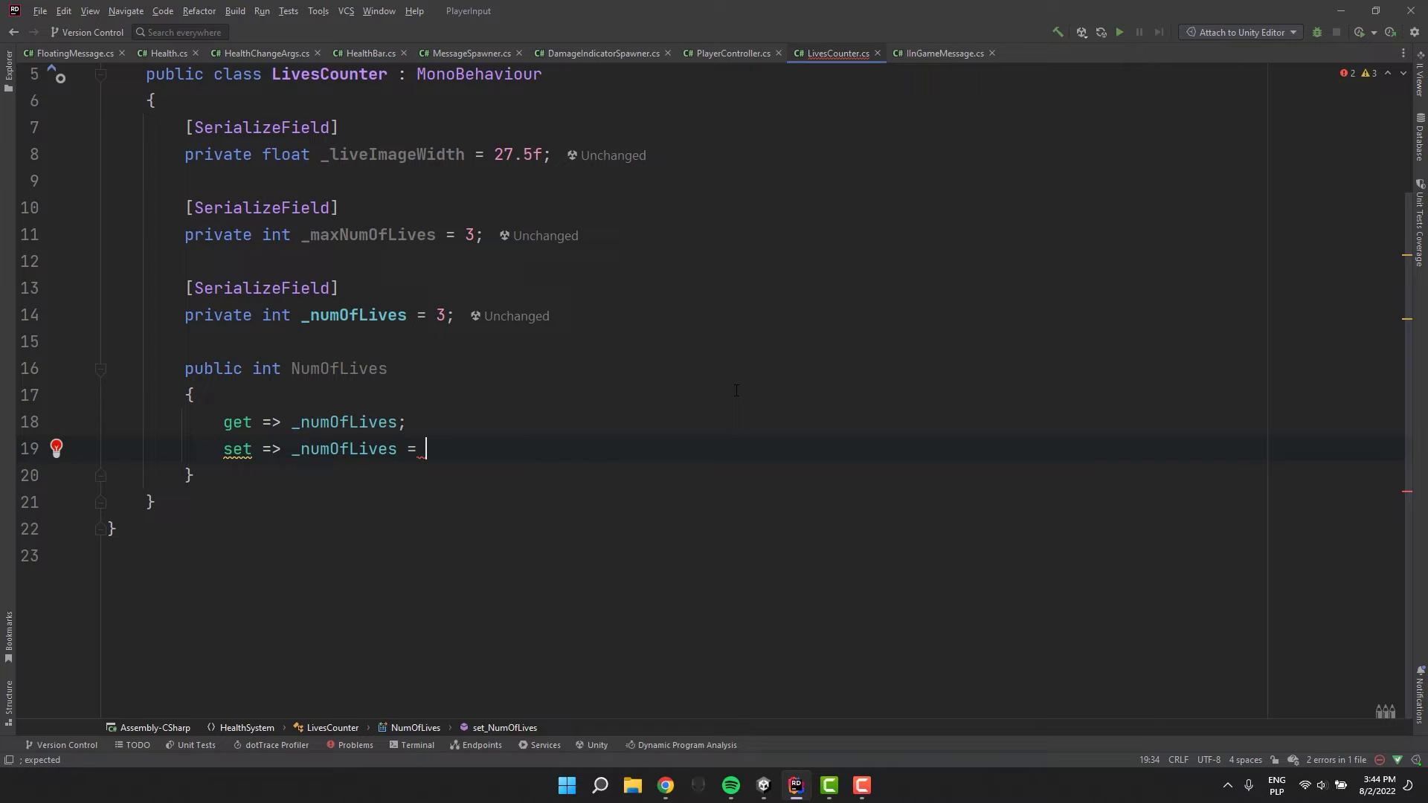
type("value;")
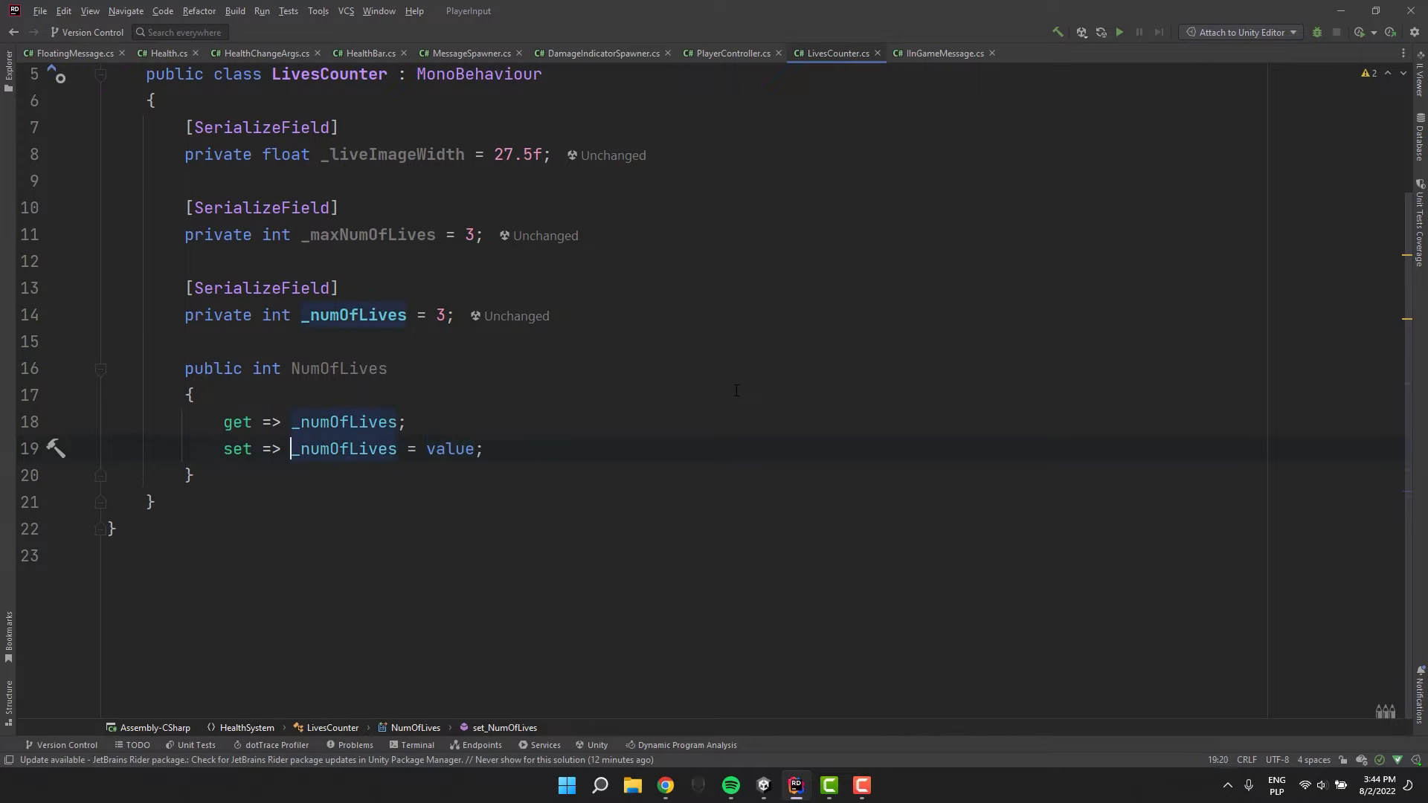
type("Mathf.Clamp(")
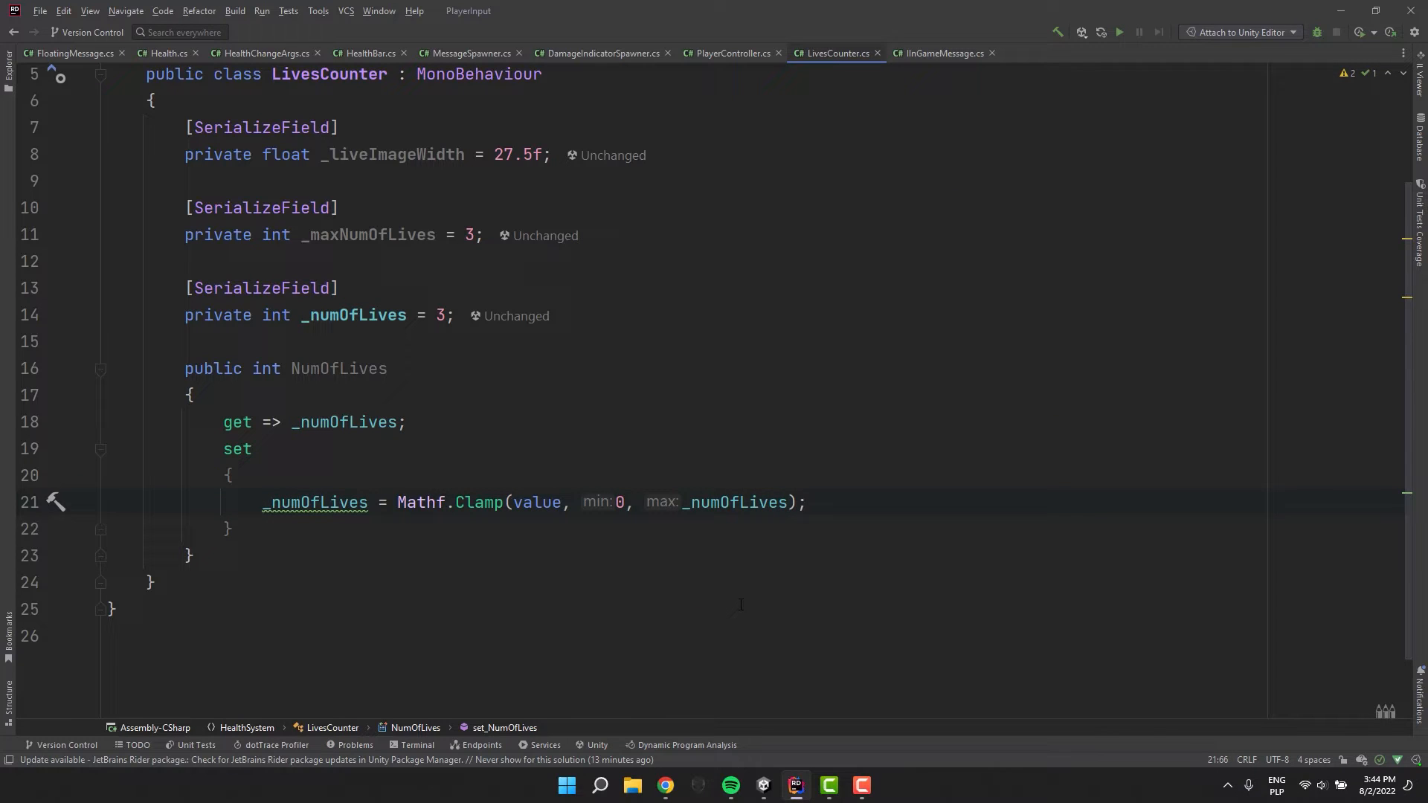
key("enter")
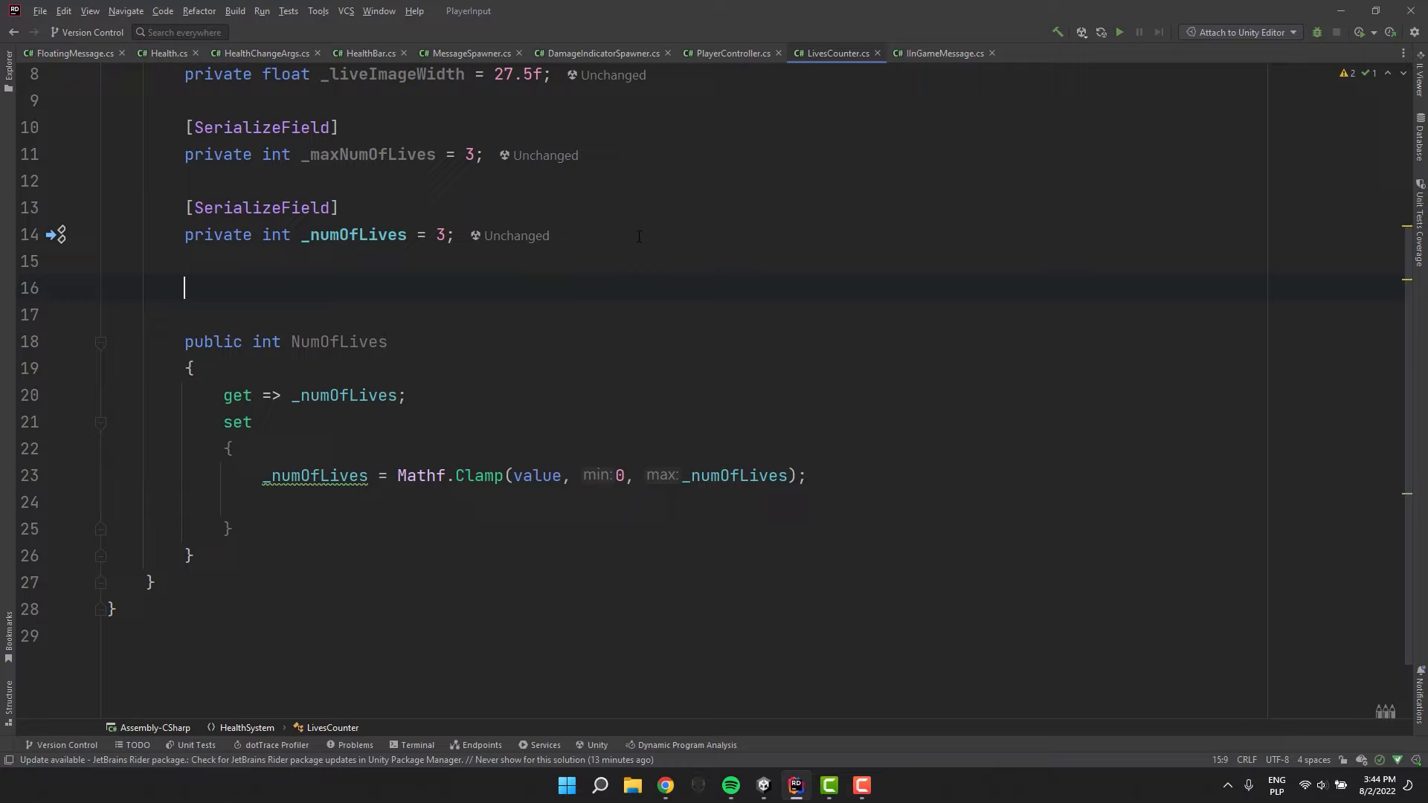
Cache a RectTransform _rect and resize its sizeDelta width to _liveImageWidth times lives in the setter, making the setter private
type("private RectTransform _rect;")
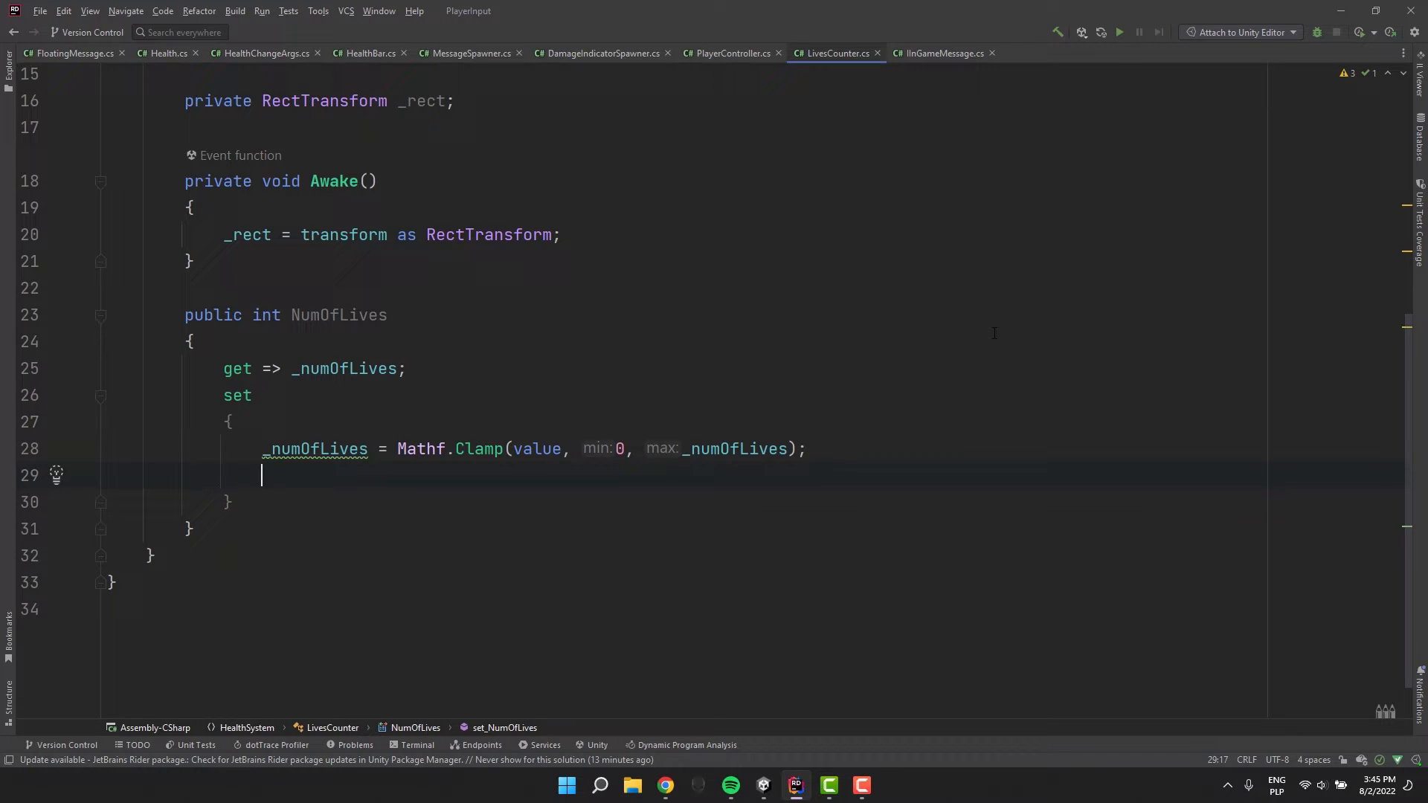
type("_rect.de")
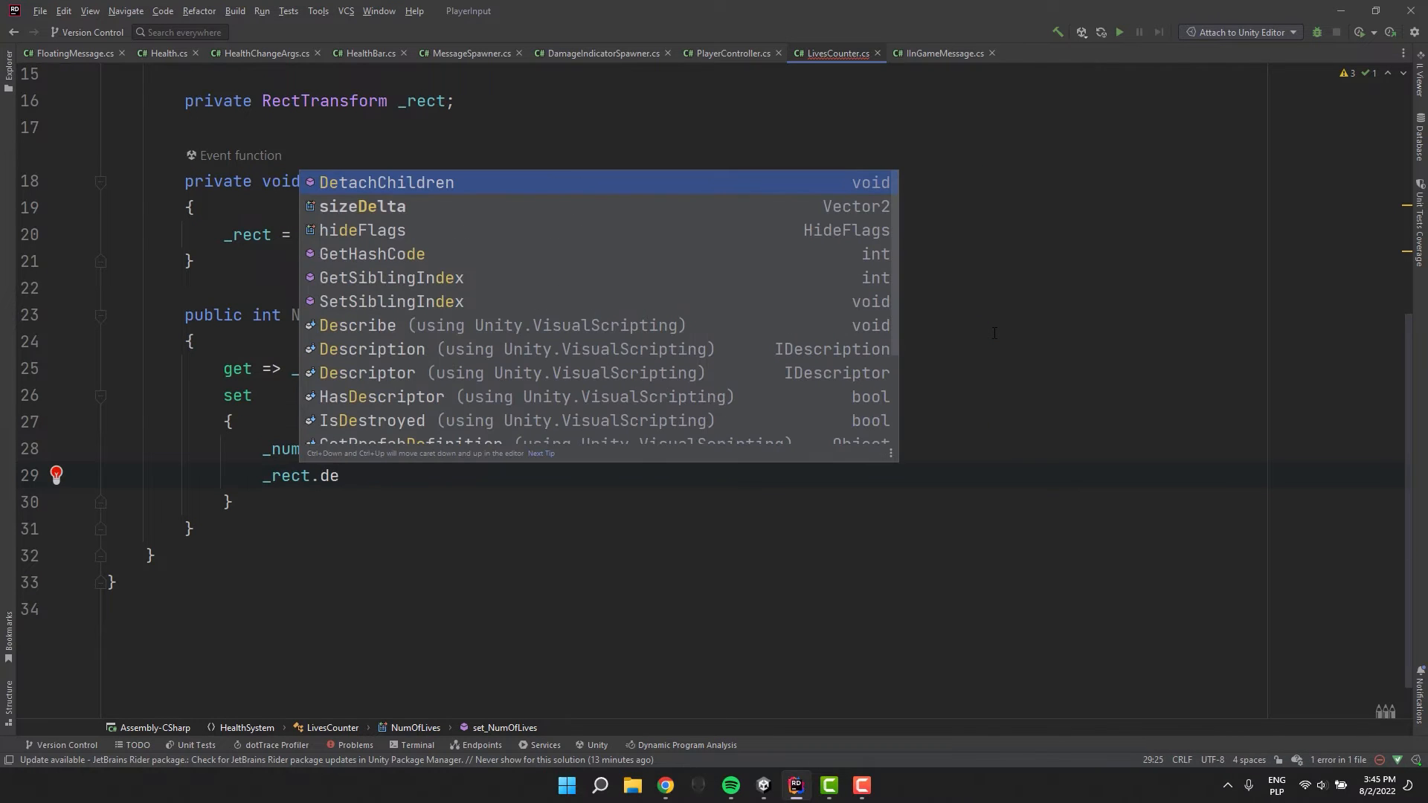
type("sizeDelta = new Vector2(")
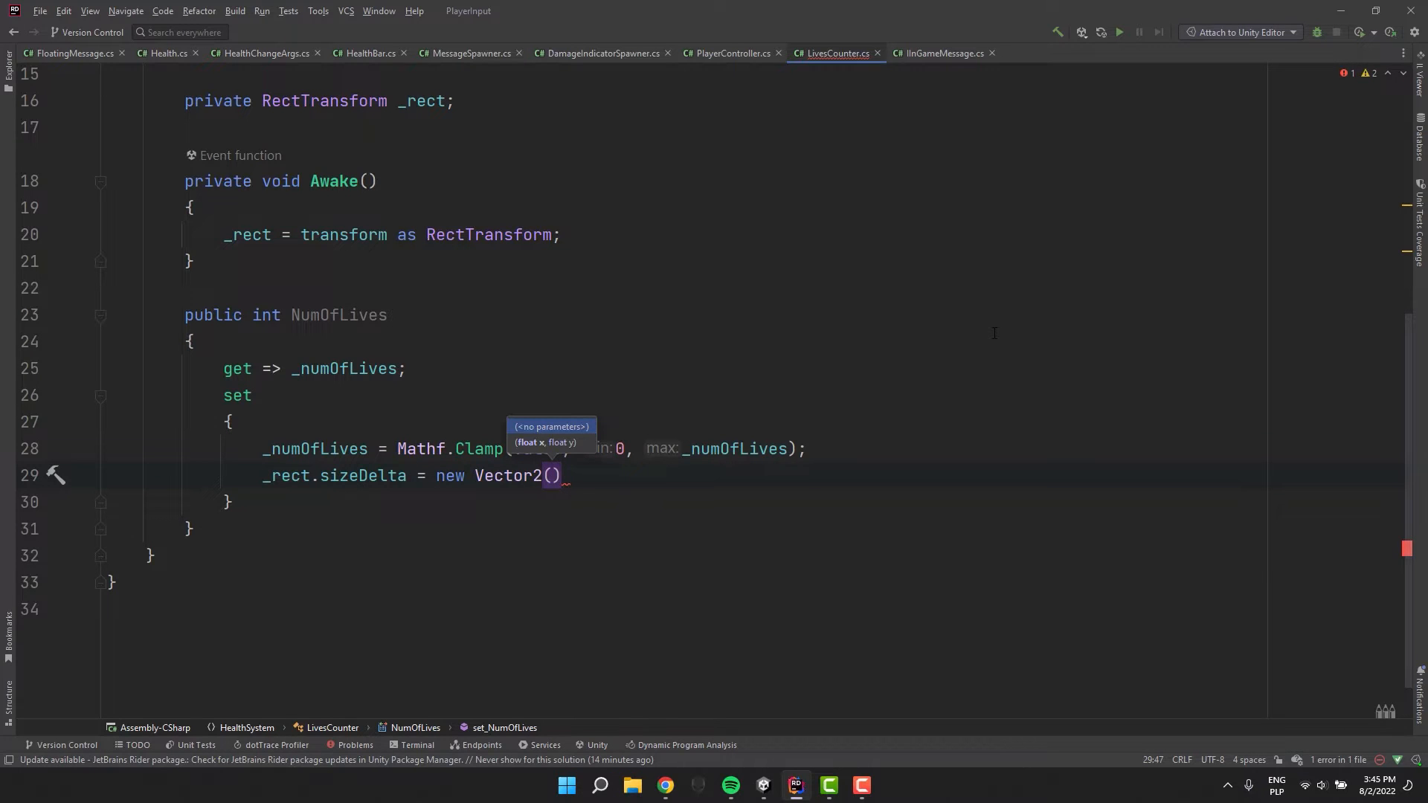
type("_liveImageWidth * _numOfLives,")
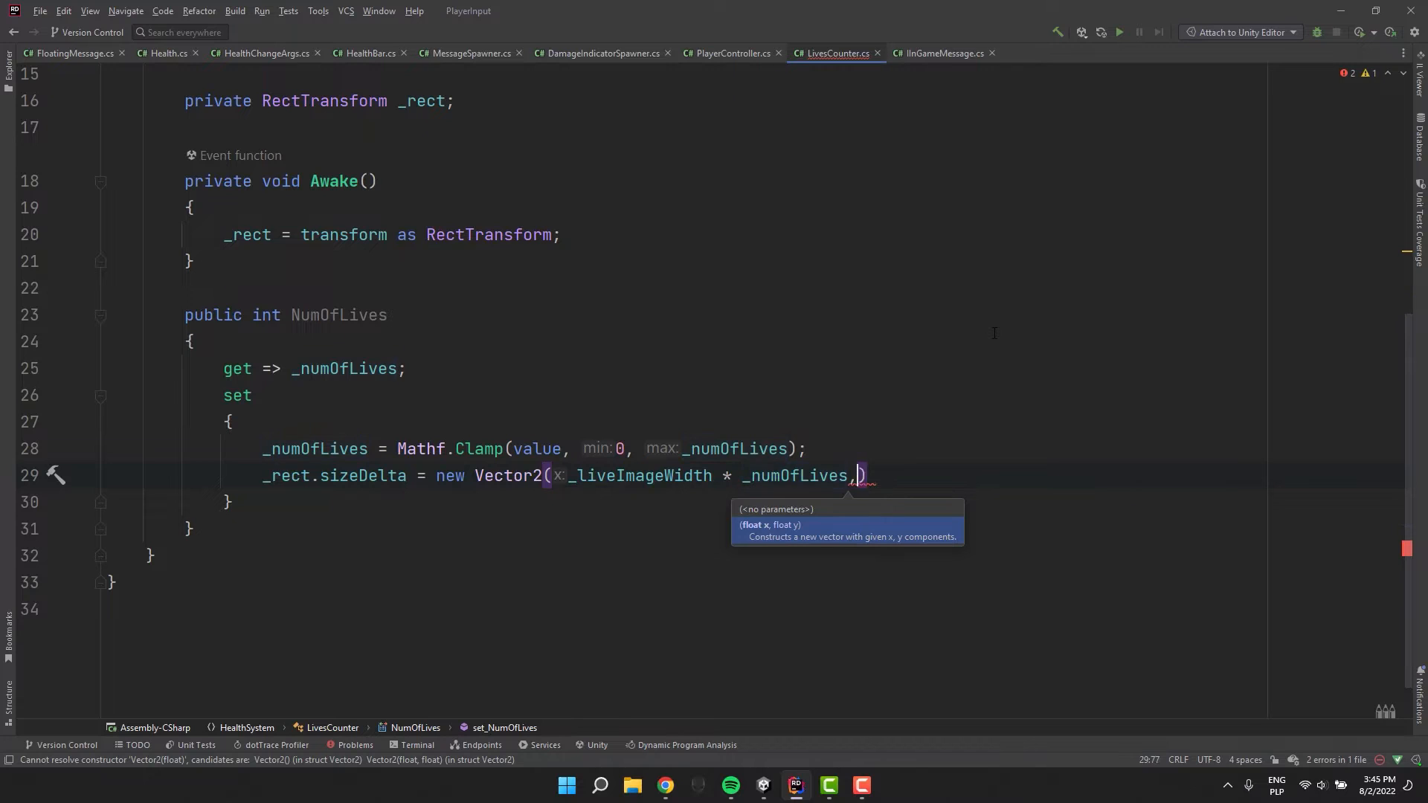
type("y:_rect.sizeDelta.y")
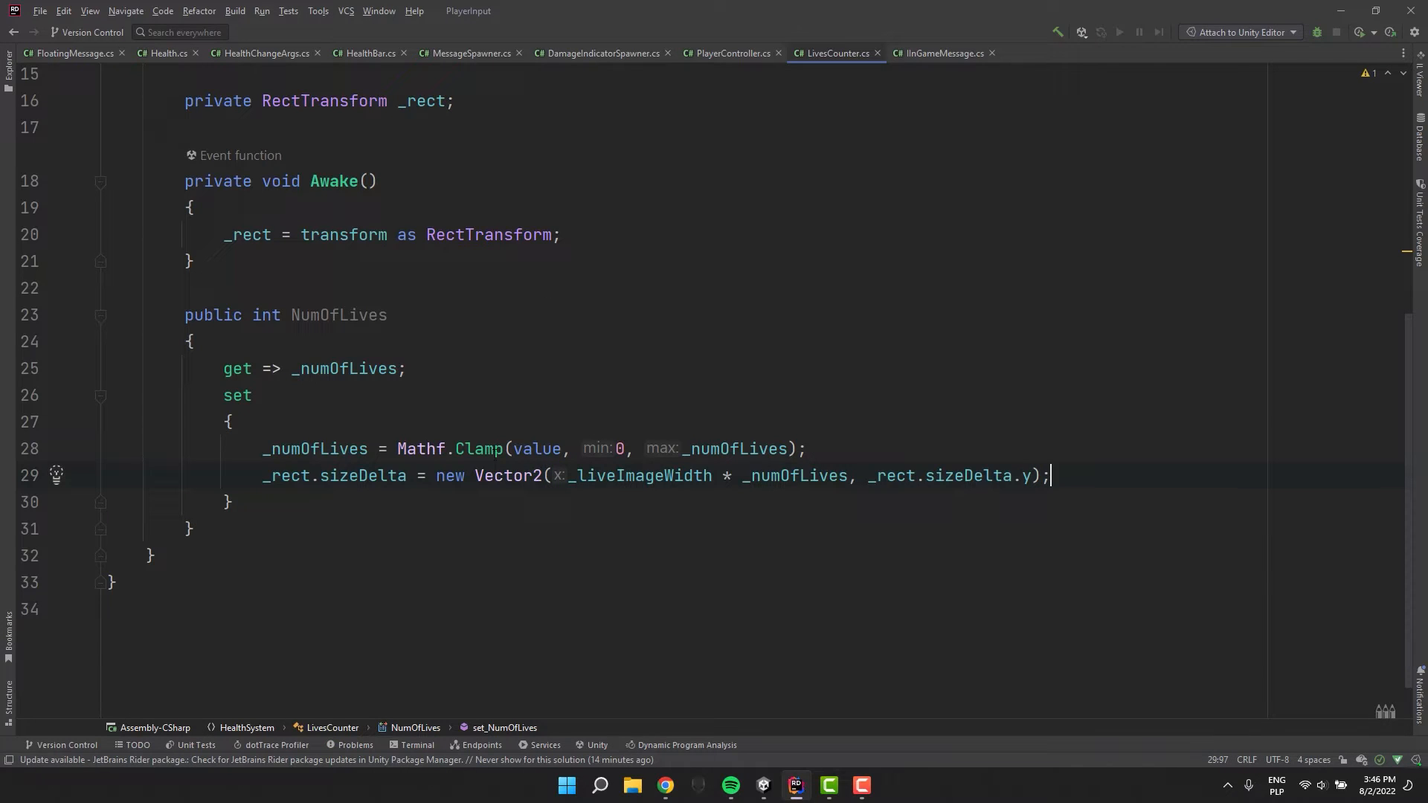
double_click(508, 476)
type("private ")
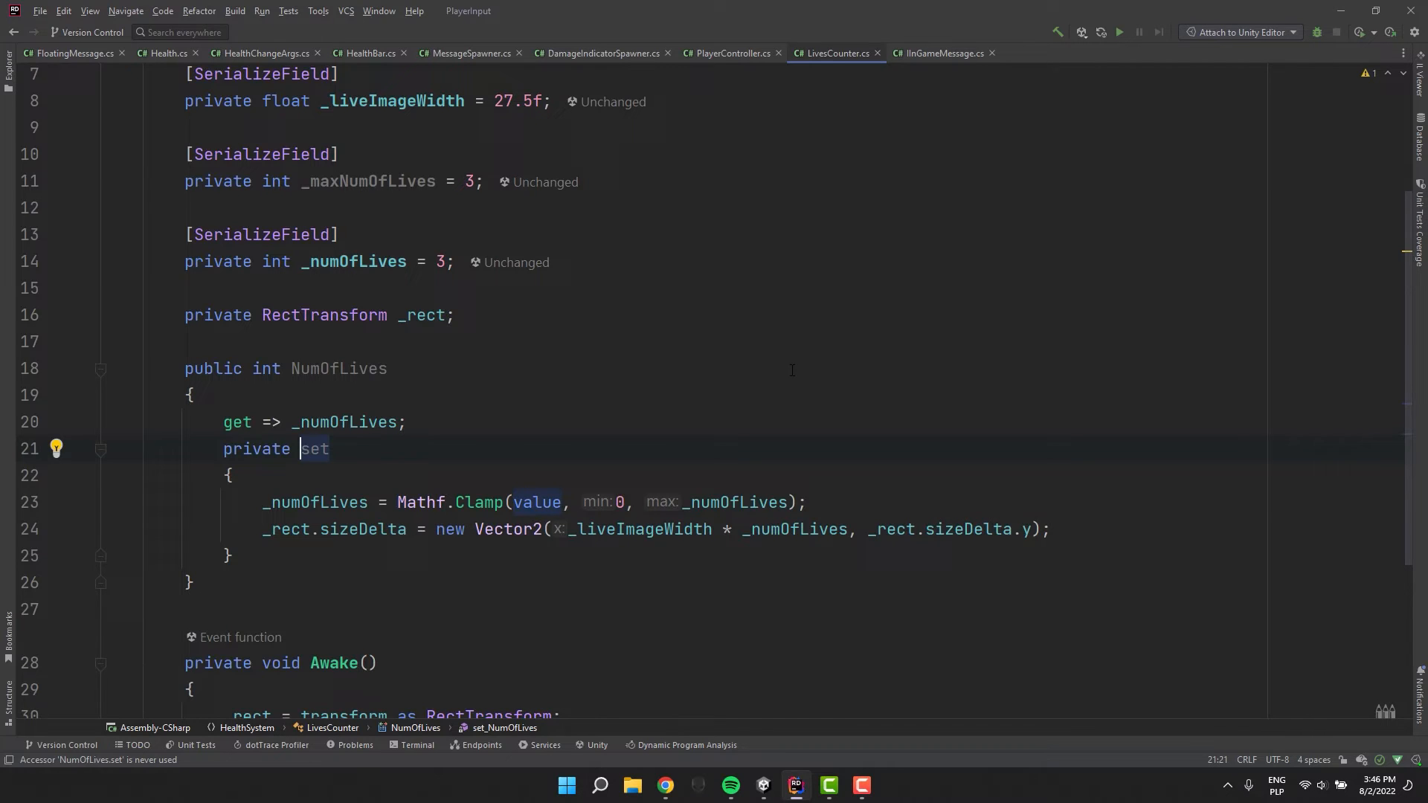
Add an AddLife(int num = 1) method and declare a public OutOfLives UnityEvent
type("pubilc")
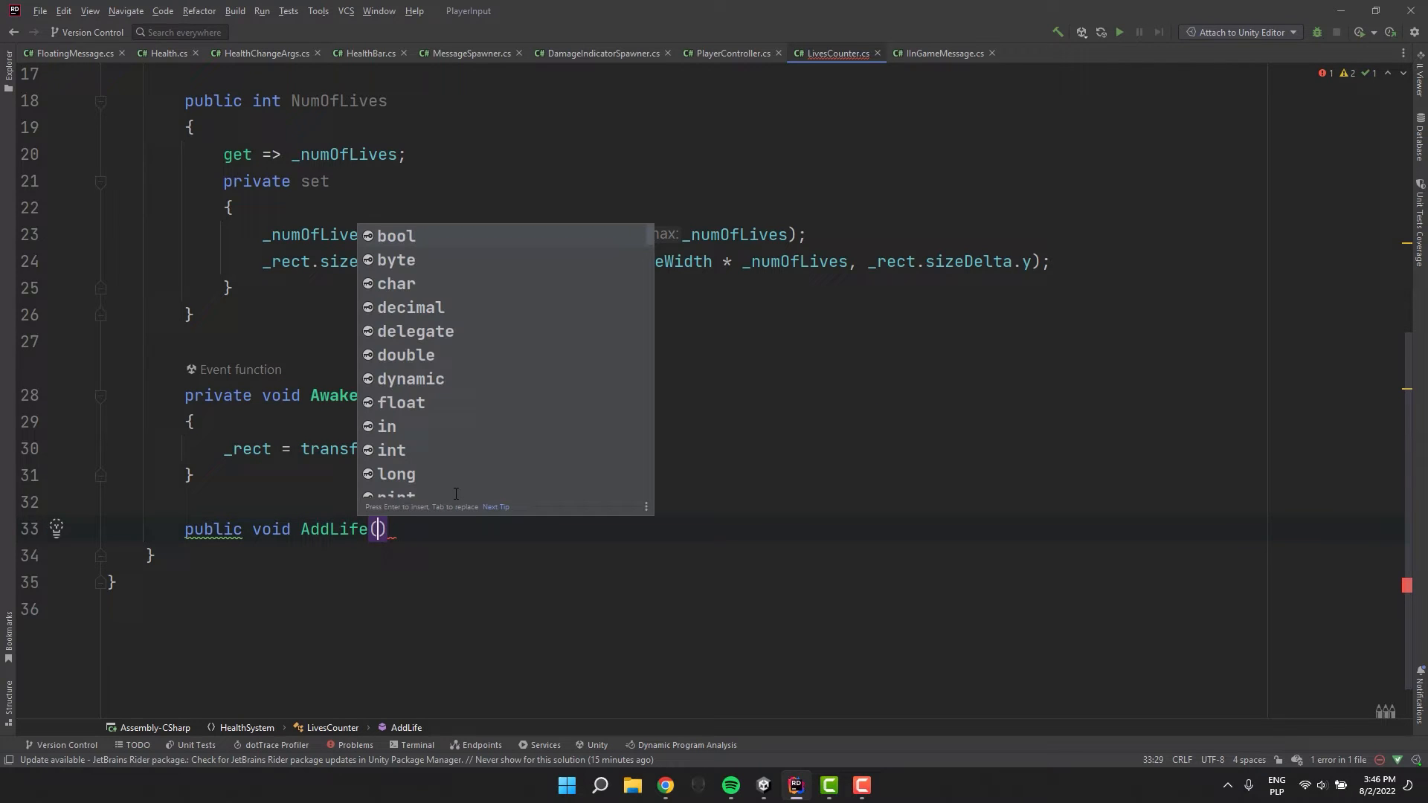
type("int num = 1")
type("public UnityEvent")
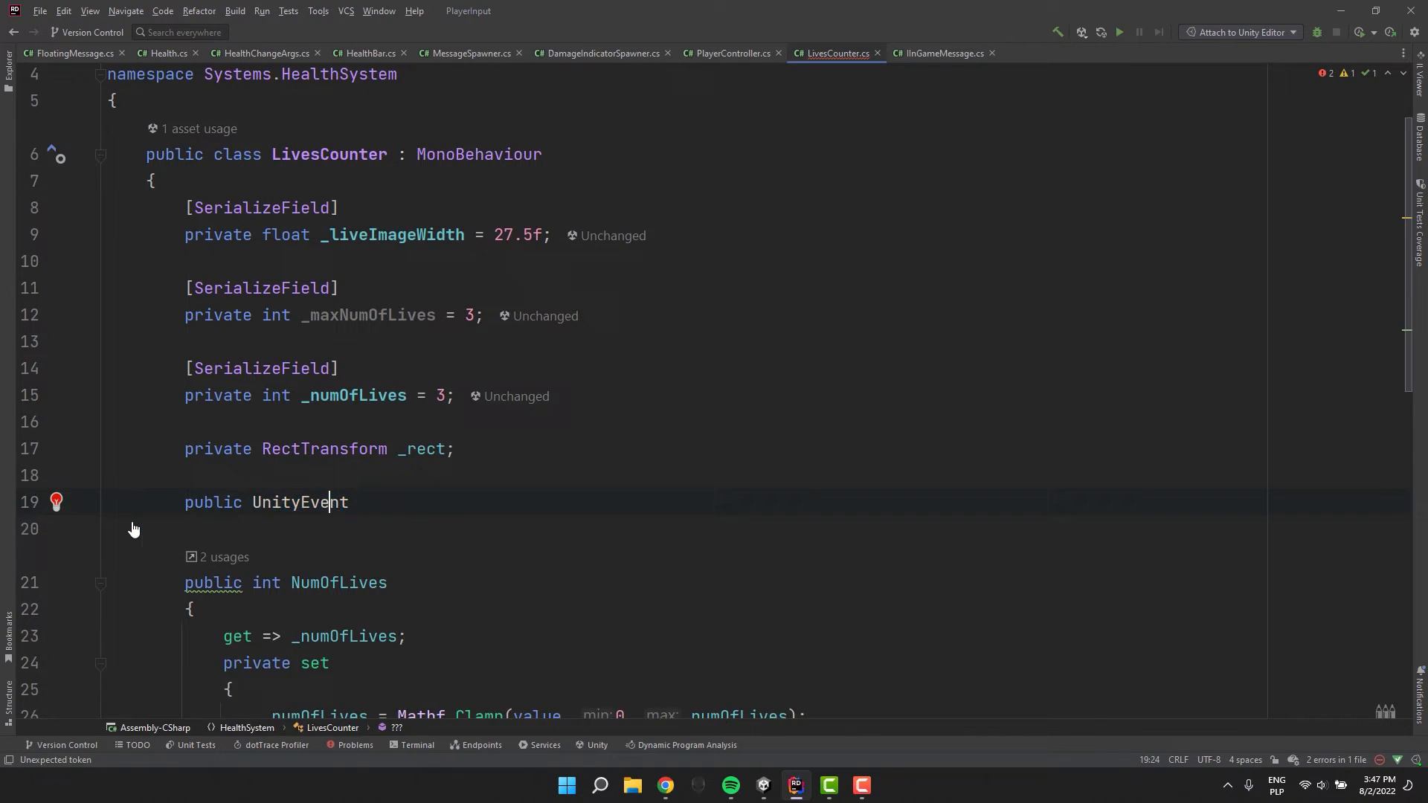
type("OutOfLives;")
type("if (value < 0")
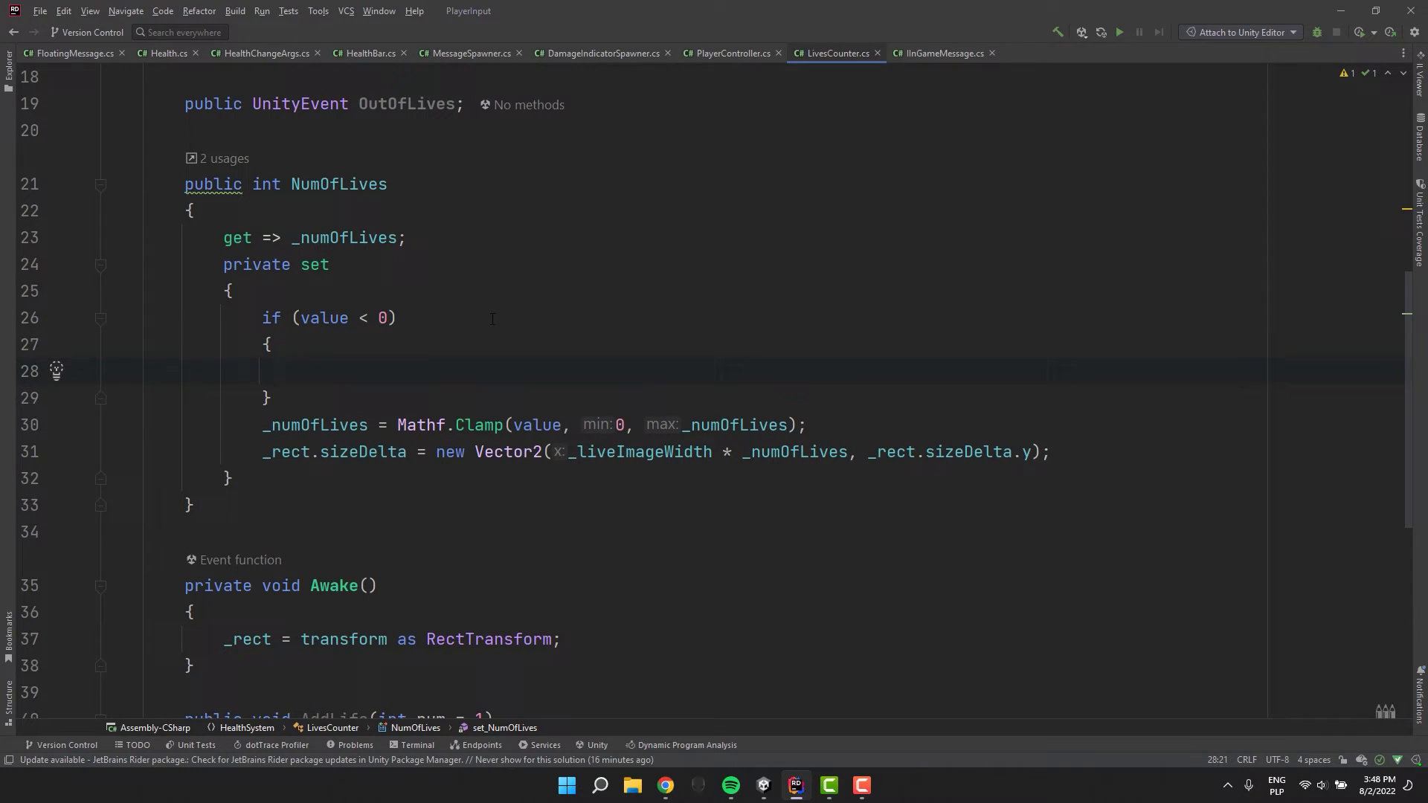
Invoke OutOfLives when lives drop below 0, with a '// or <= 0 depending on your needs' comment
type("// or <=")
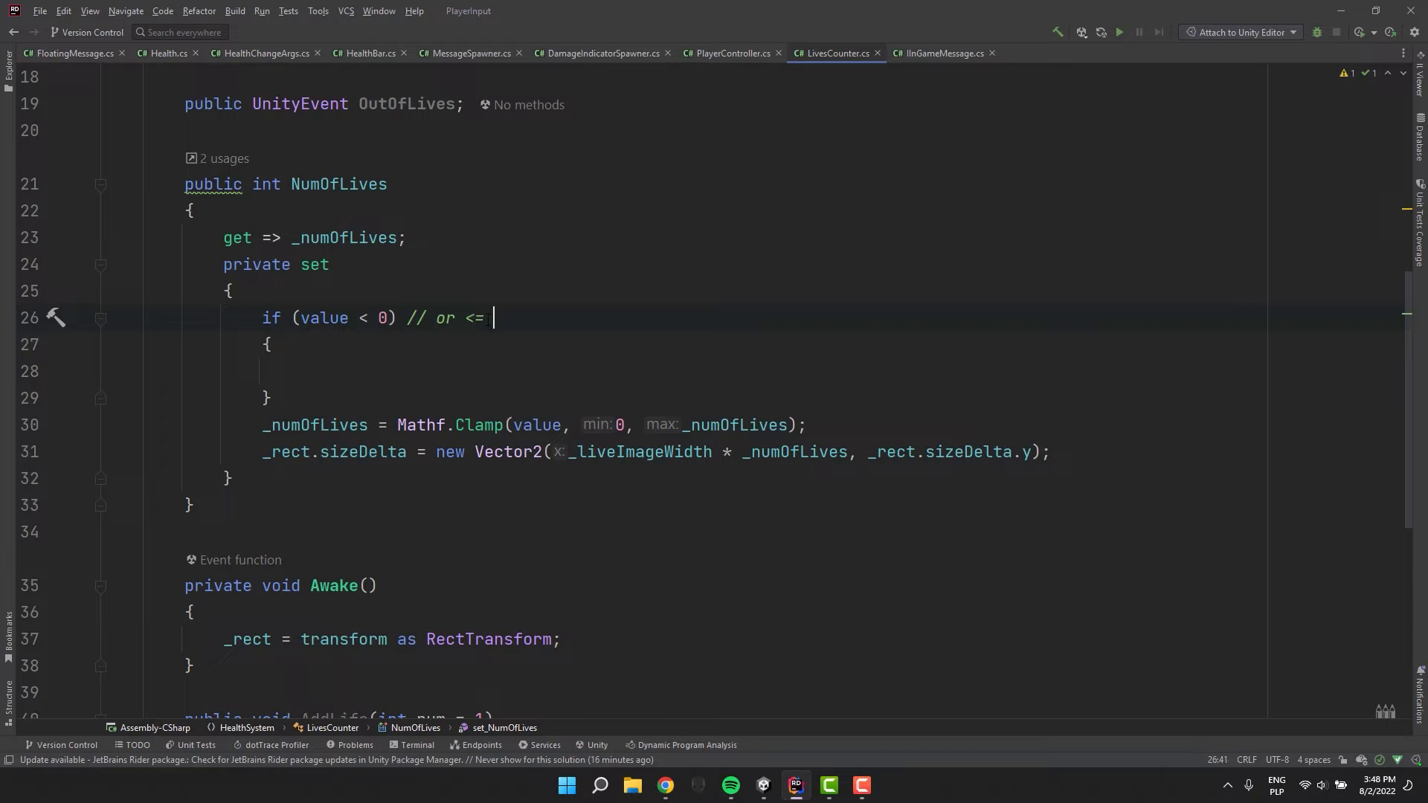
type("0 depending on your needs :)")
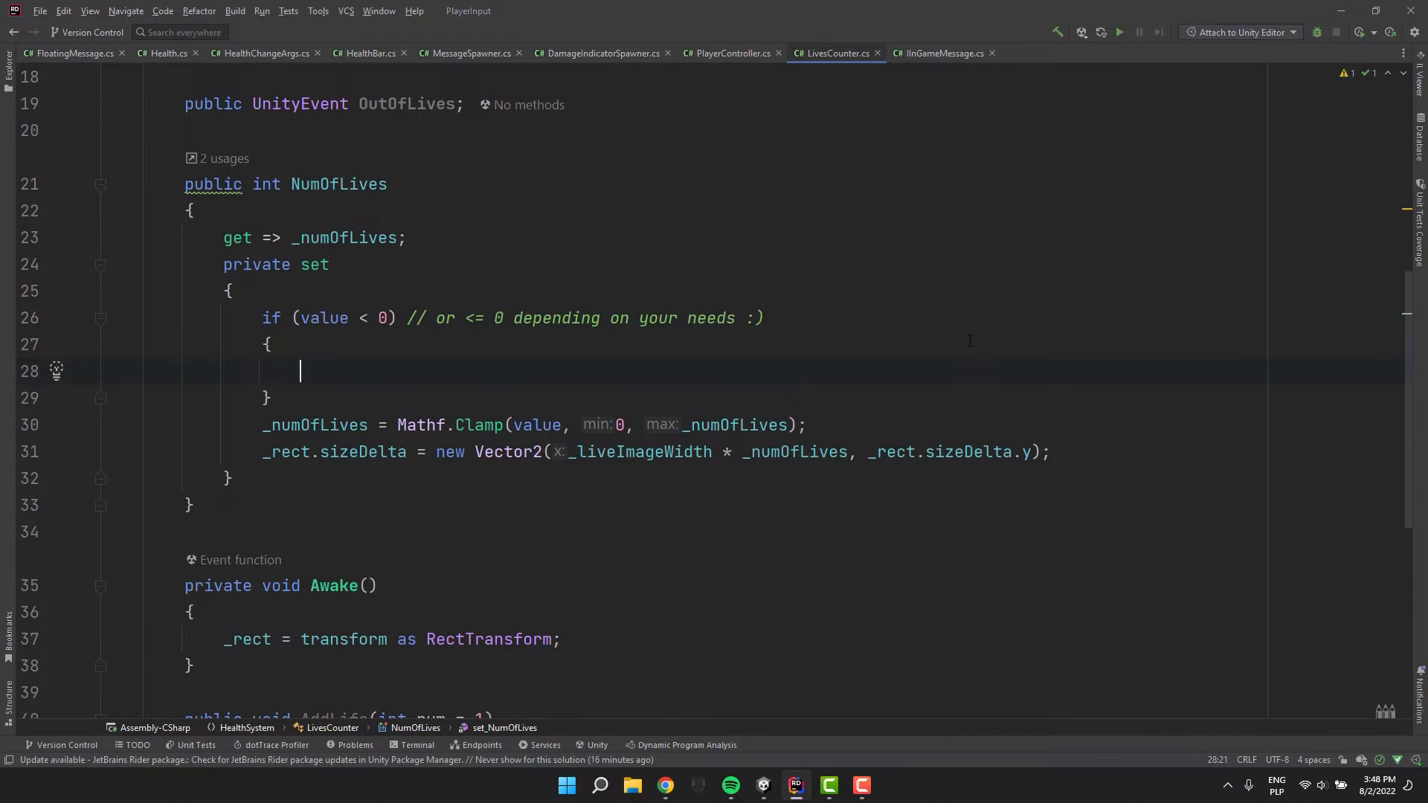
type("OutOfLives?.Invoke();")
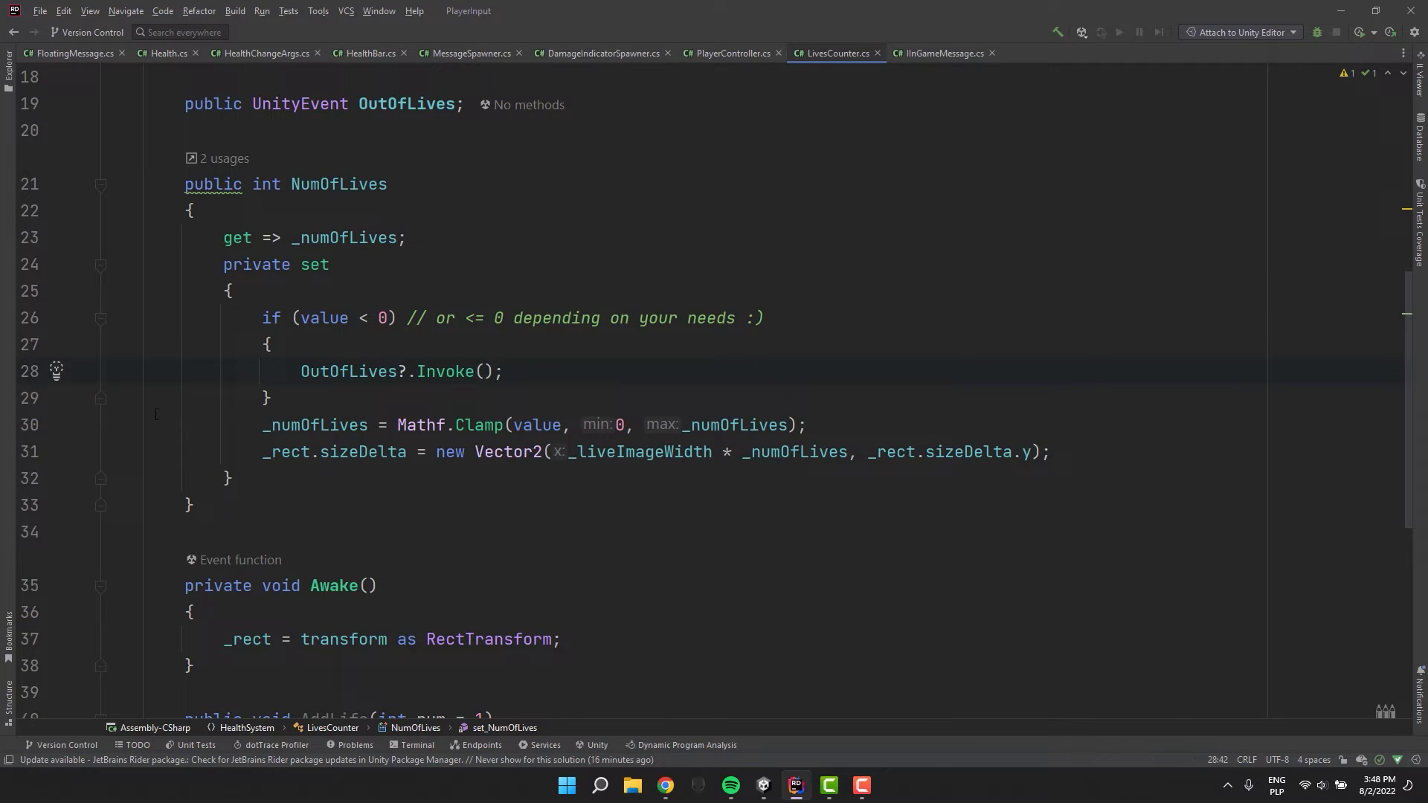
left_click(506, 370)
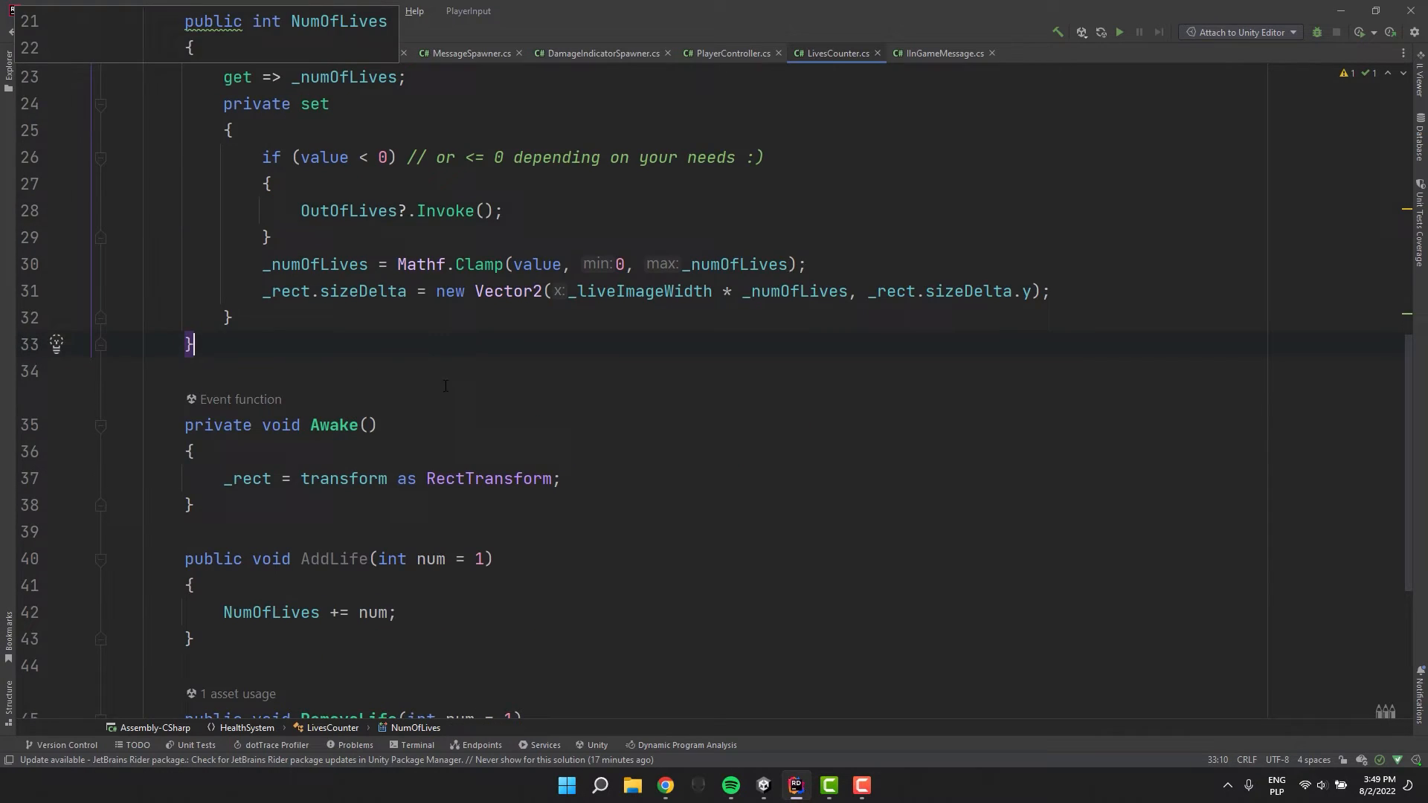
Move the width-resizing line into a private AdjustImageWidth() method and call it from the setter
type("p")
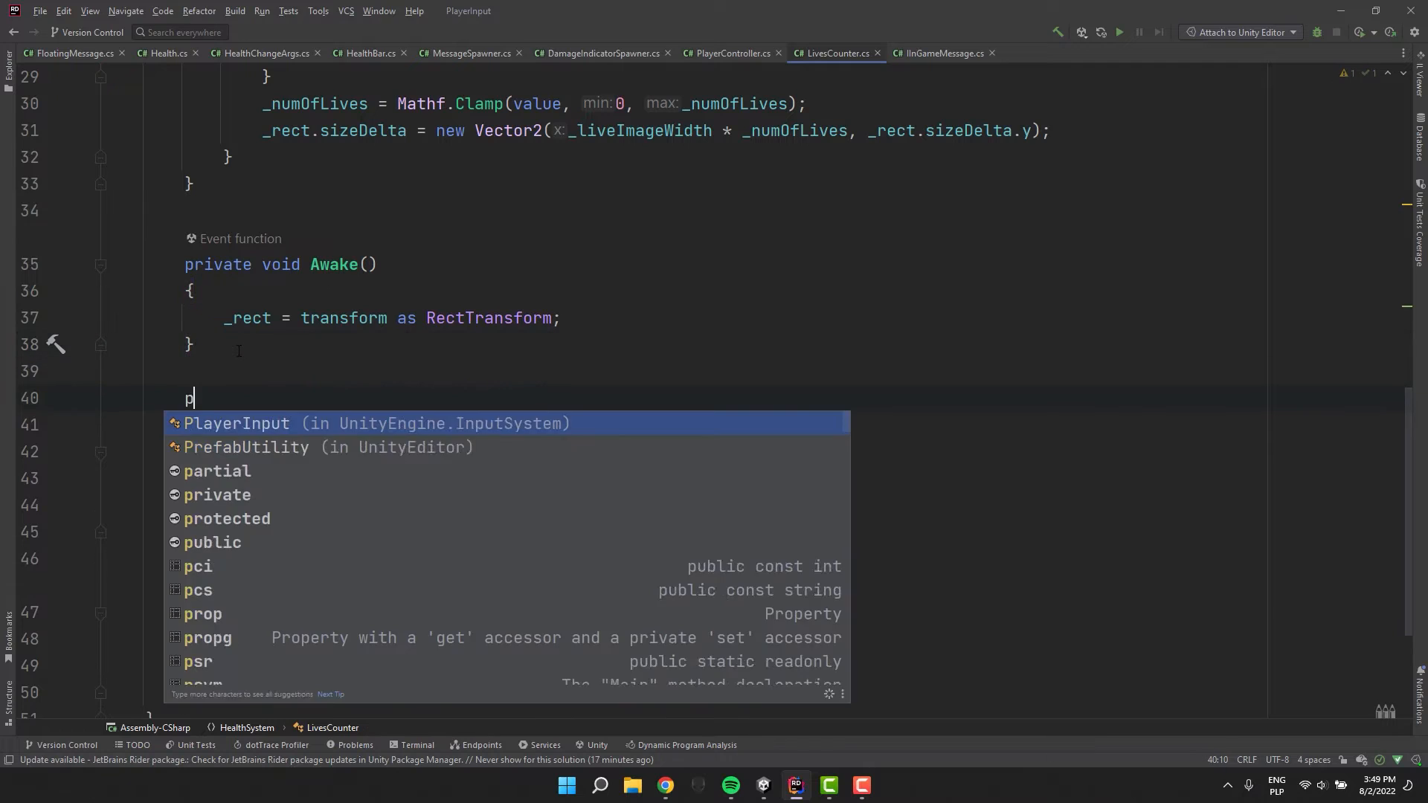
type("rivate void Adjus")
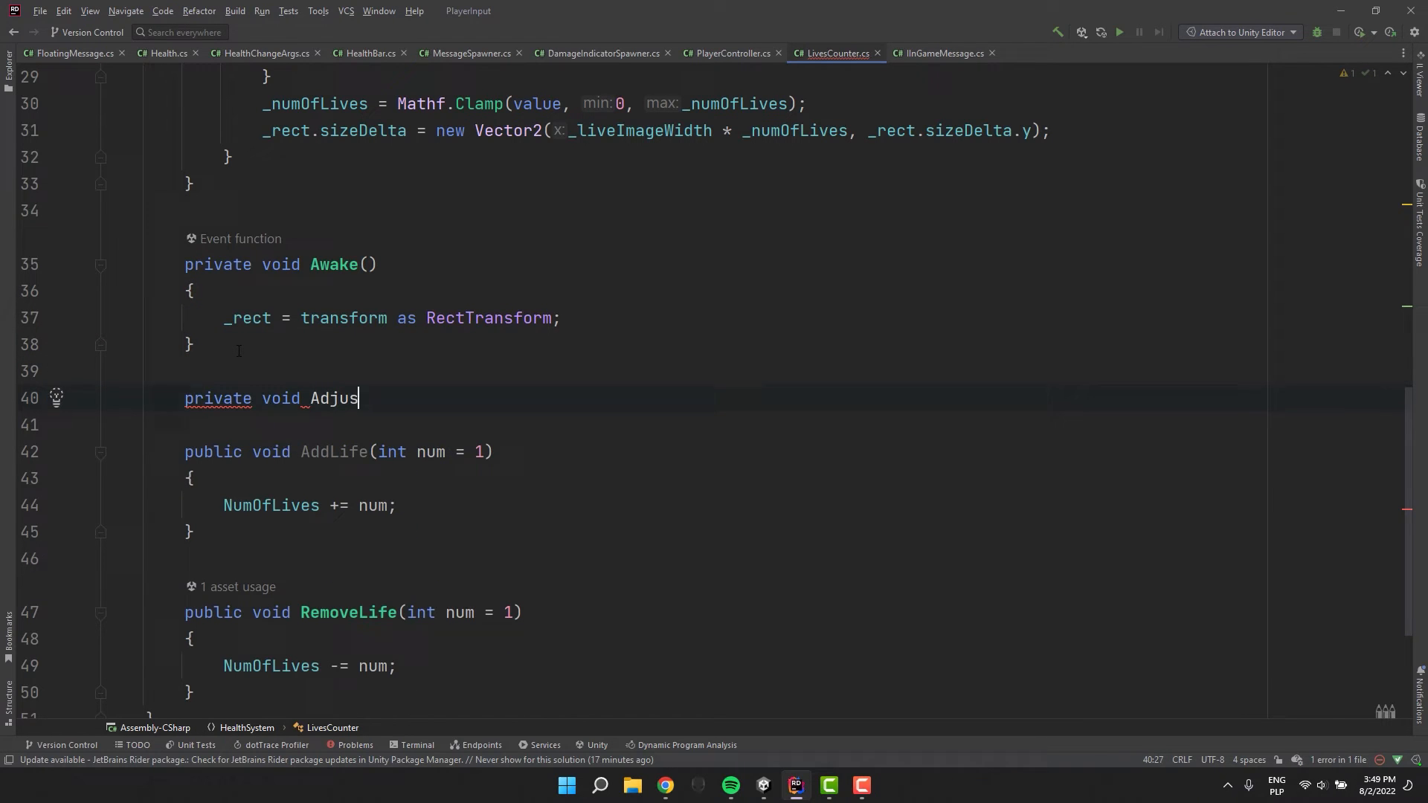
type("tI")
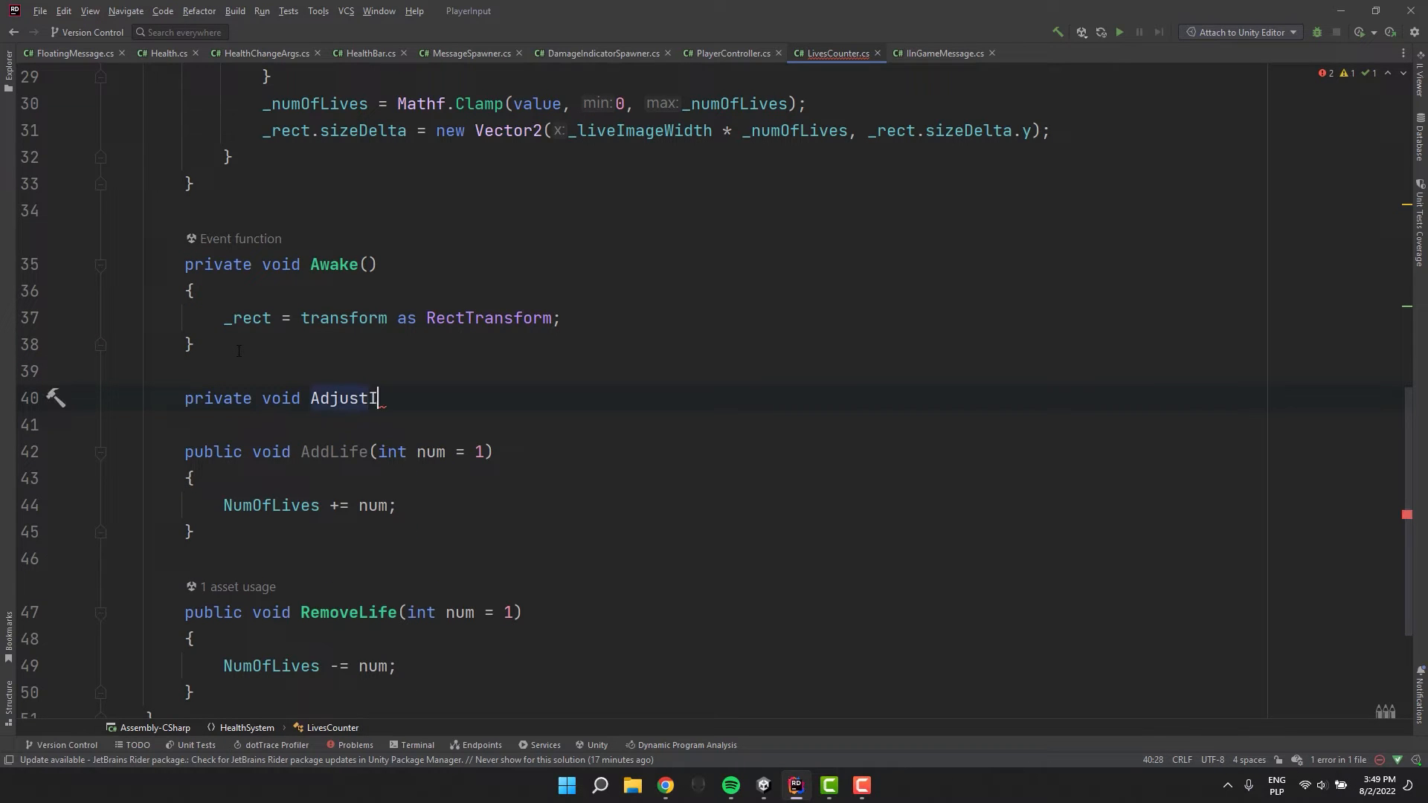
type("mageWidth()")
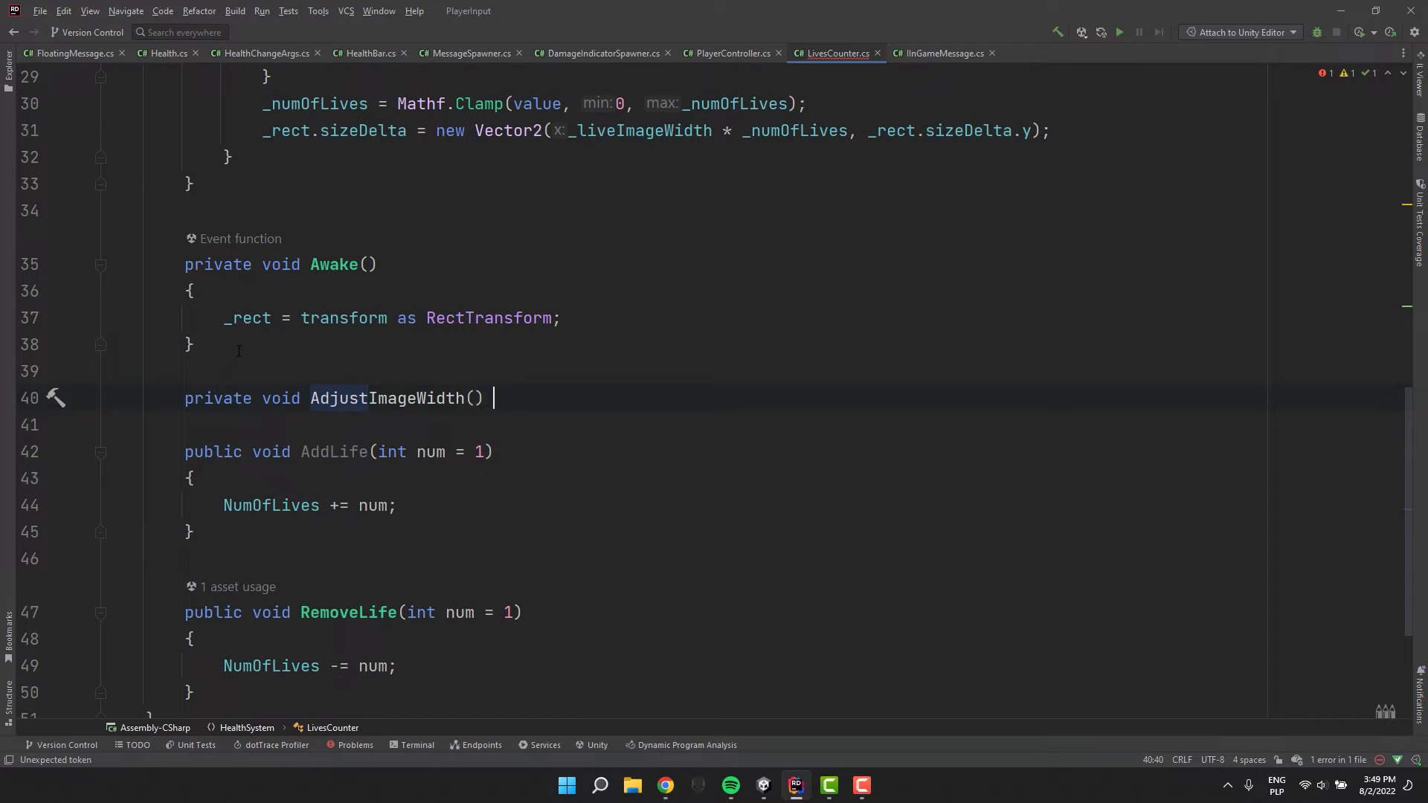
key("Enter")
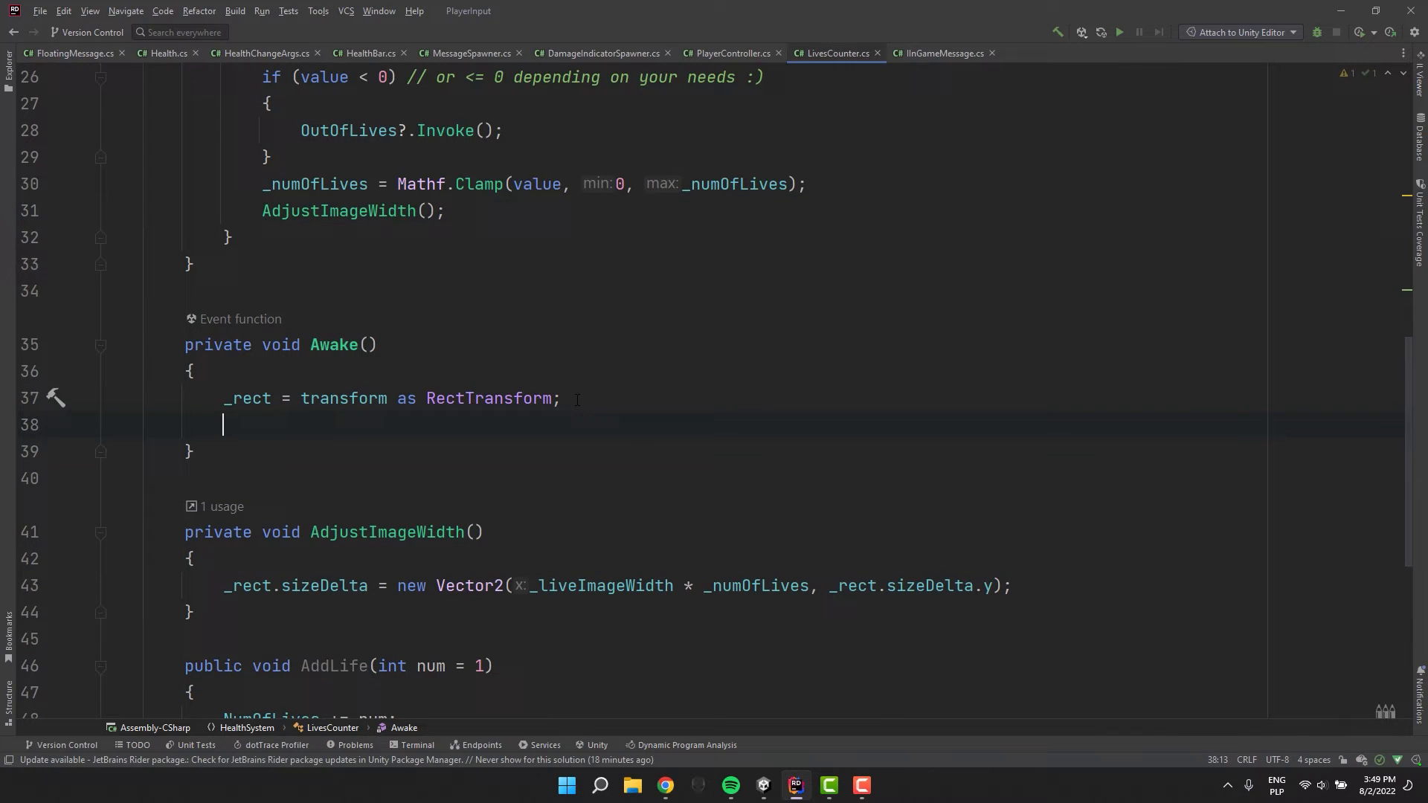
type("AdjustImageWidth();")
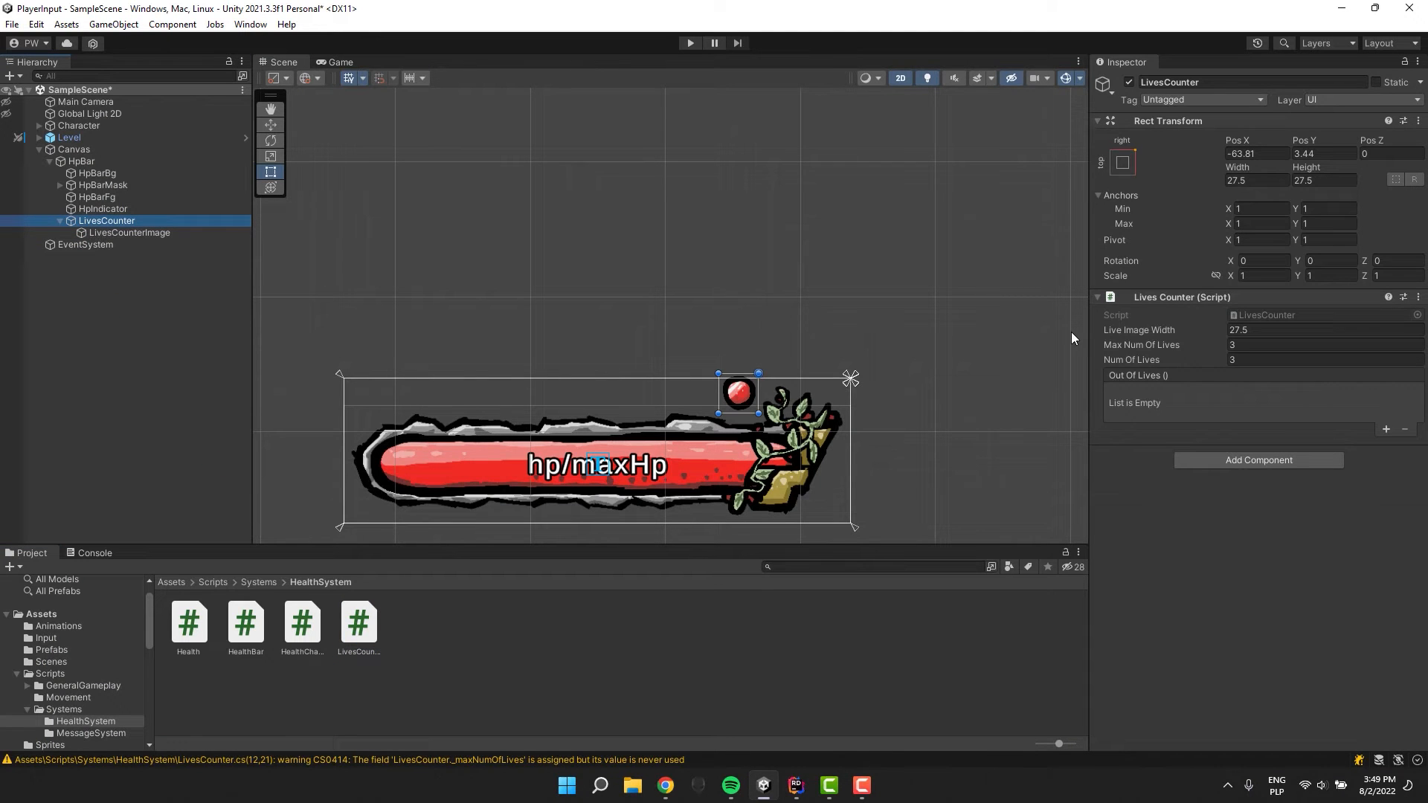
mouse_move(192, 293)
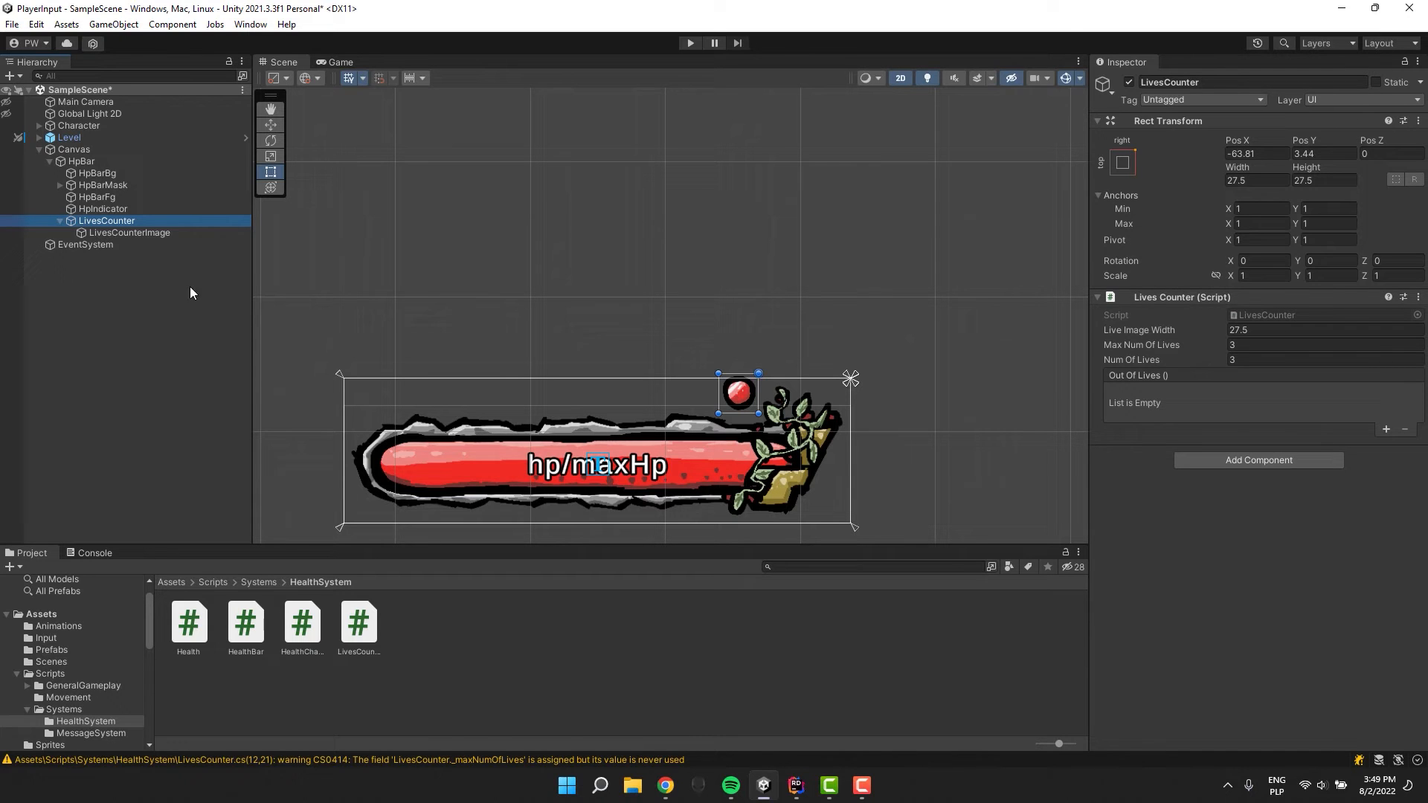
mouse_move(89, 131)
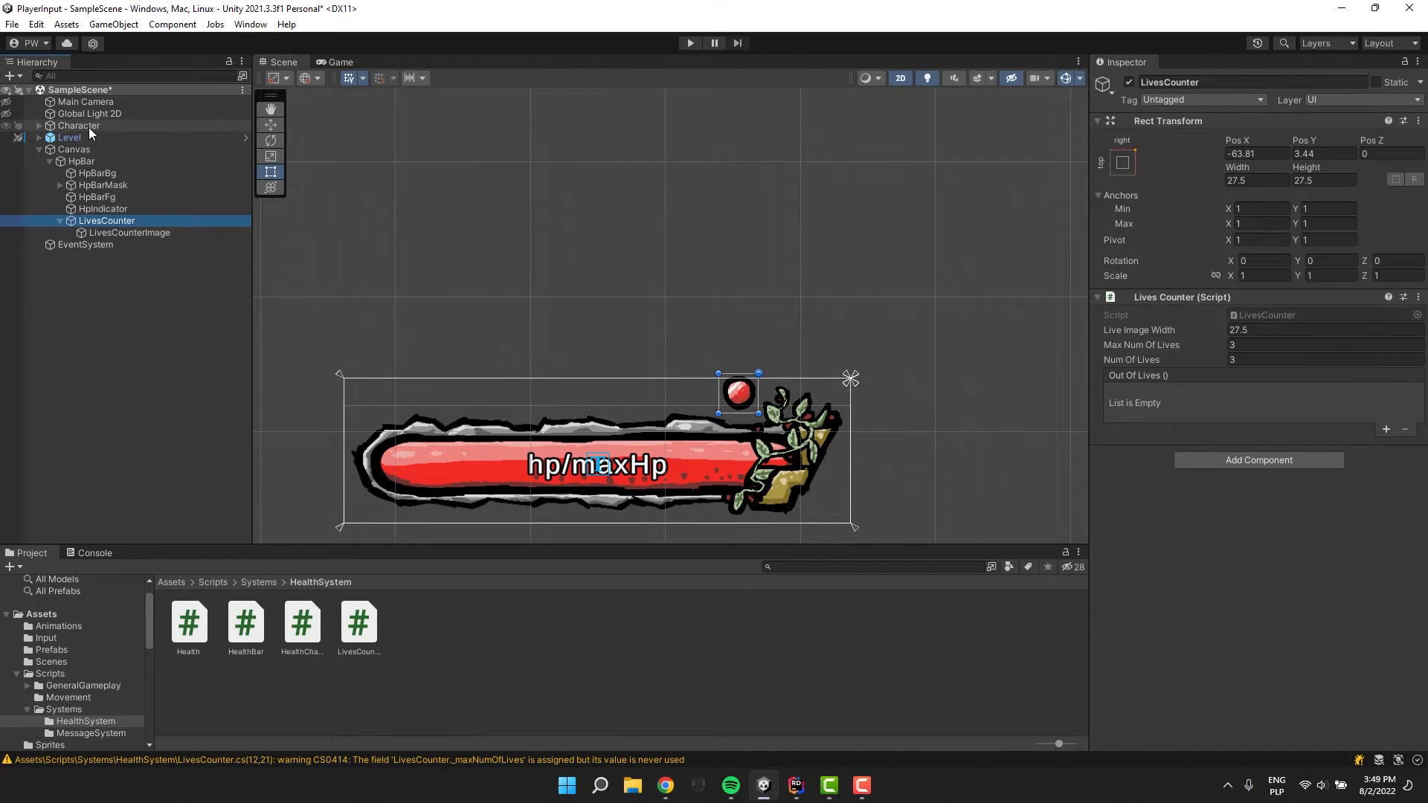
Wire the Character's Died health event to call LivesCounter.RemoveLife with 1
left_click(79, 125)
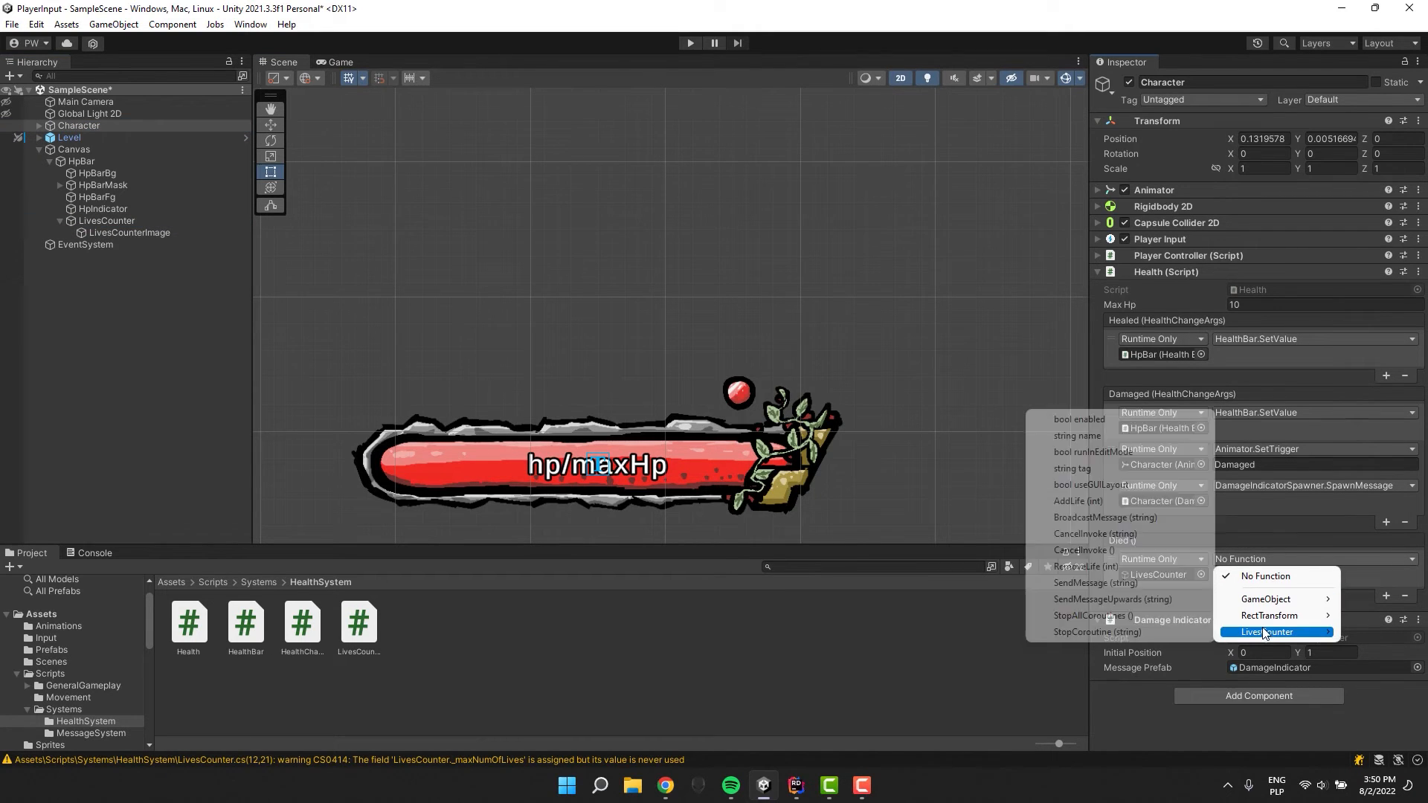
left_click(1082, 566)
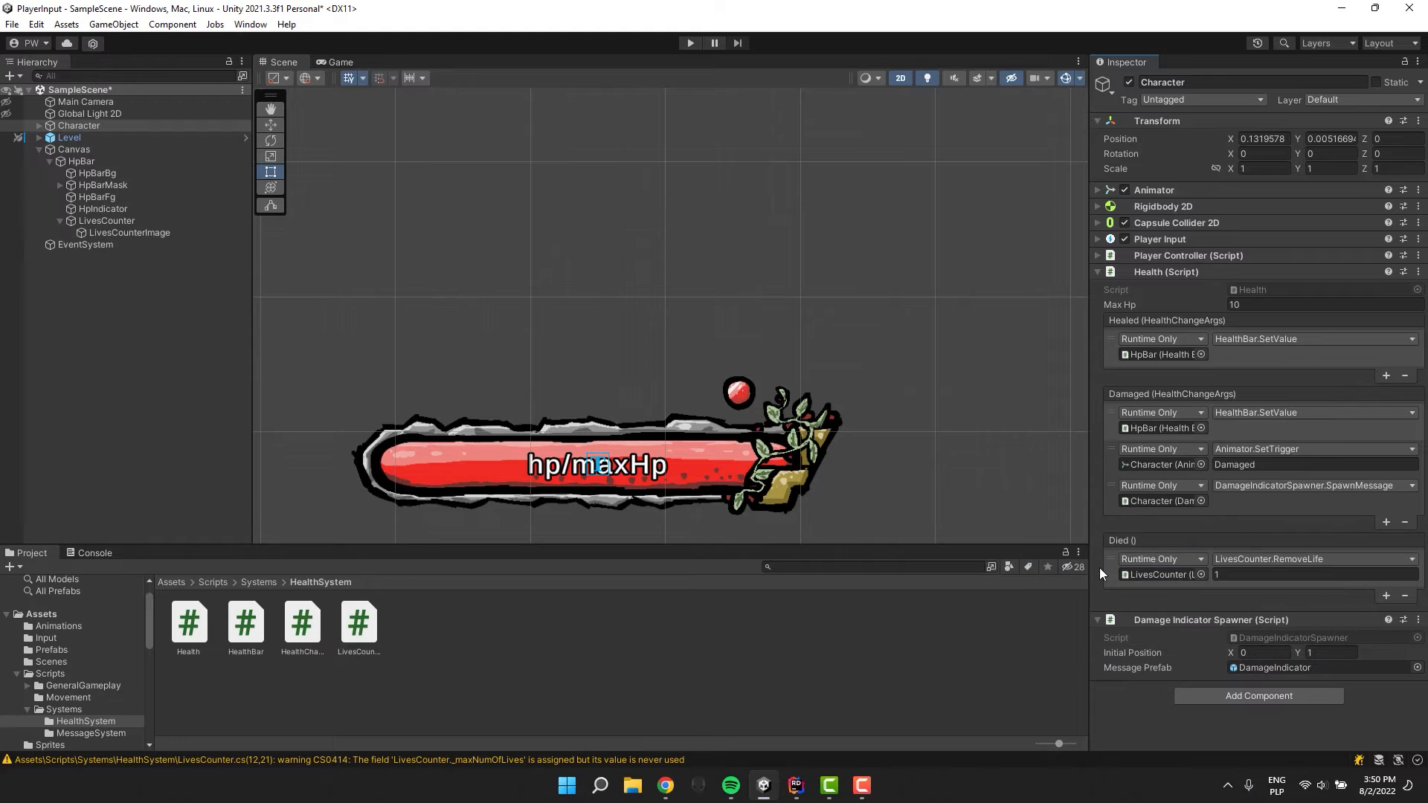
mouse_move(1198, 584)
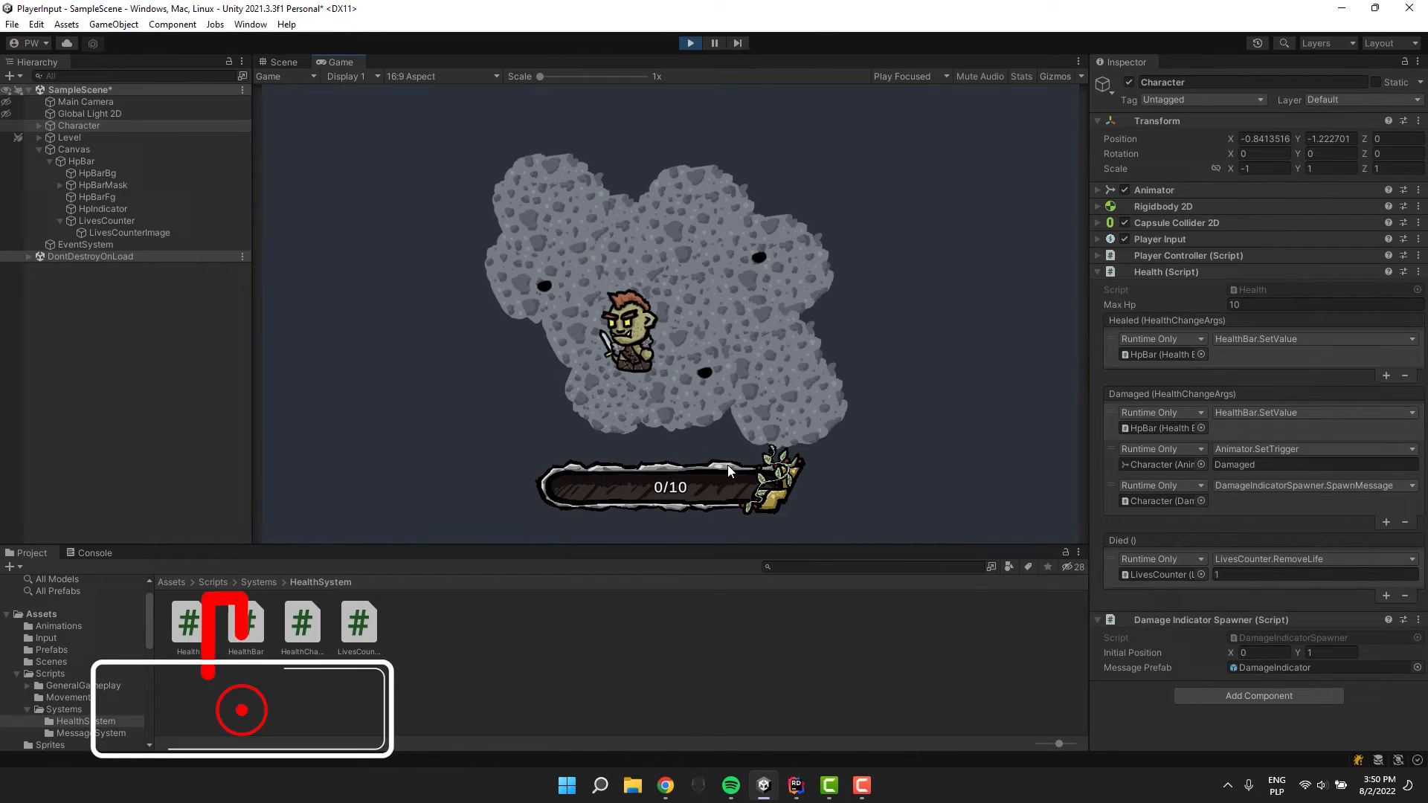
Select LivesCounter during play to check no lives remain after the character dies
left_click(107, 220)
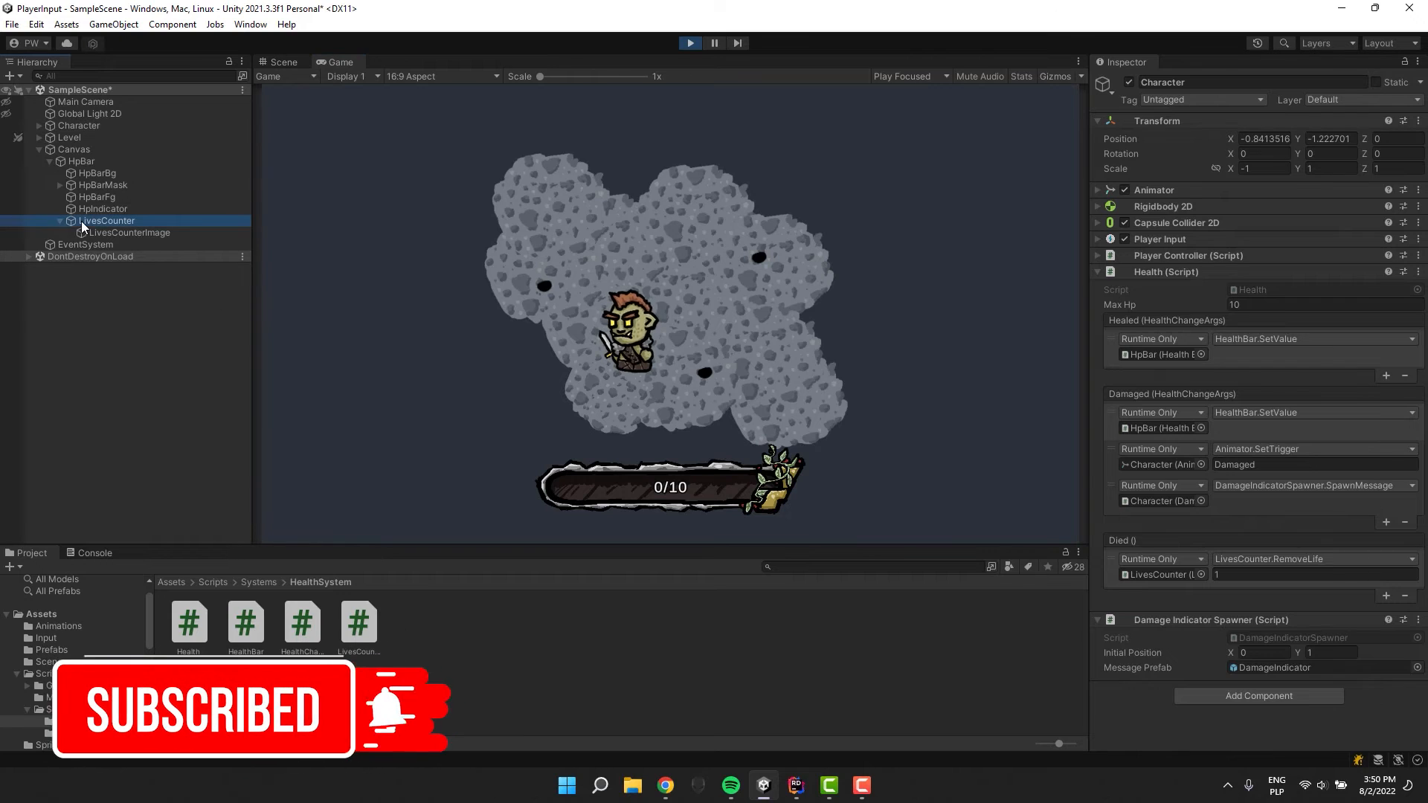
left_click(107, 221)
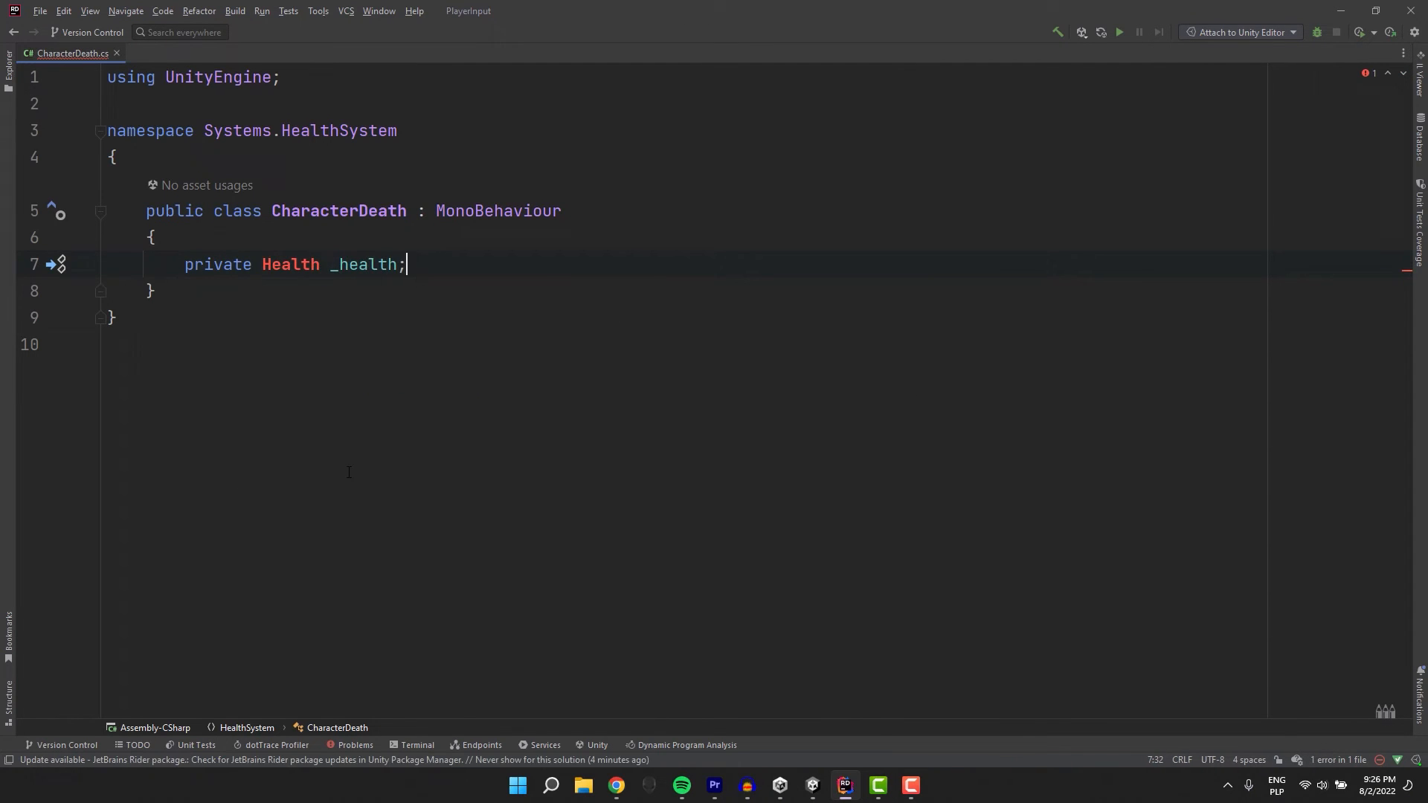
Cache the Health component in Awake and add public OnDied calling _health.HealFull()
type("private void Awake(")
type("_health = GetComponent<Health>();")
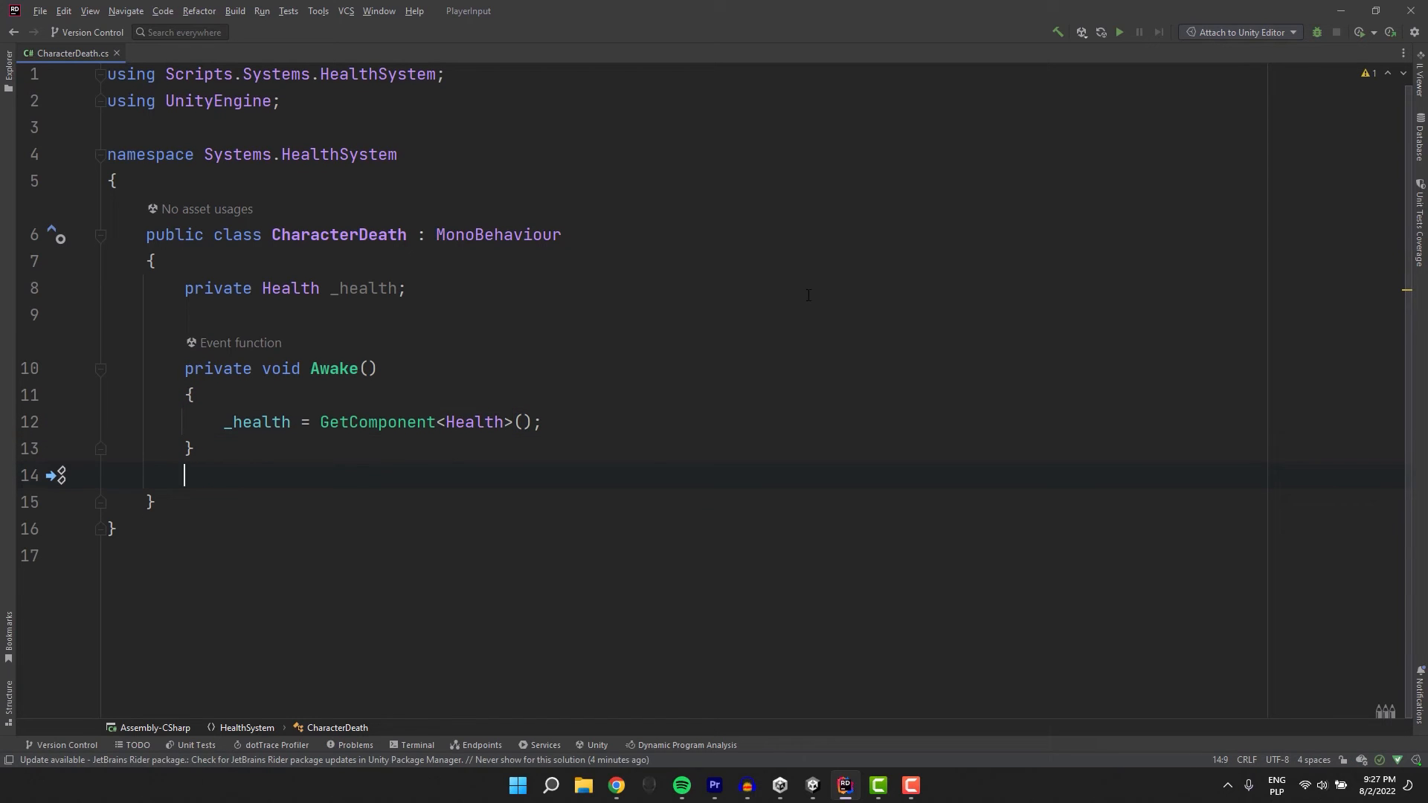
type("public void OnDied(")
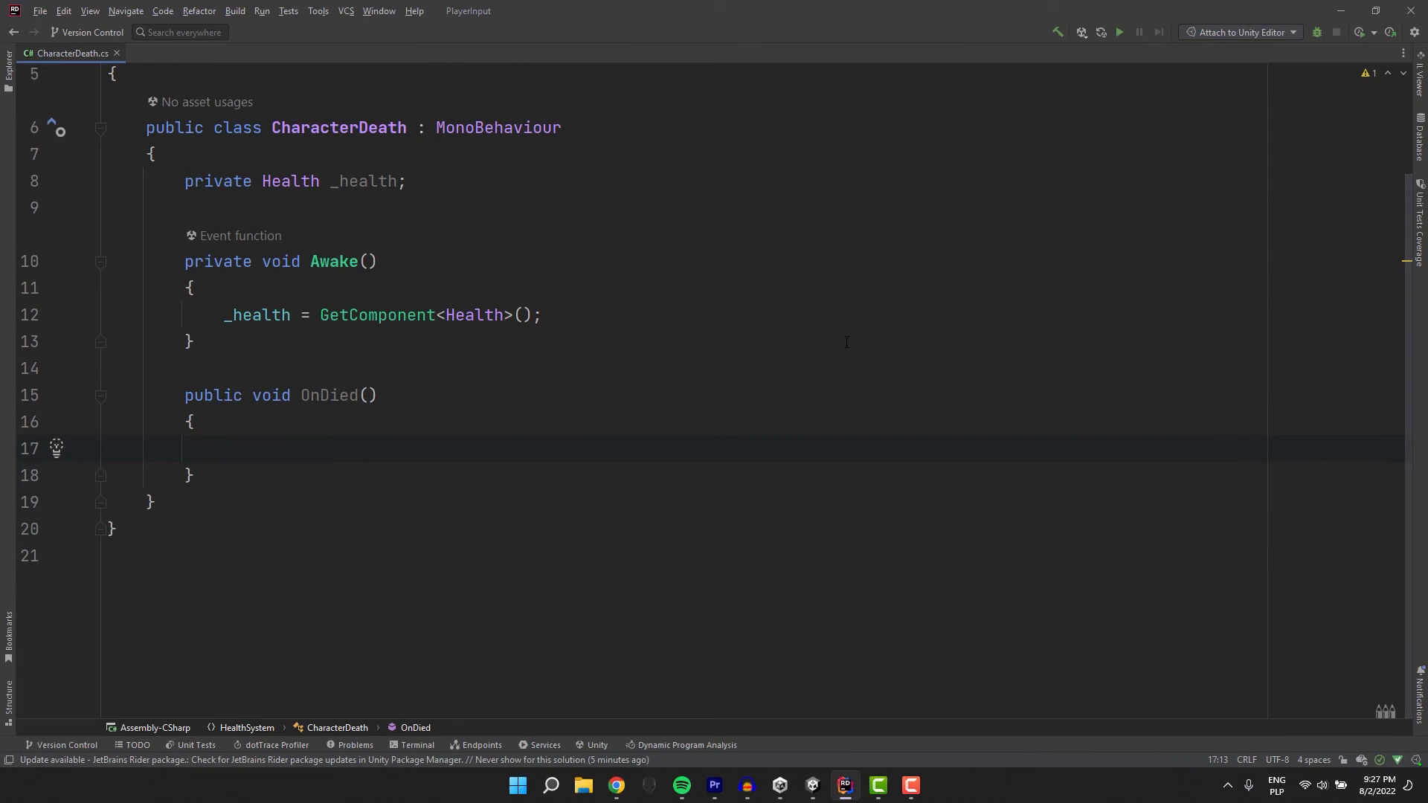
type("_health.HealFull();")
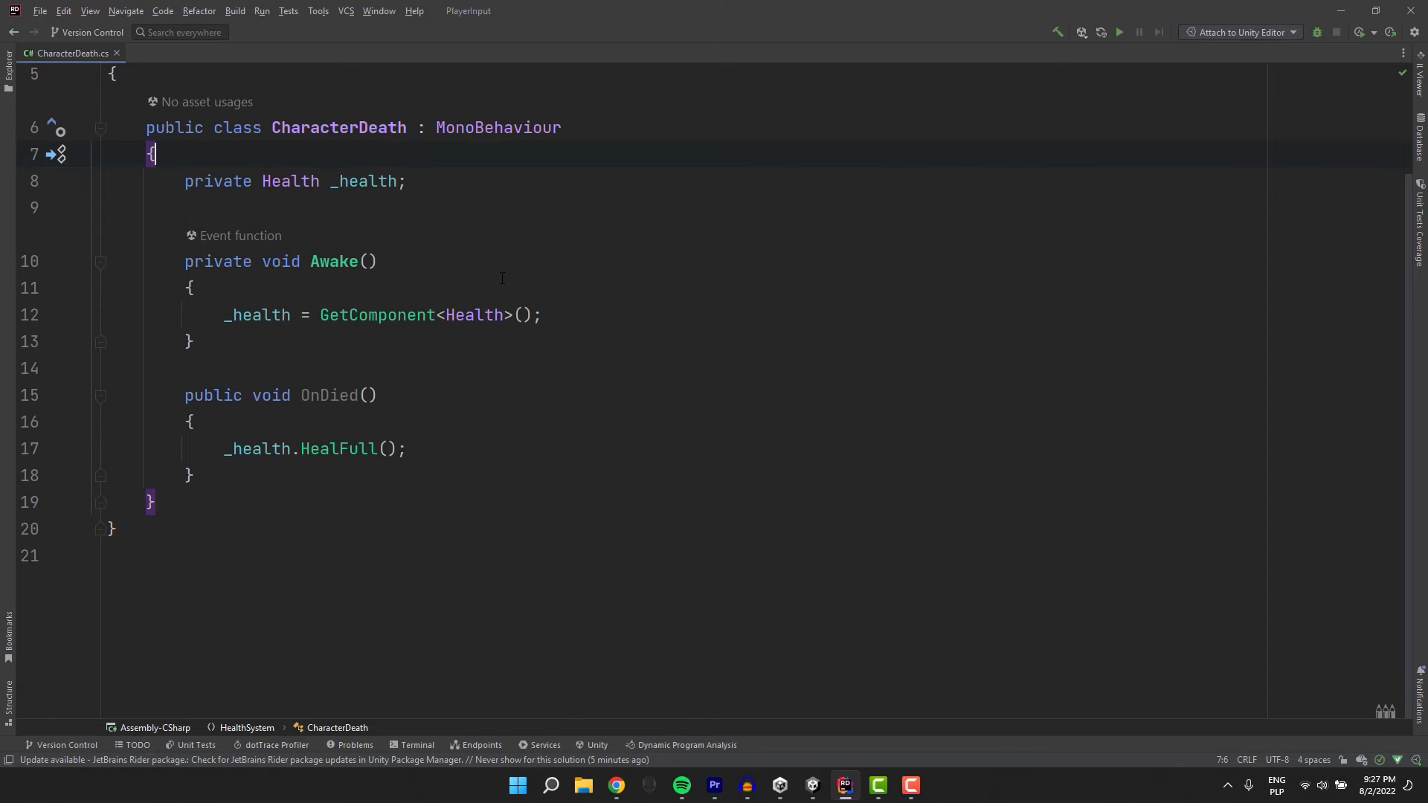
Add [SerializeField] Vector3 _respawnPosition = Vector3.zero and begin setting transform.position in OnDied
type("Vec")
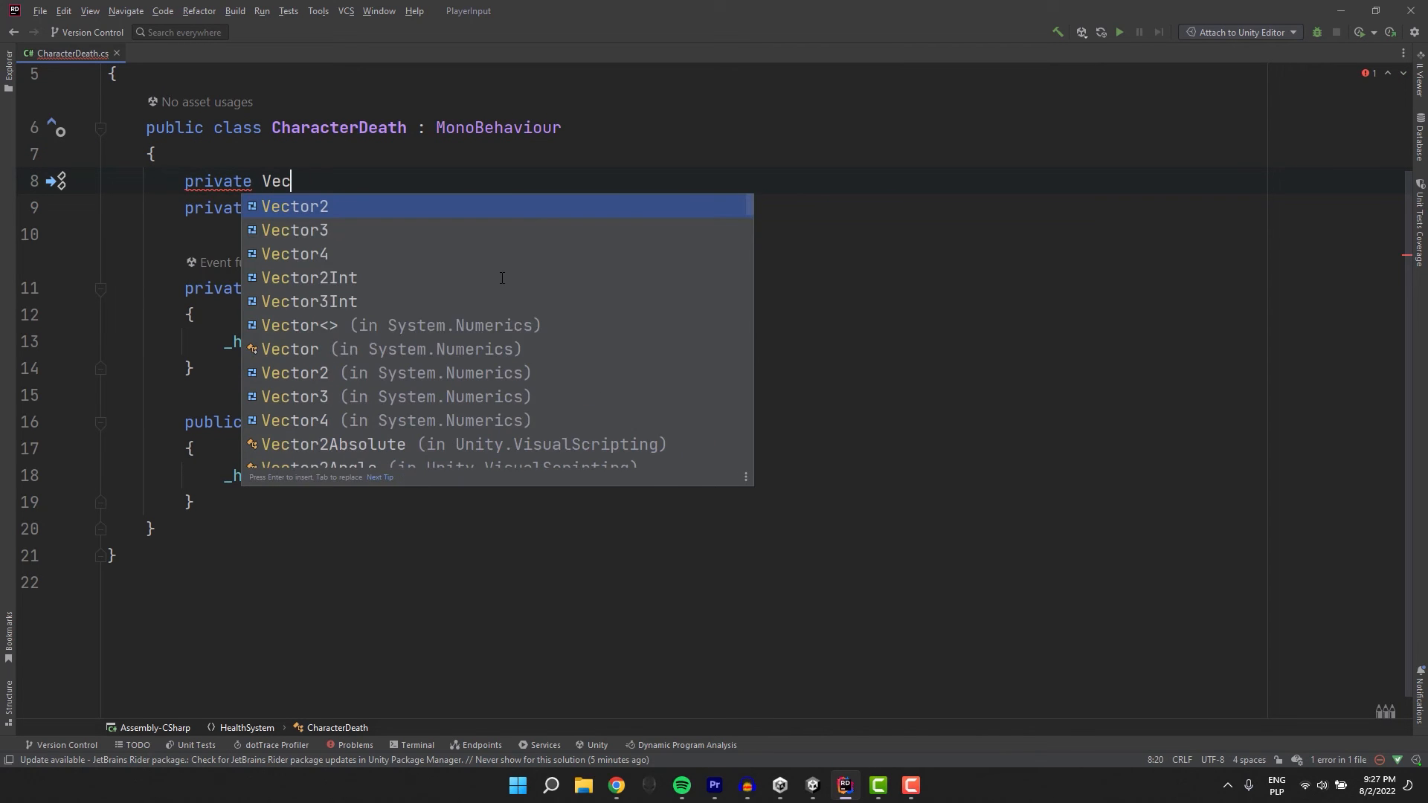
type("Vector3 _respawn")
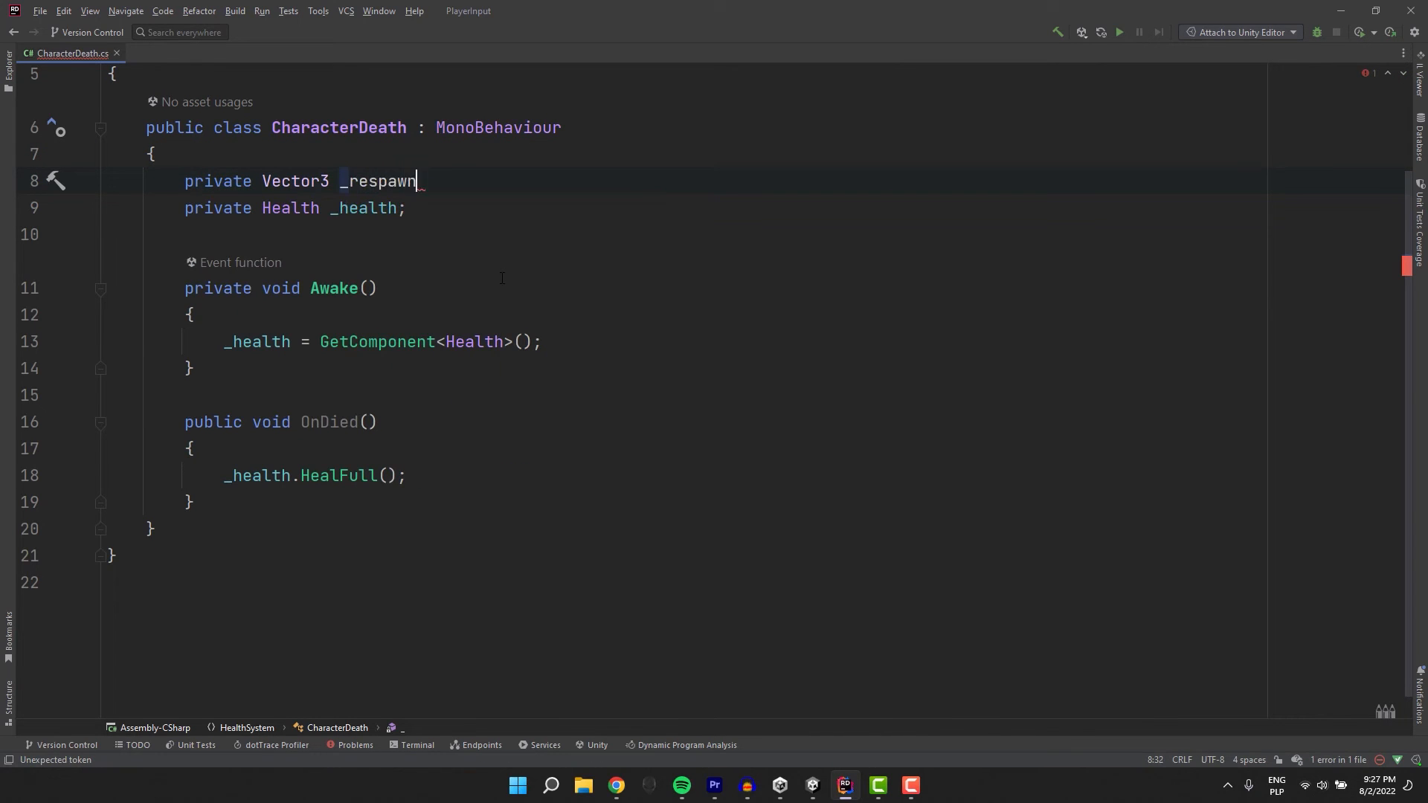
type("Position = Vector3.zero;")
type("[")
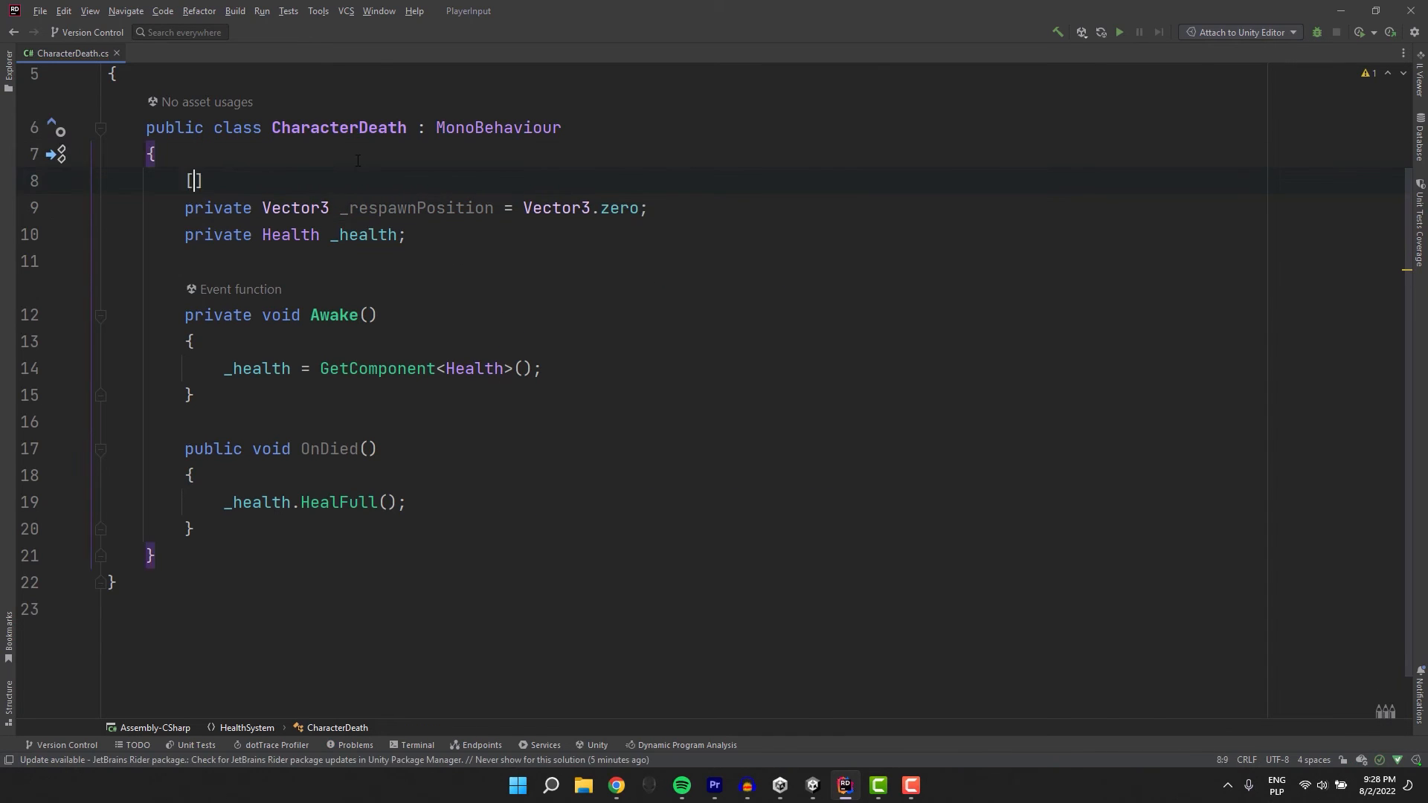
type("SerializeField")
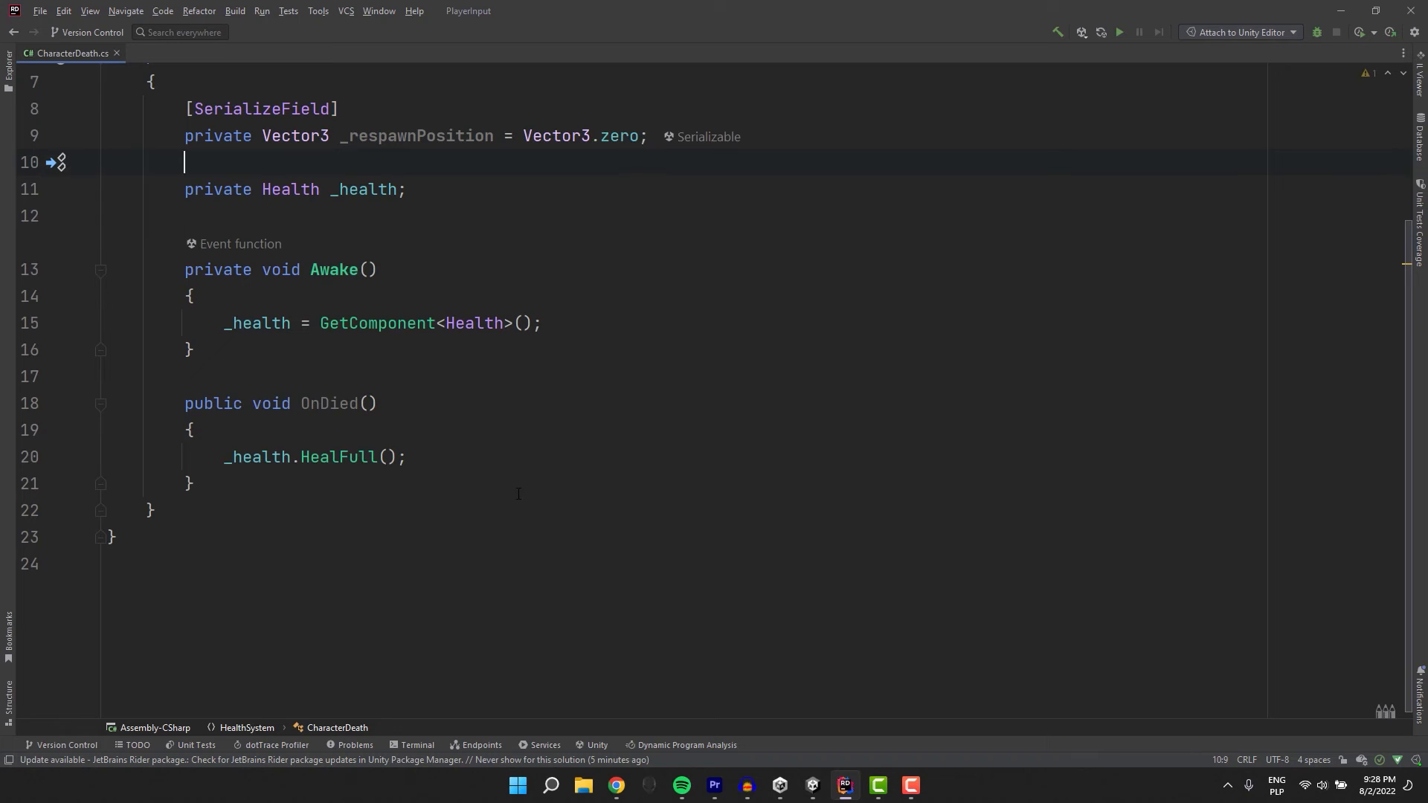
type("transform.position = _respawnPosition;")
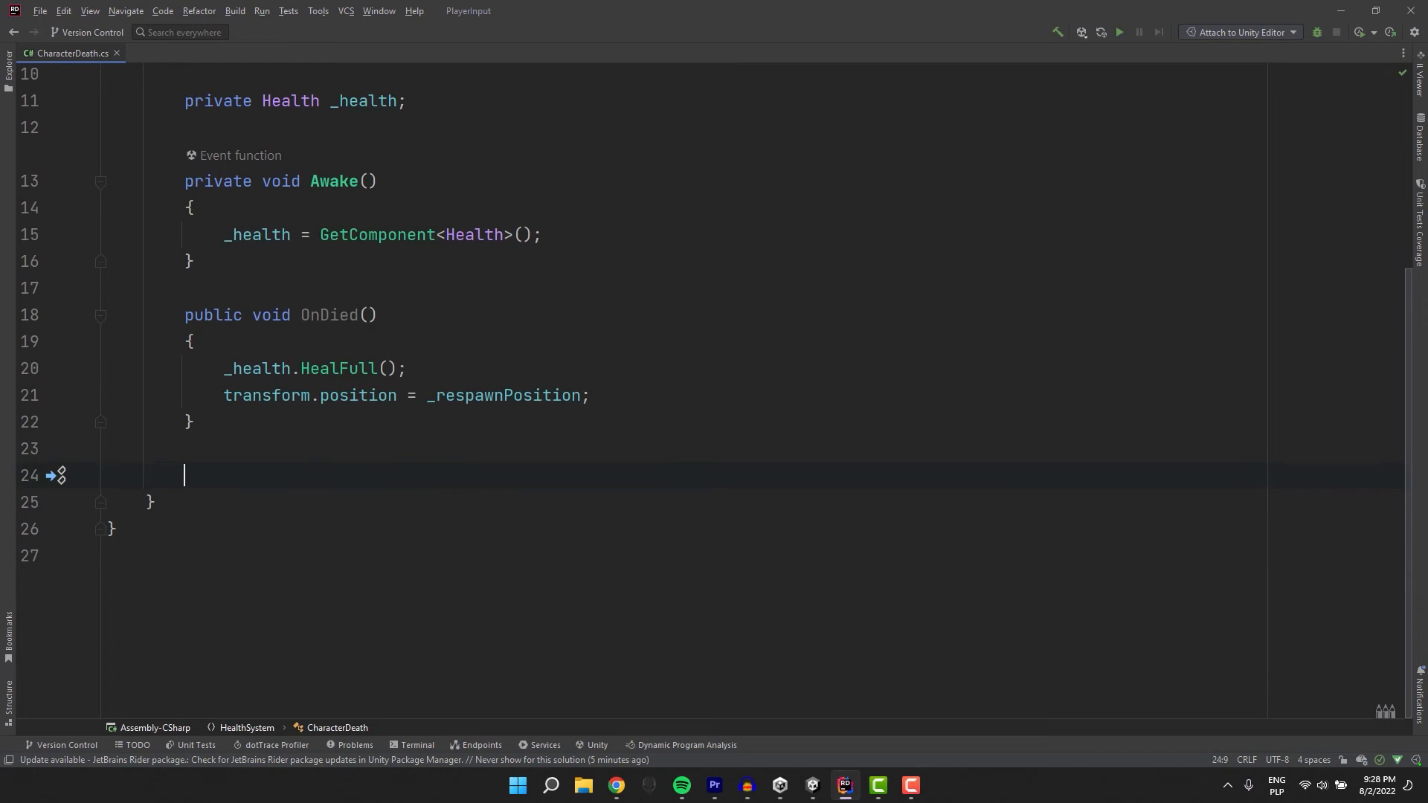
Write public OnOutOfLives that calls SceneManager.LoadScene("GameOver")
type("public void OnOutOfLives(")
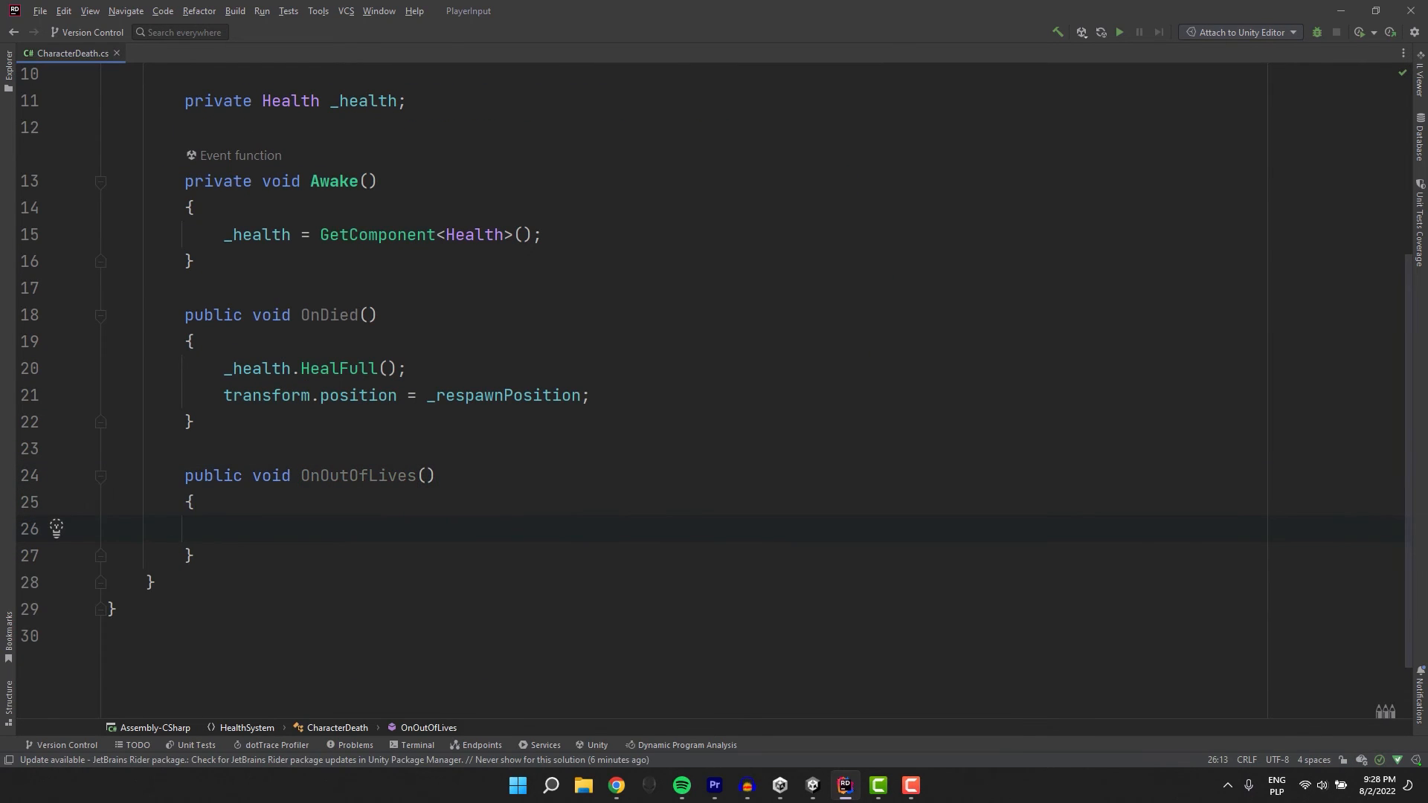
type("SceneManager.")
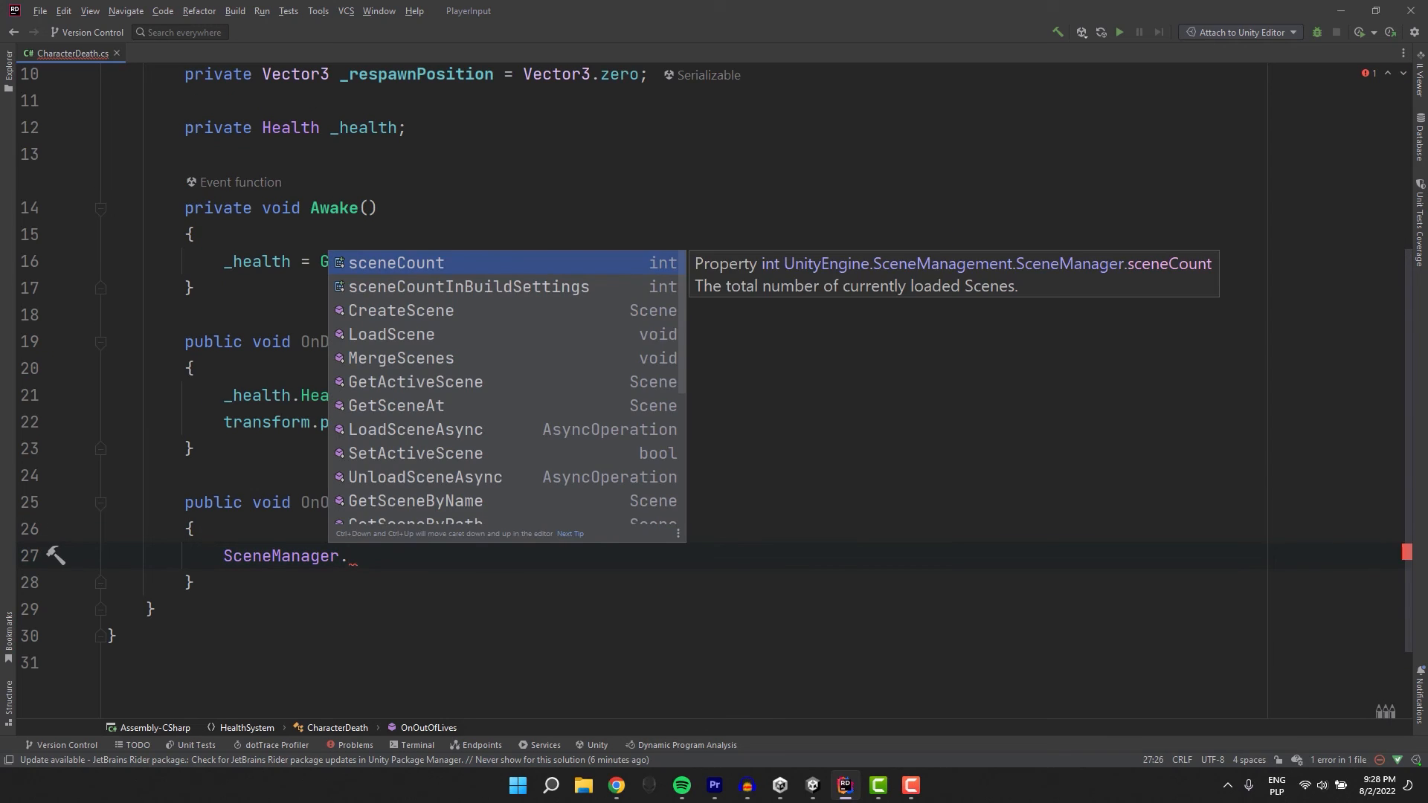
type("LoadScene(\"Game")
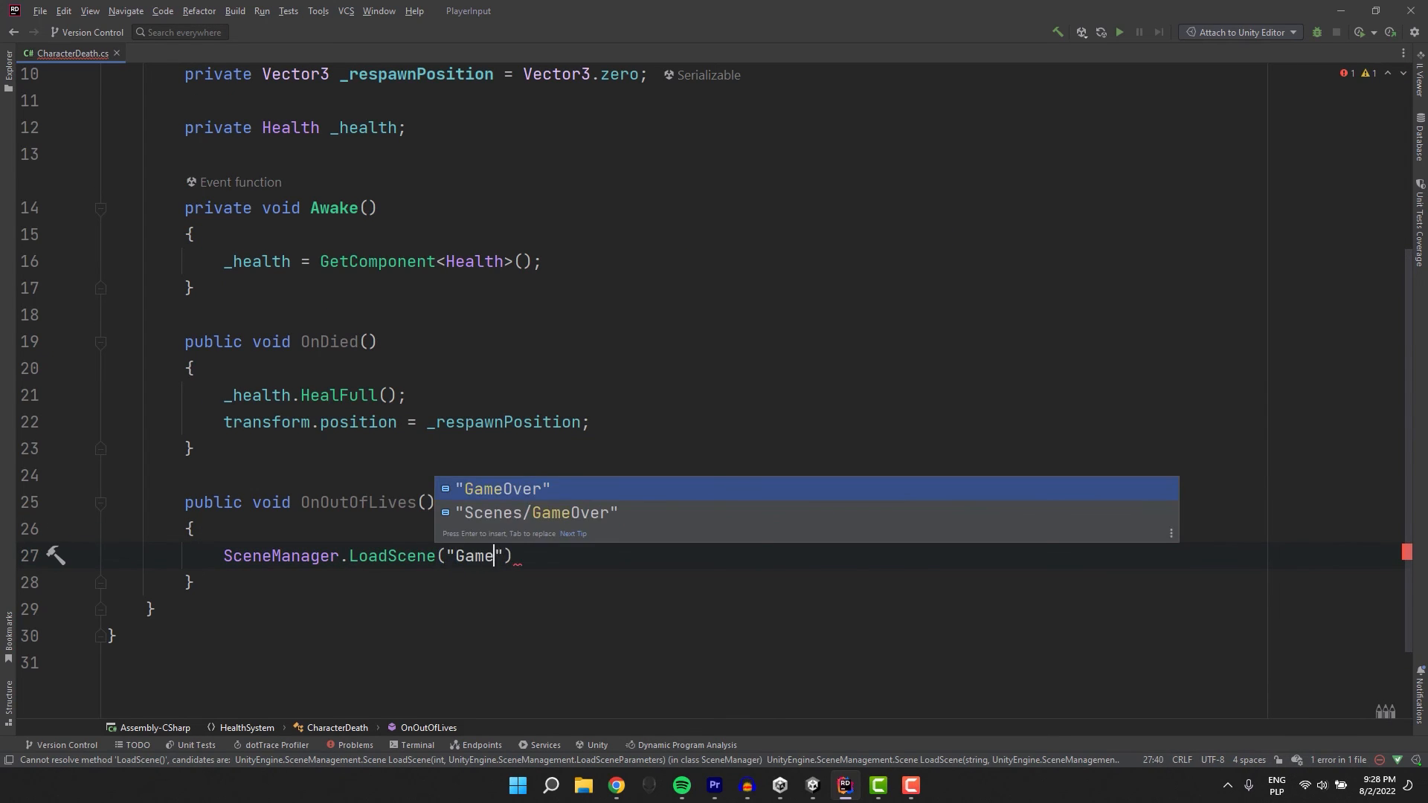
key("Enter")
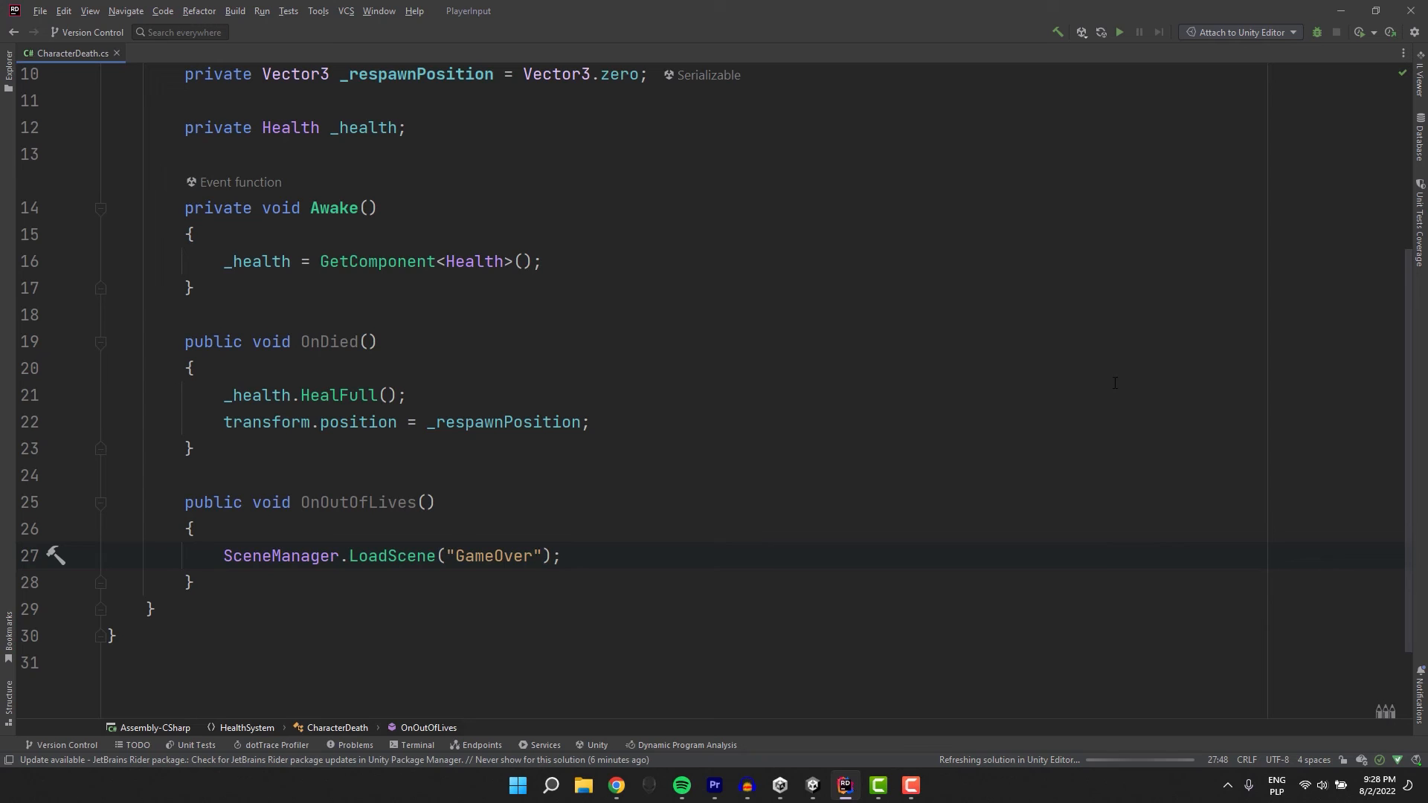
scroll("up", 3)
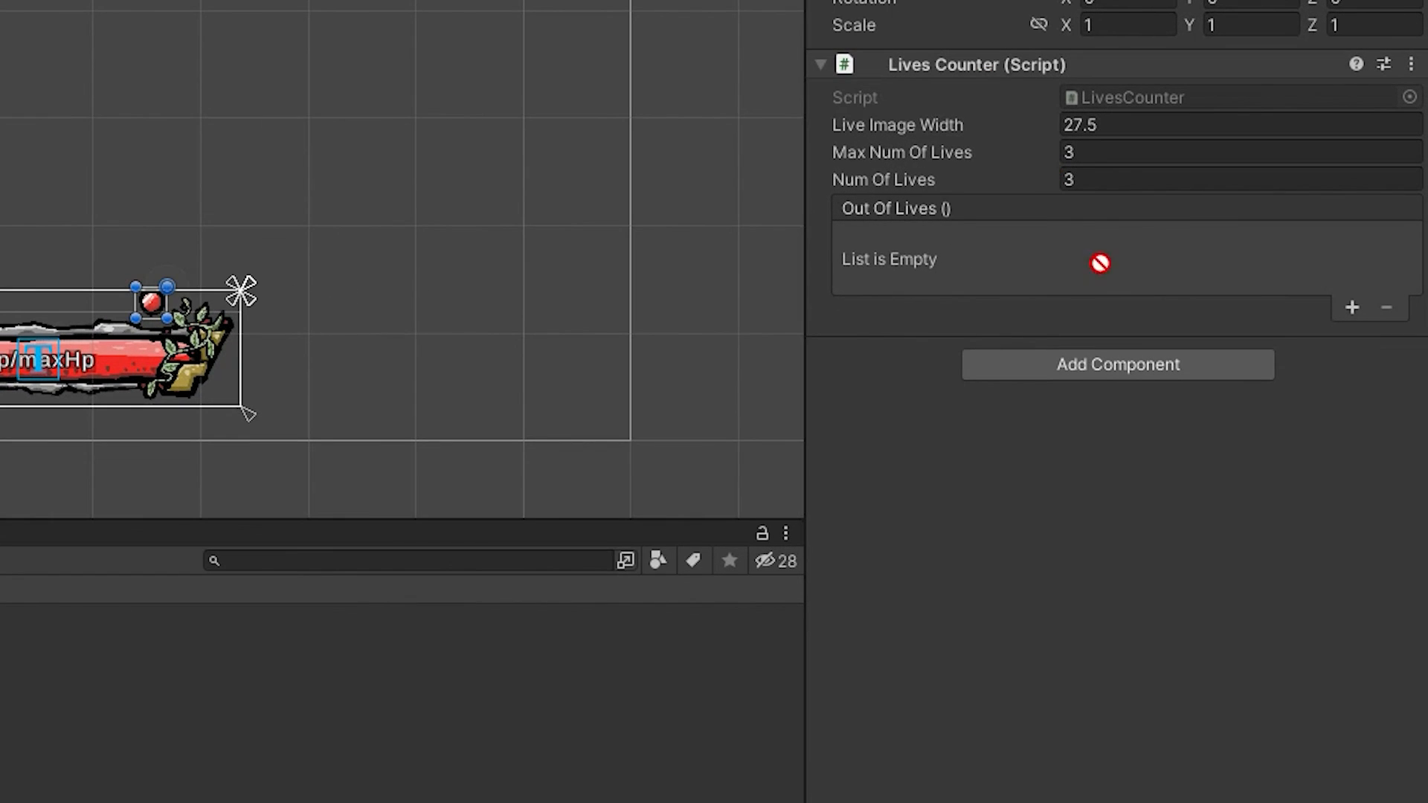
Add a new listener entry under the LivesCounter's Out Of Lives event
left_click(1353, 306)
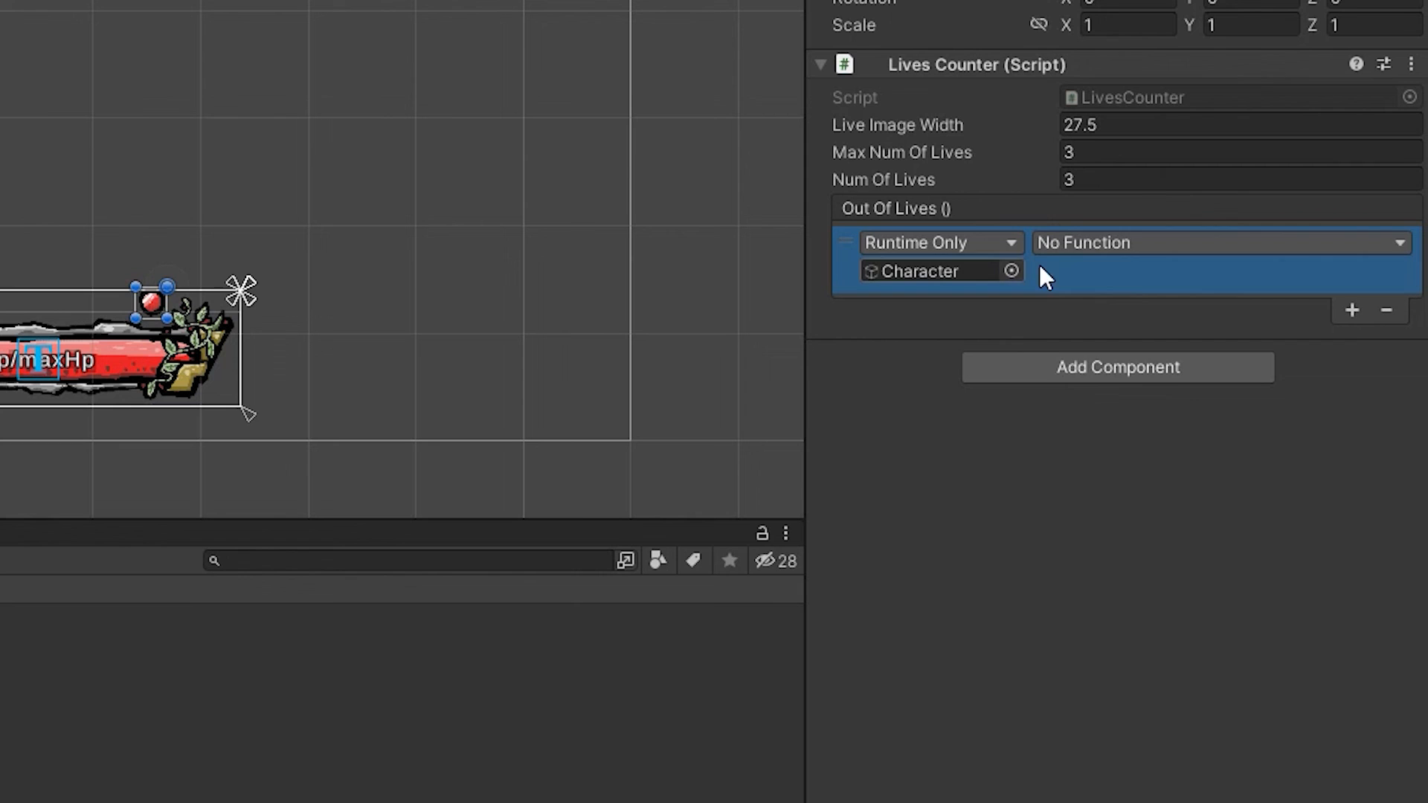